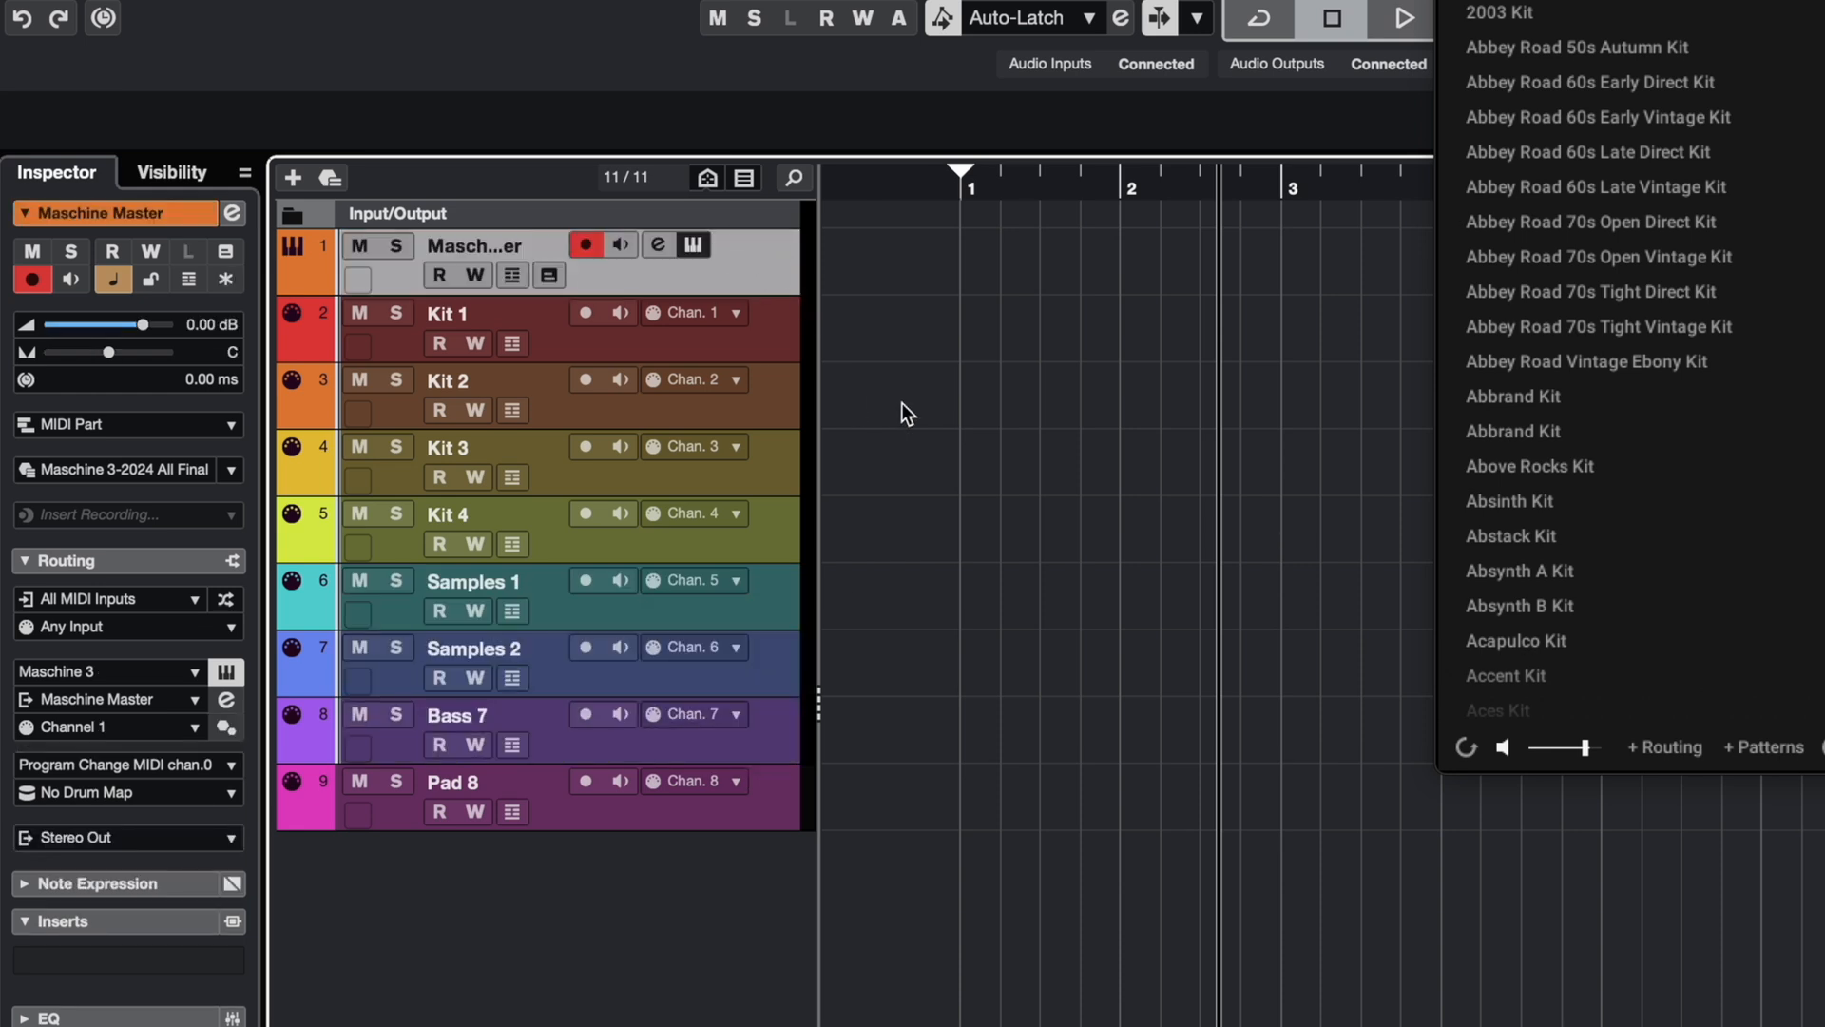
mouse_move(880, 387)
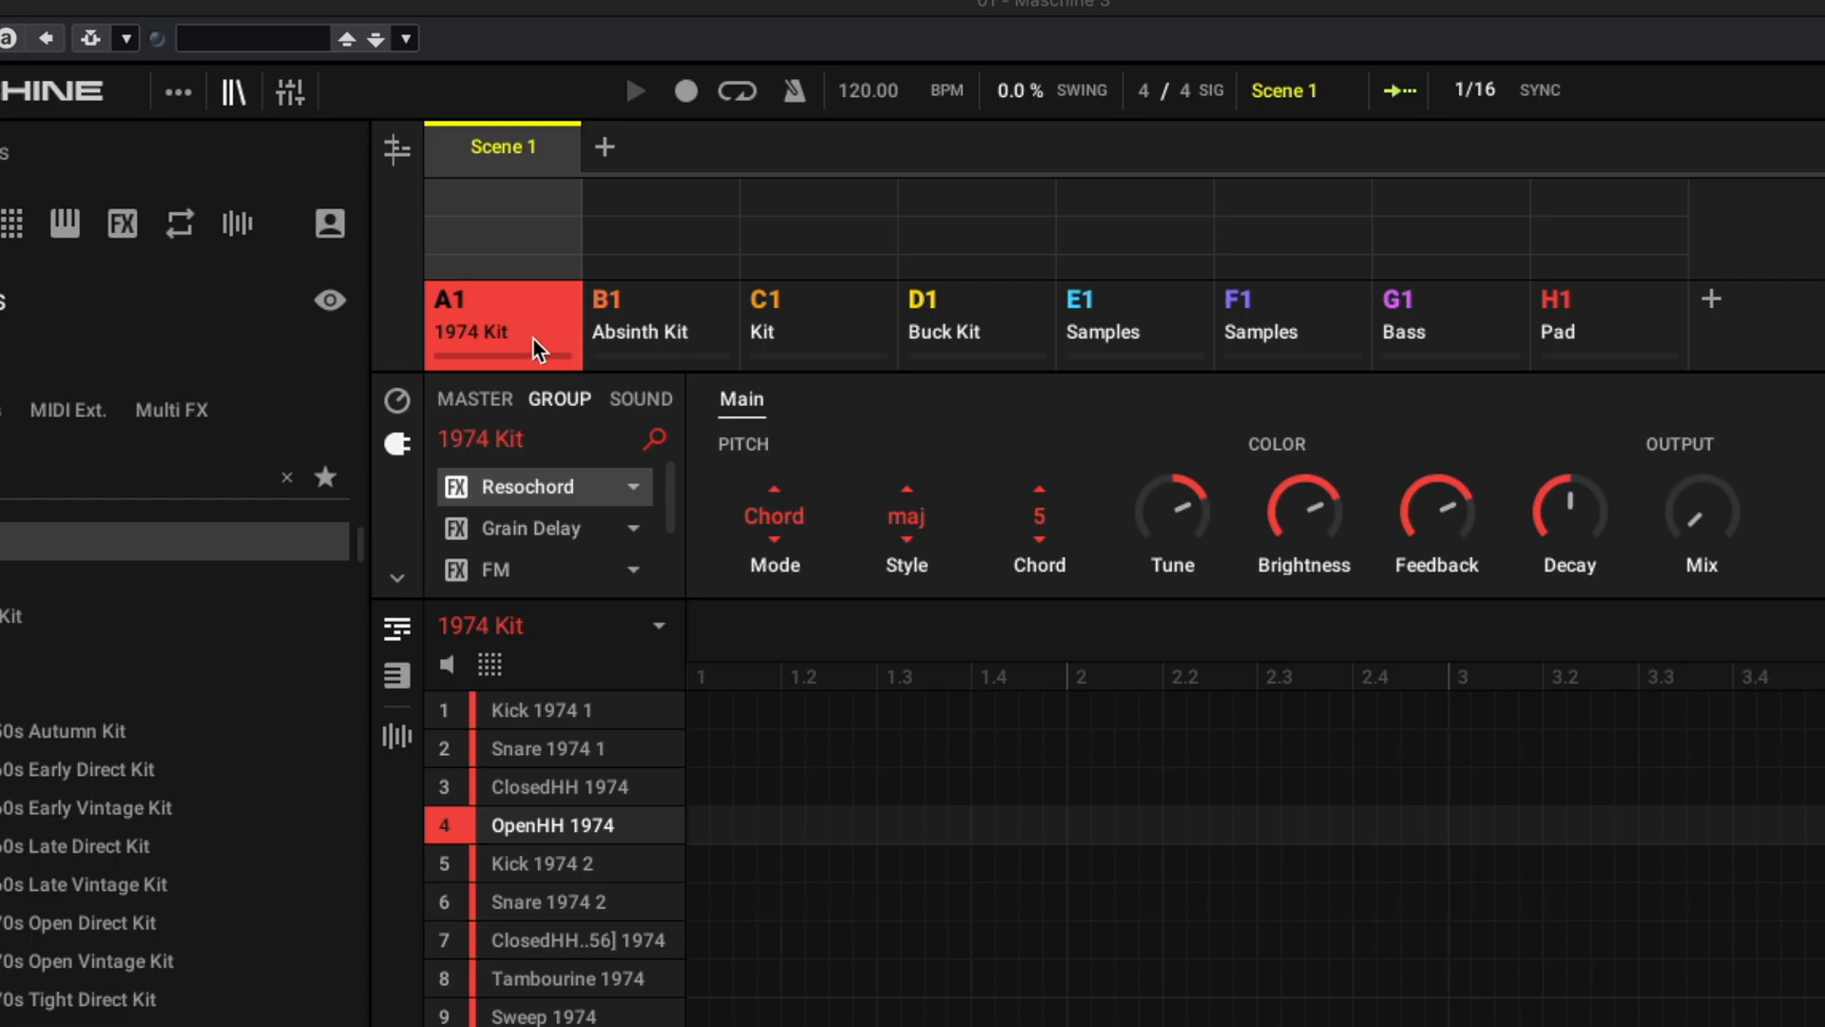
mouse_move(960, 354)
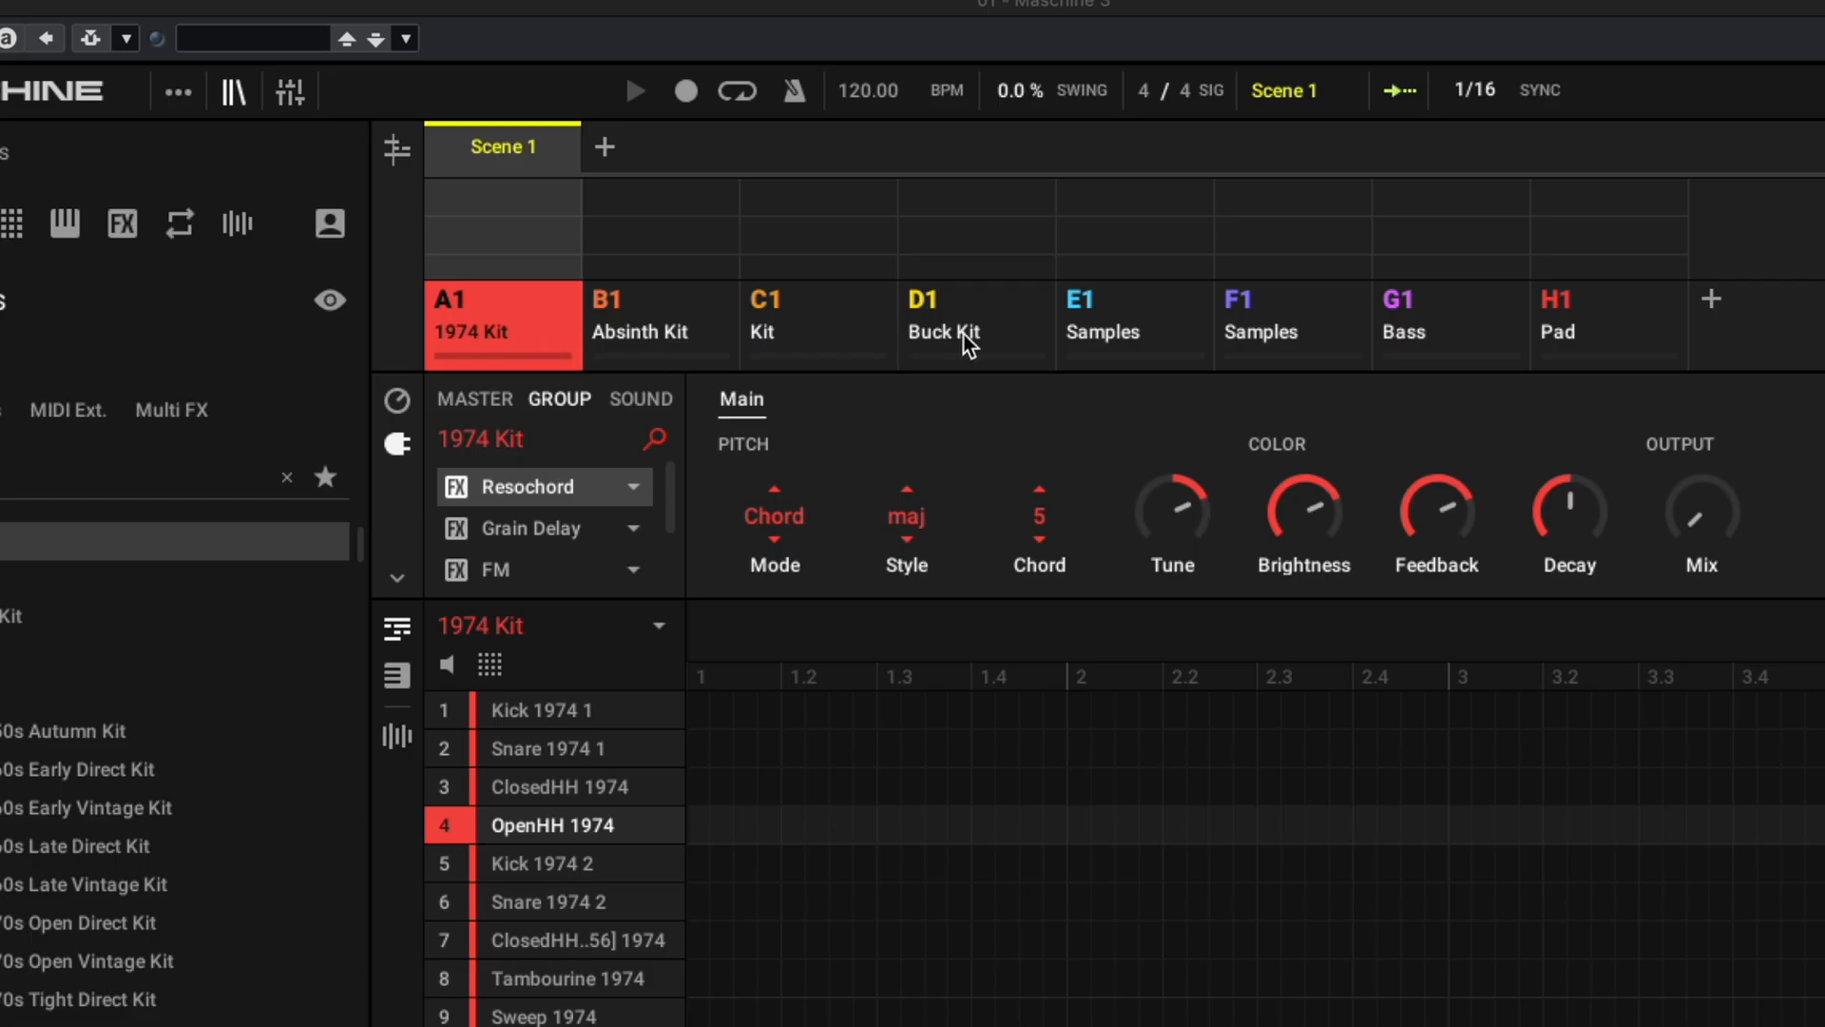
mouse_move(1269, 344)
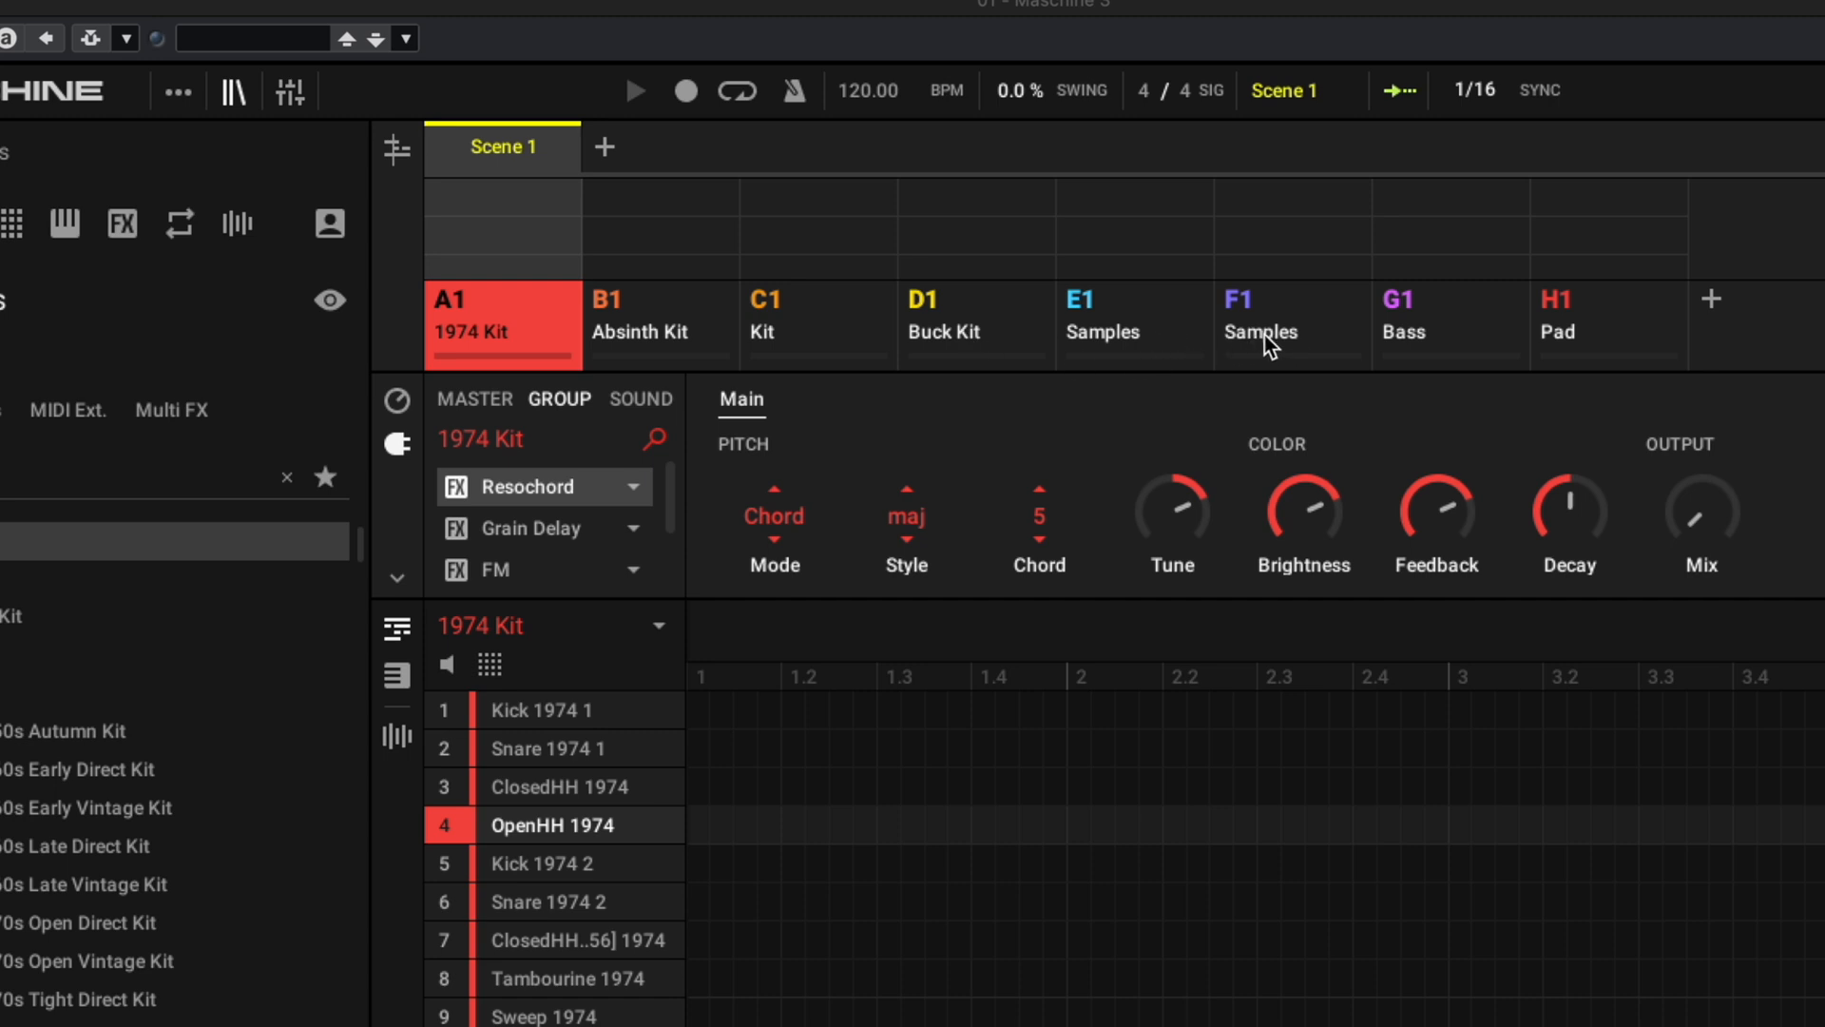
mouse_move(1162, 353)
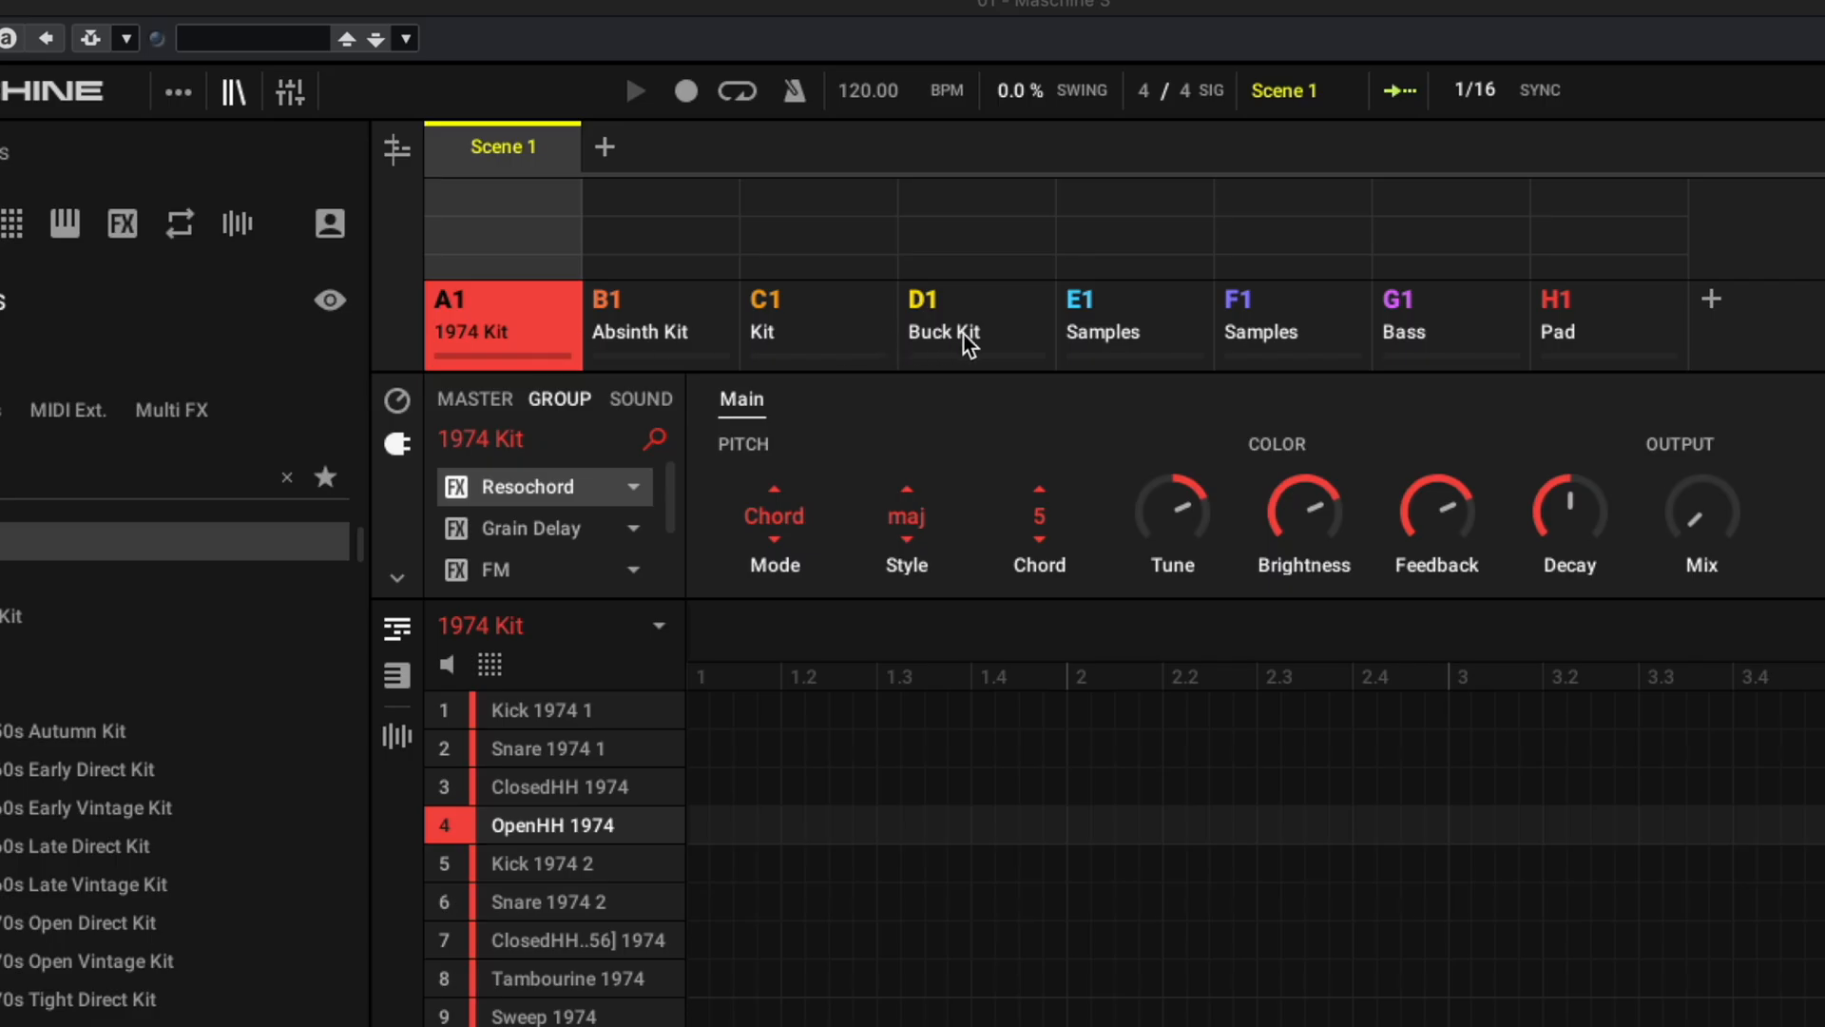
mouse_move(1183, 340)
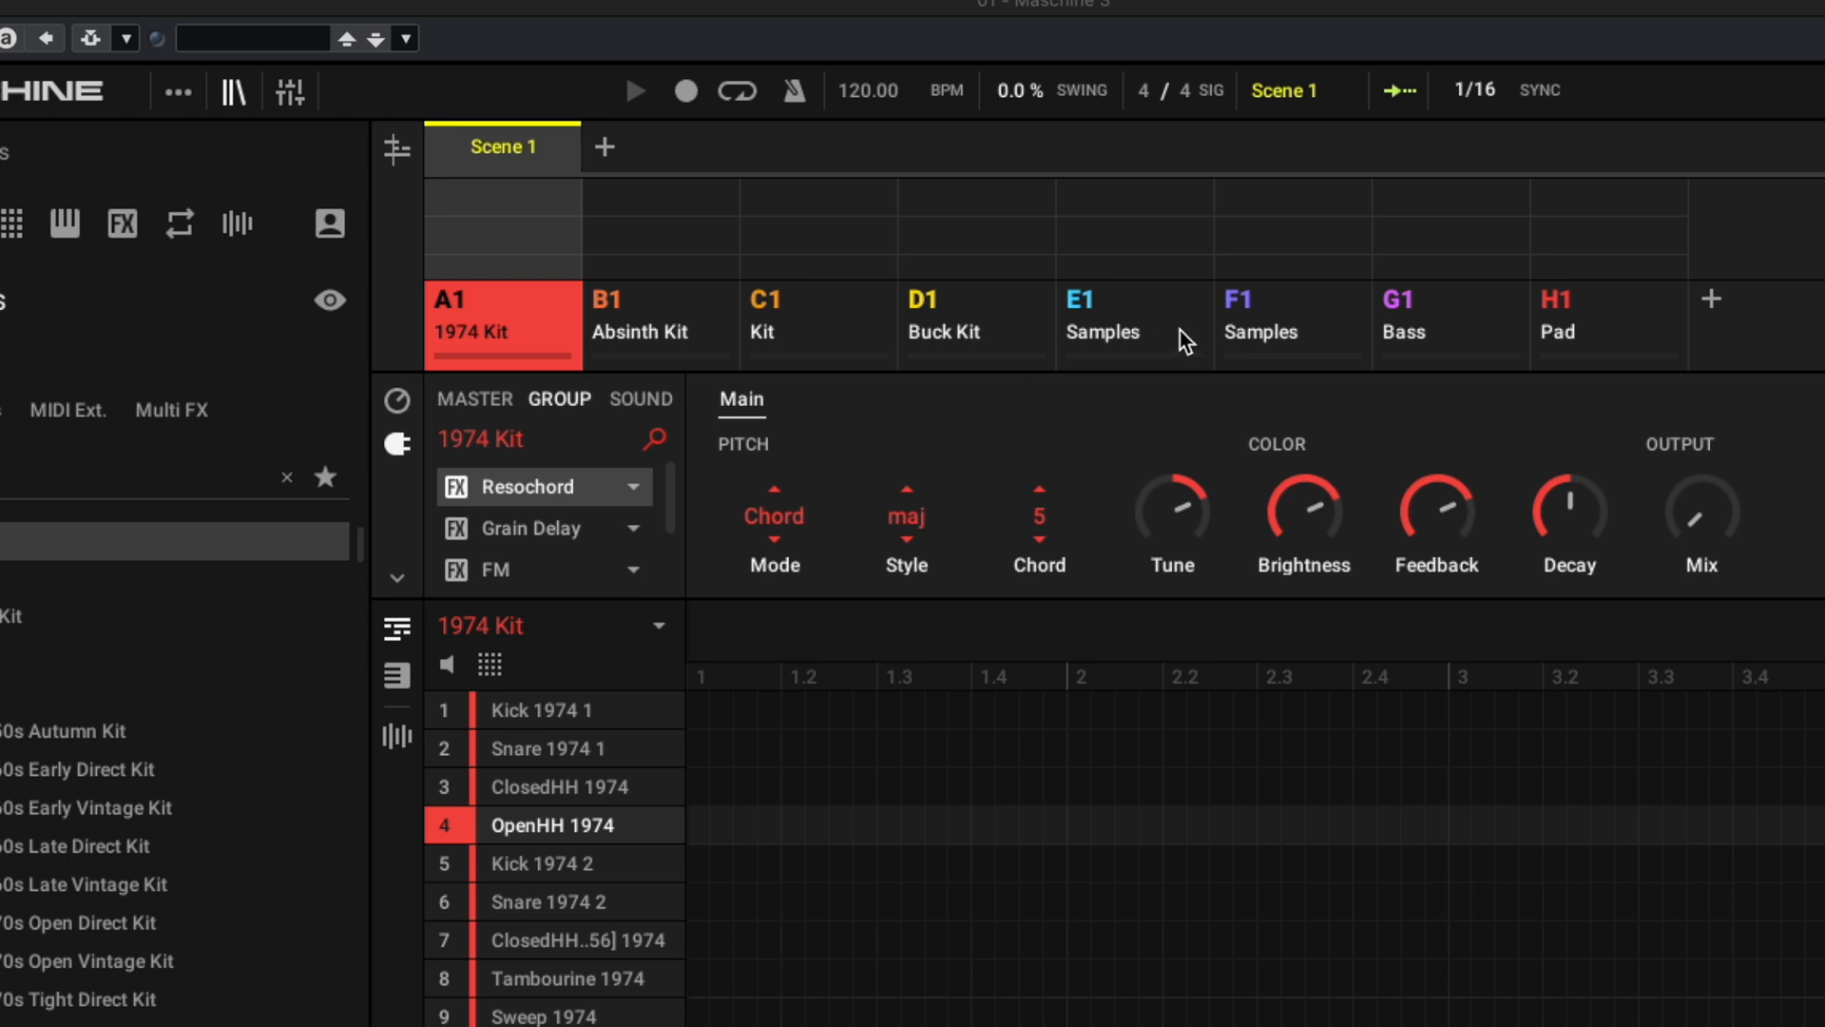
mouse_move(1230, 348)
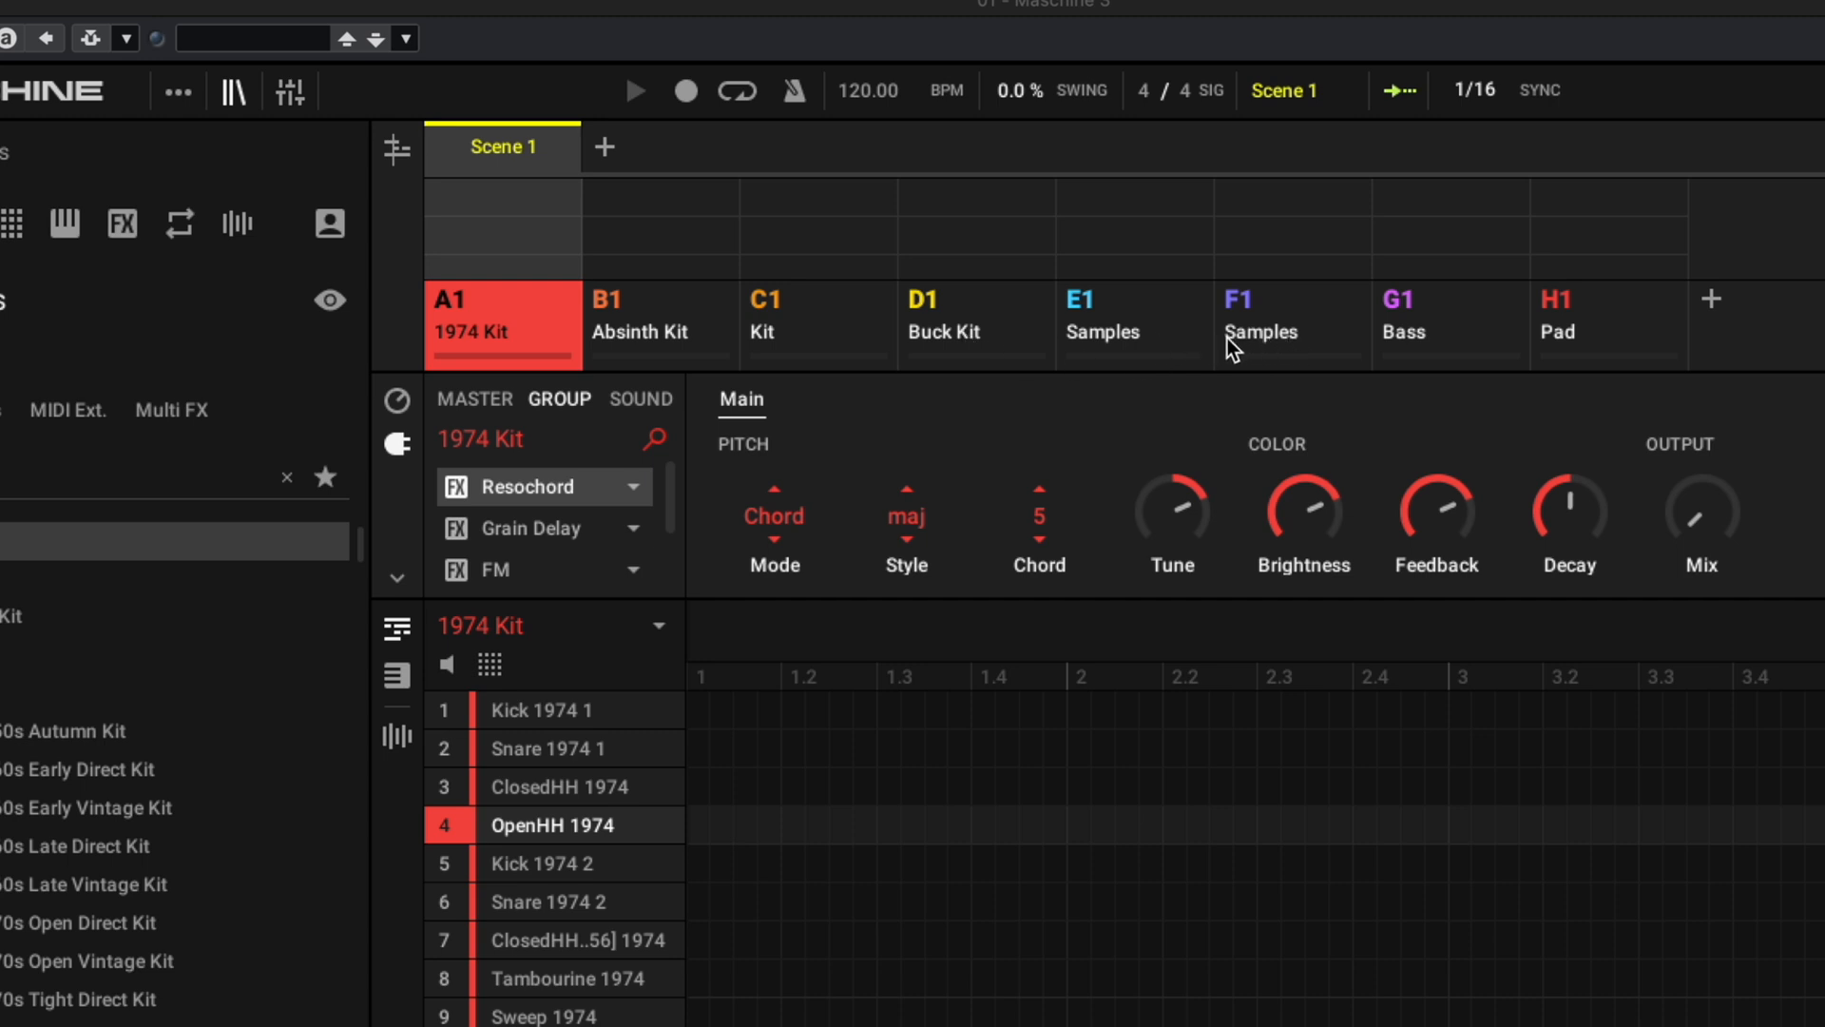
mouse_move(1345, 324)
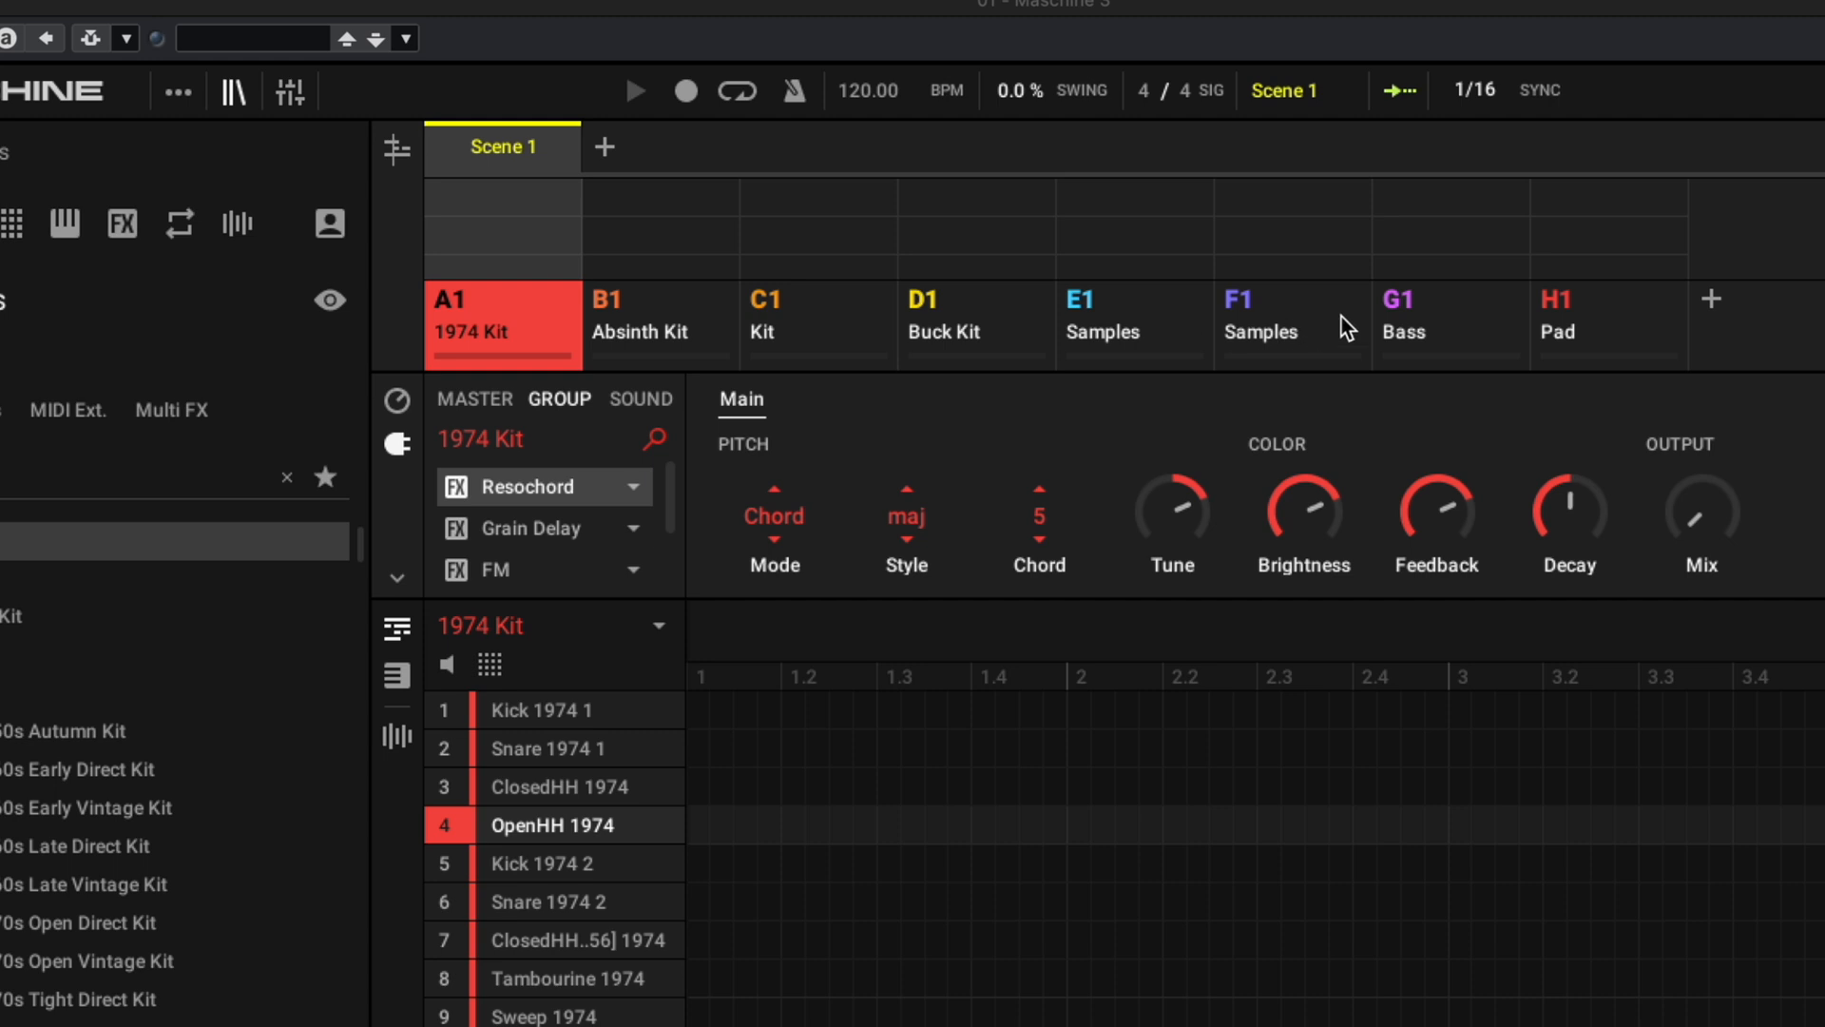
mouse_move(1639, 346)
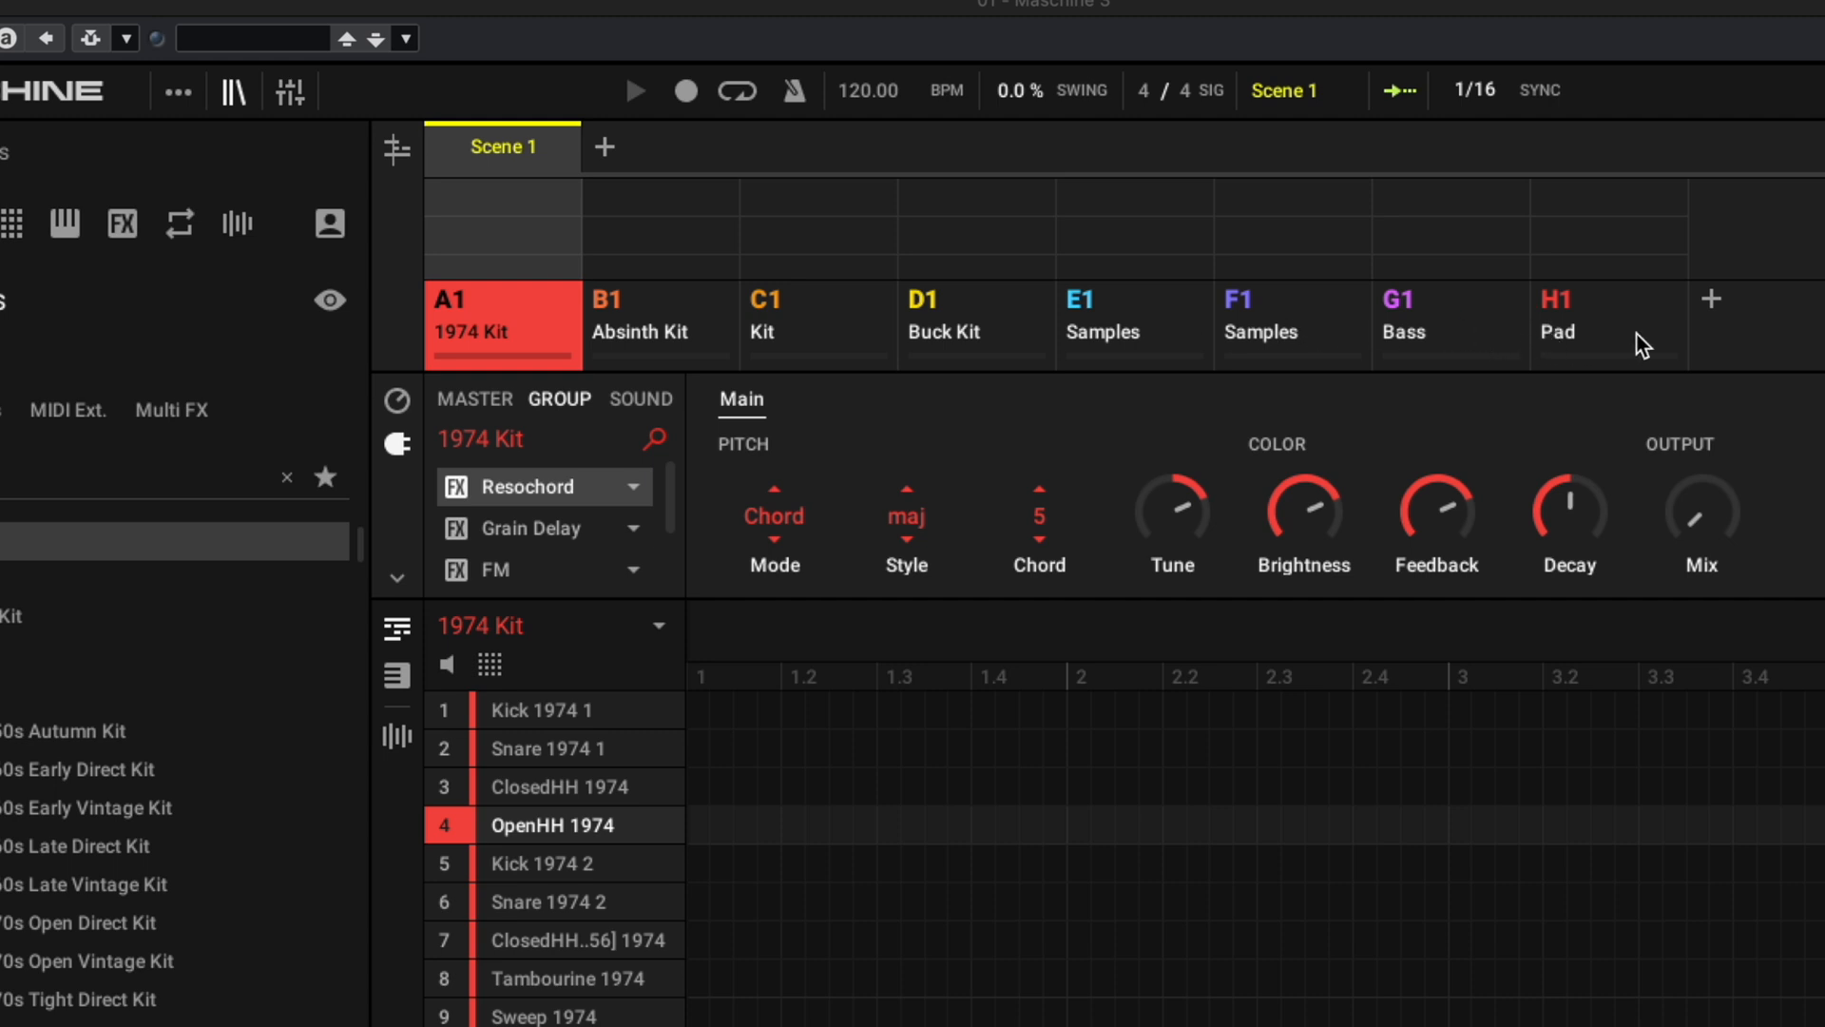
Select group B1 Absinth Kit in Maschine's group row.
click(549, 749)
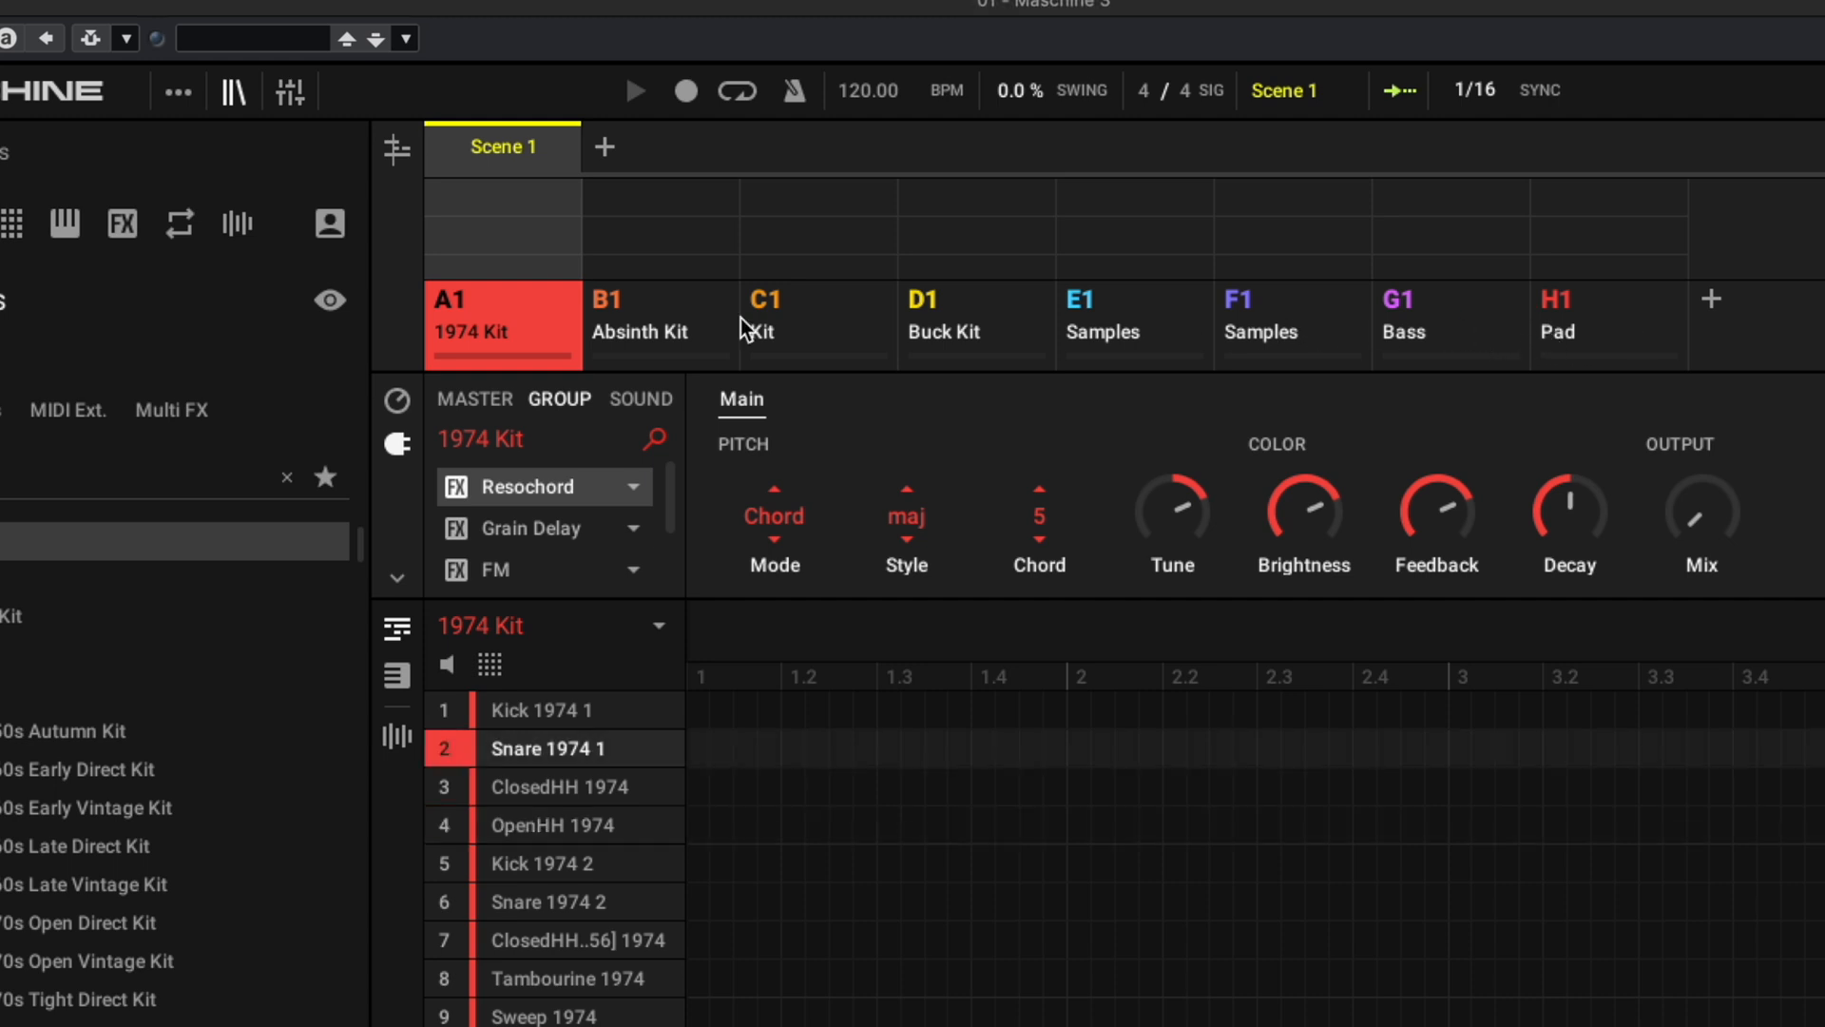
click(642, 323)
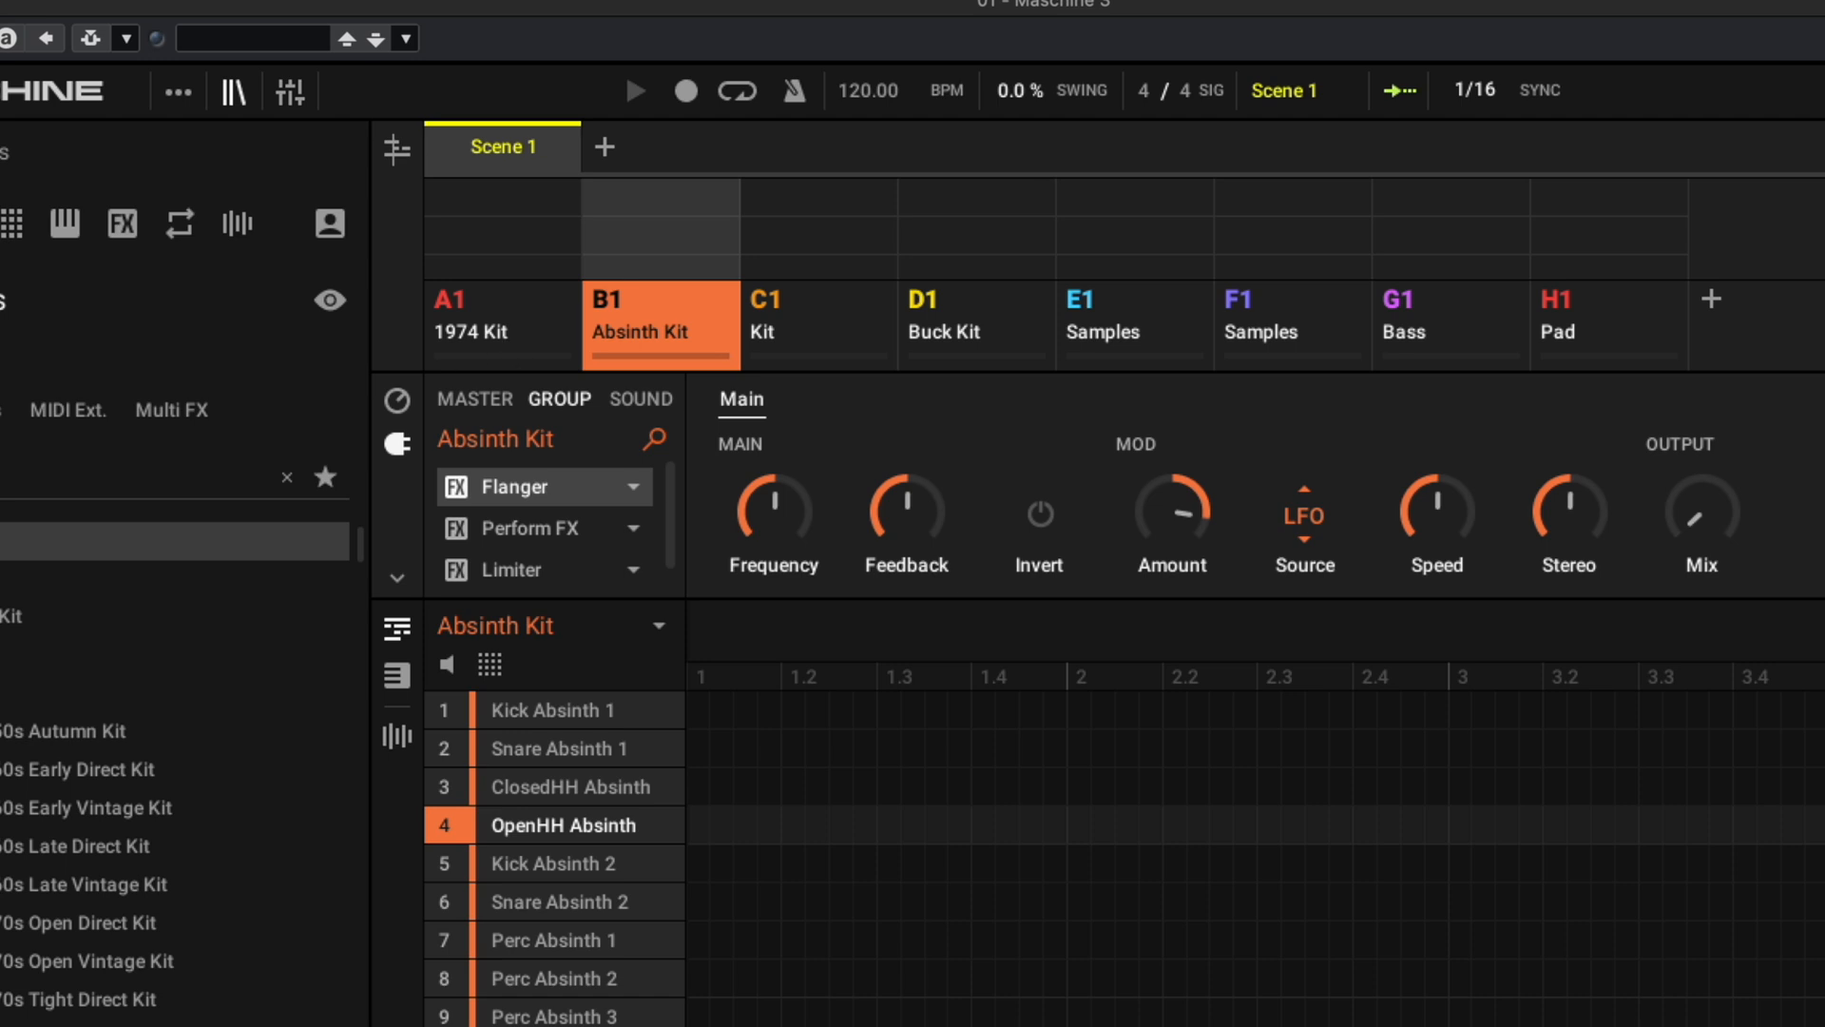
Open Maschine's group row to bring up the kit browser.
click(559, 748)
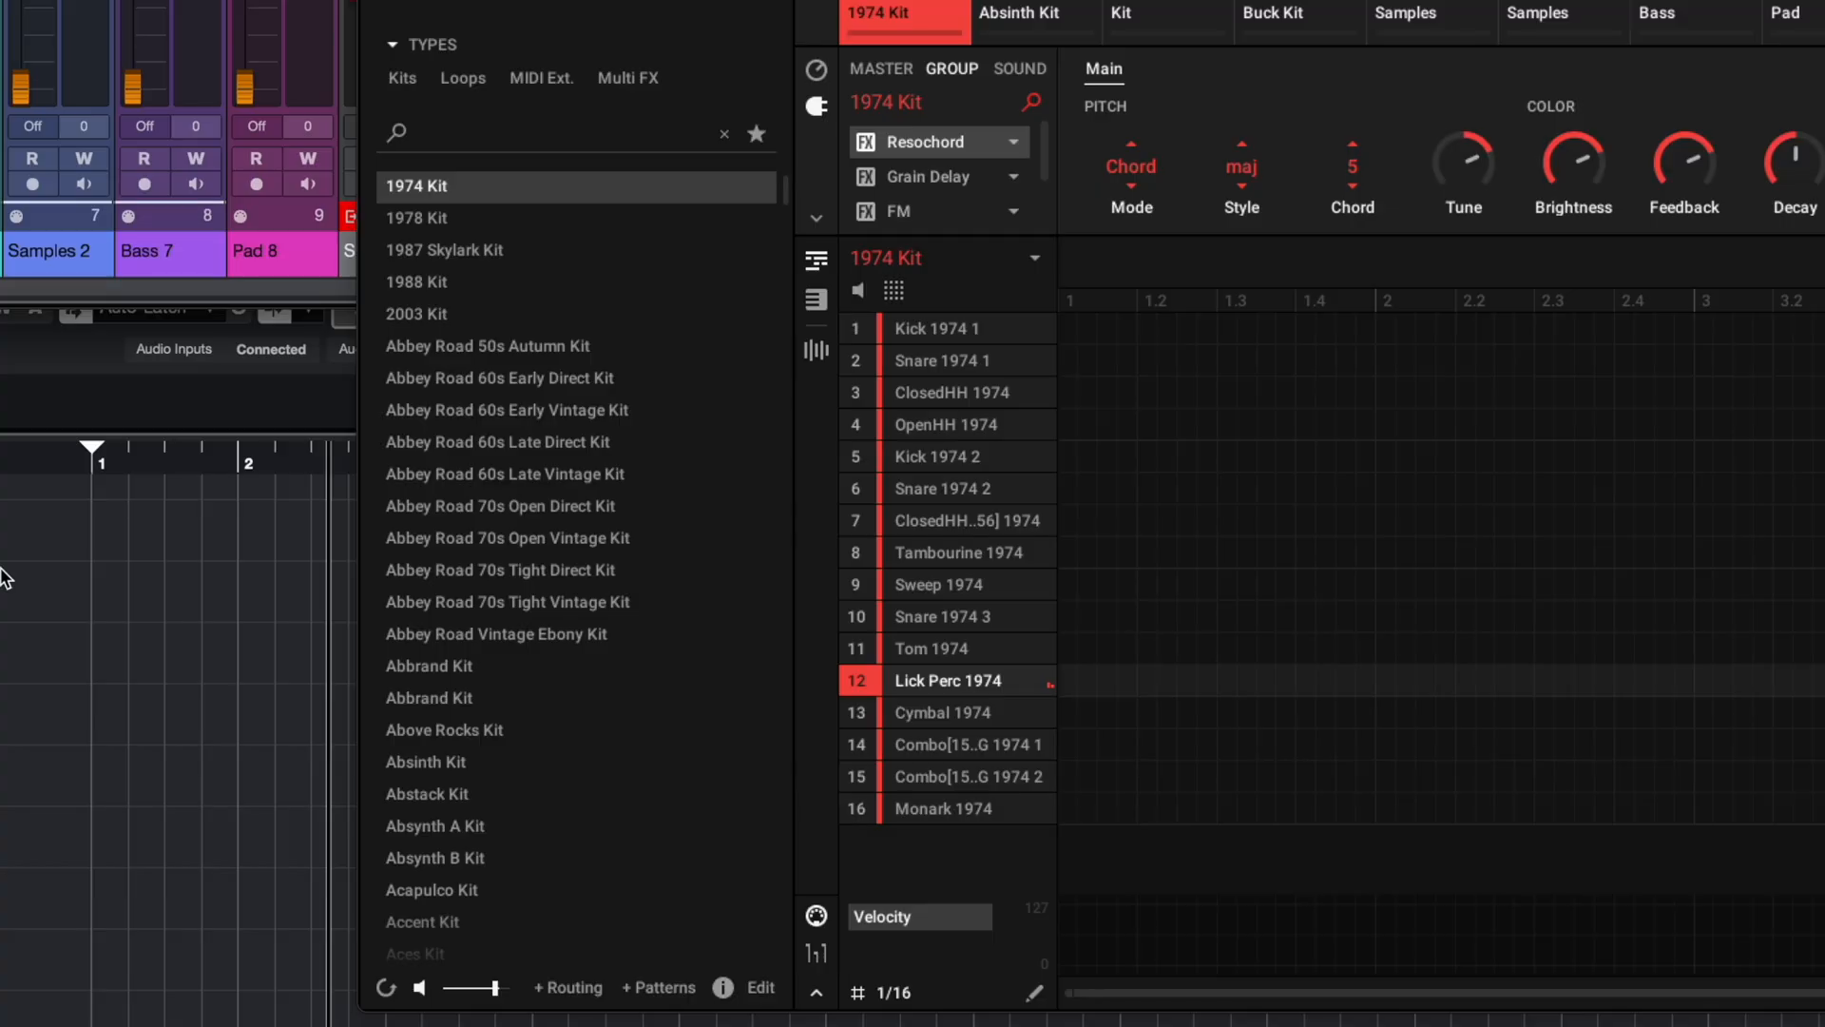
mouse_move(524, 489)
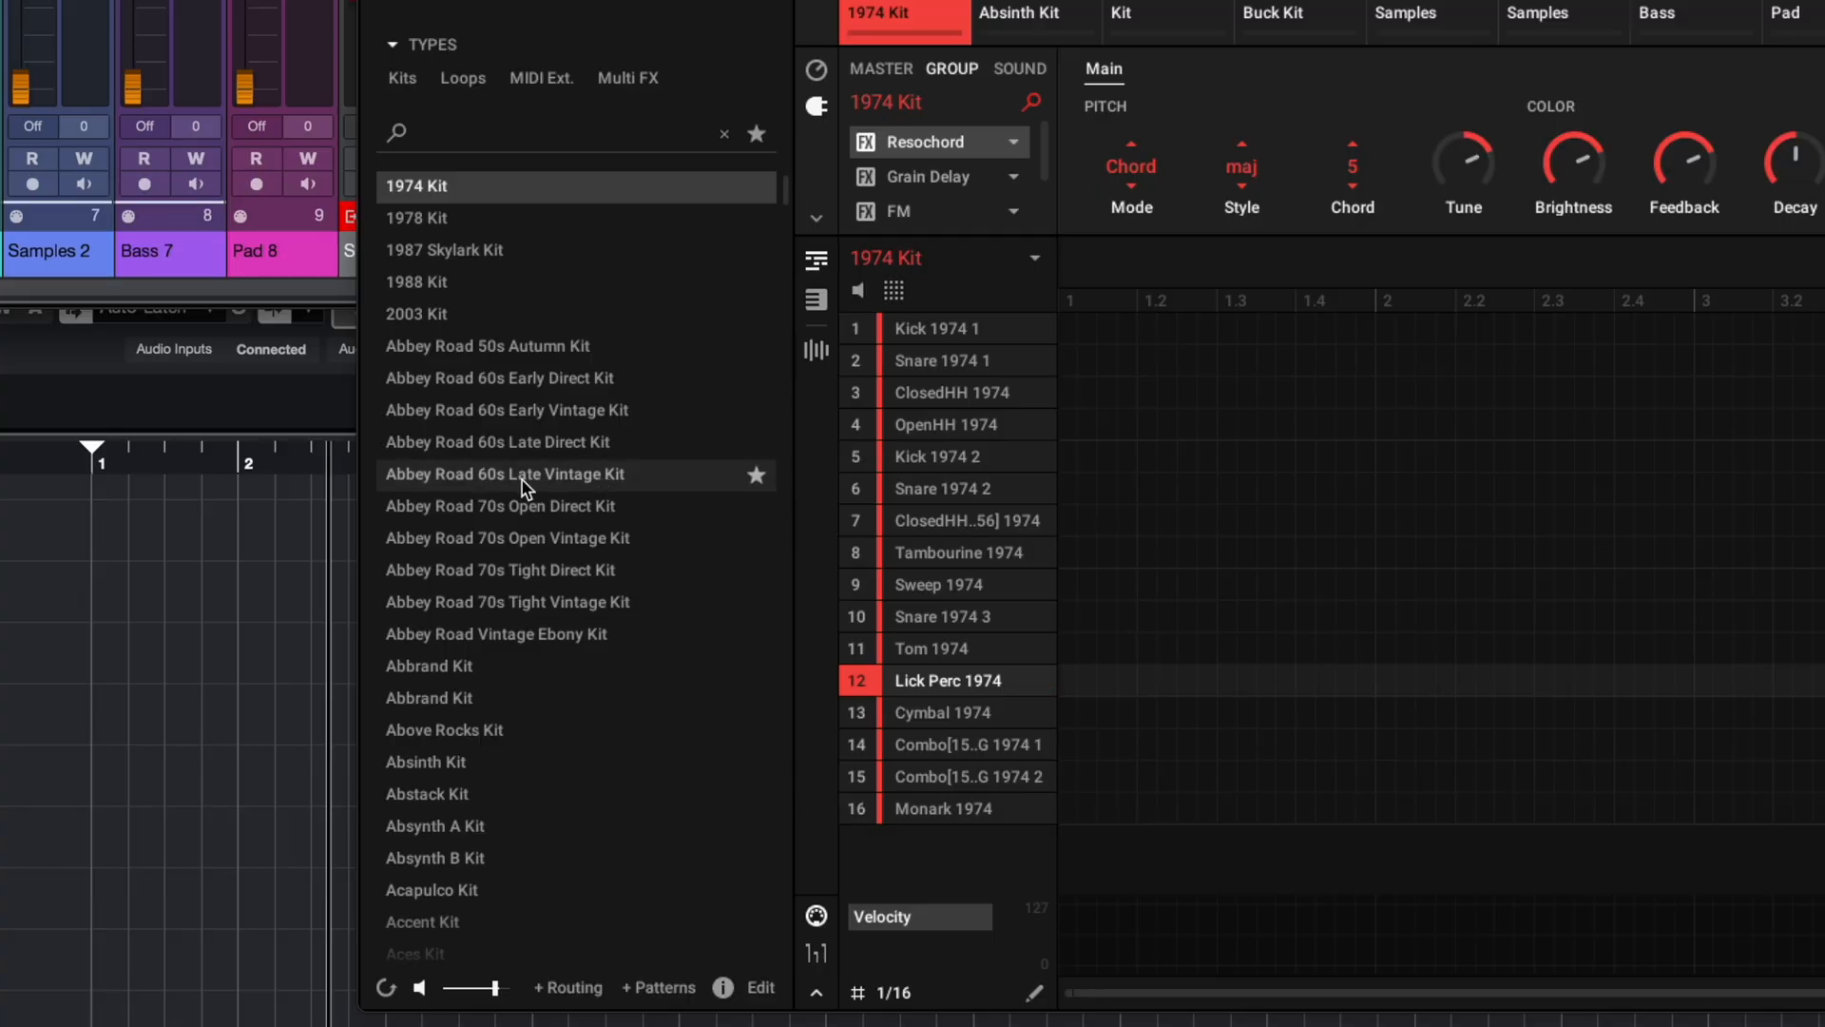
mouse_move(548, 389)
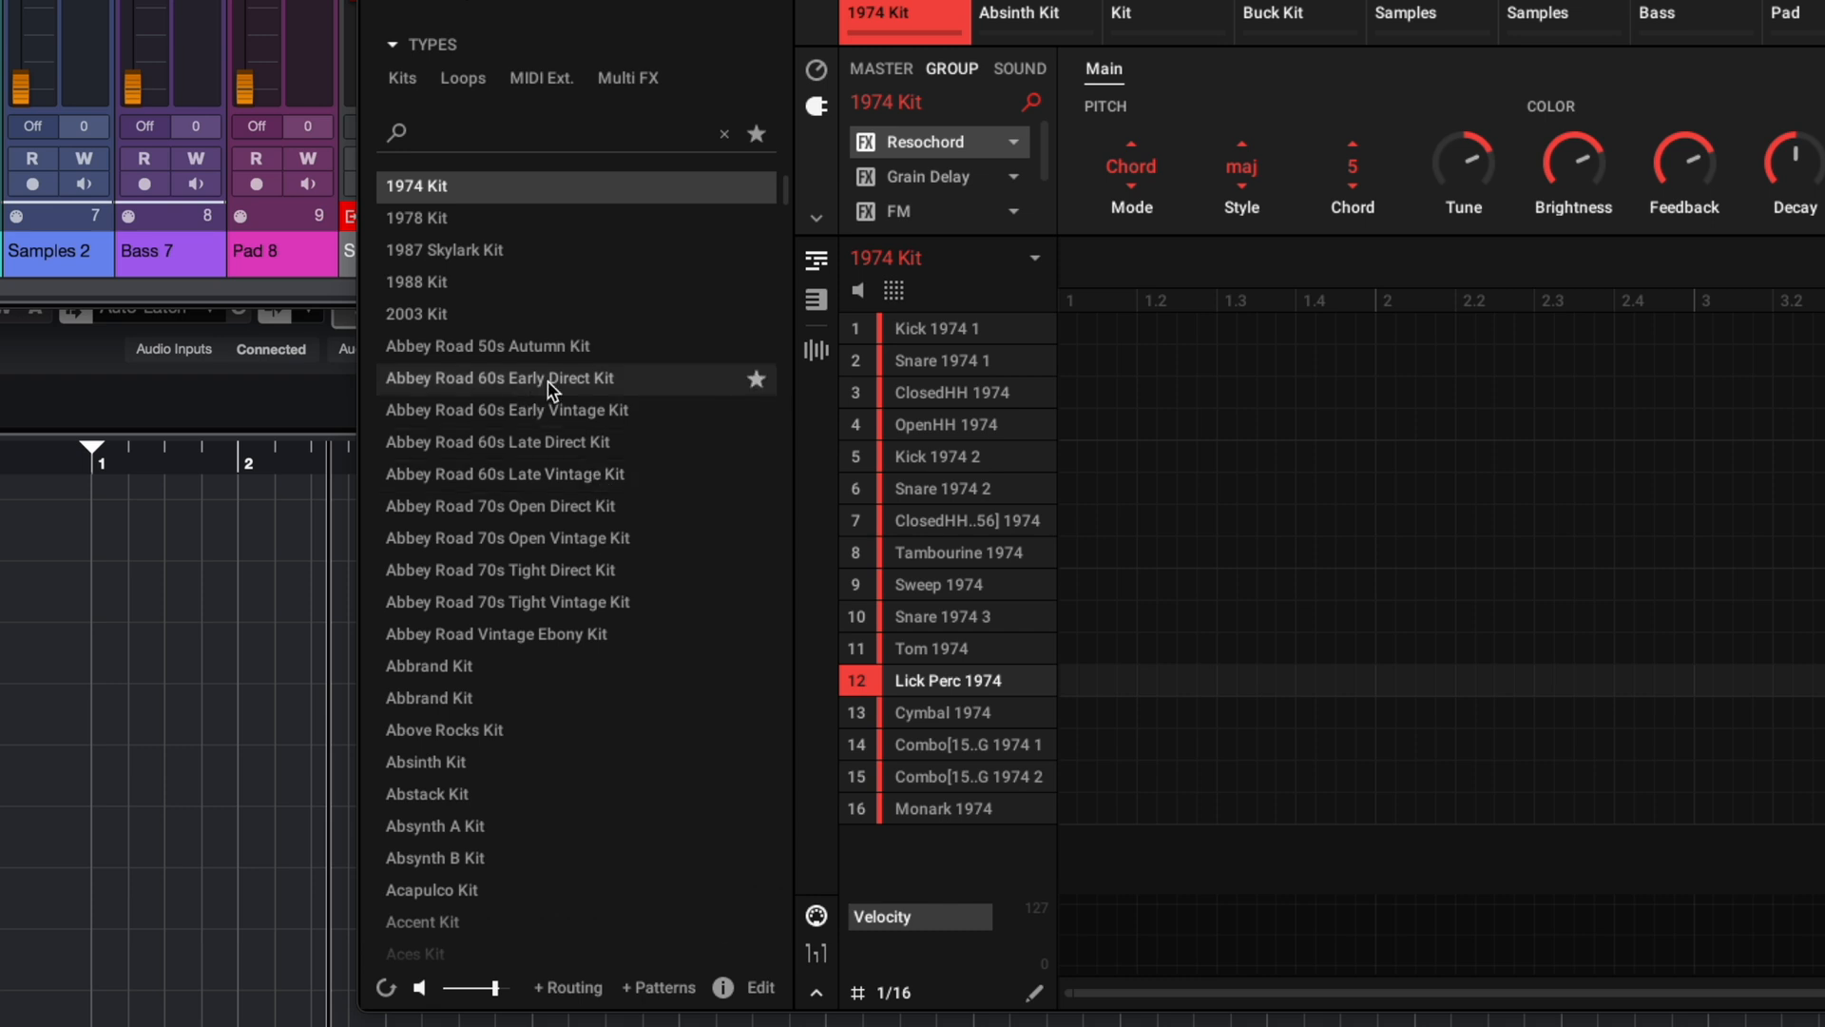
mouse_move(533, 386)
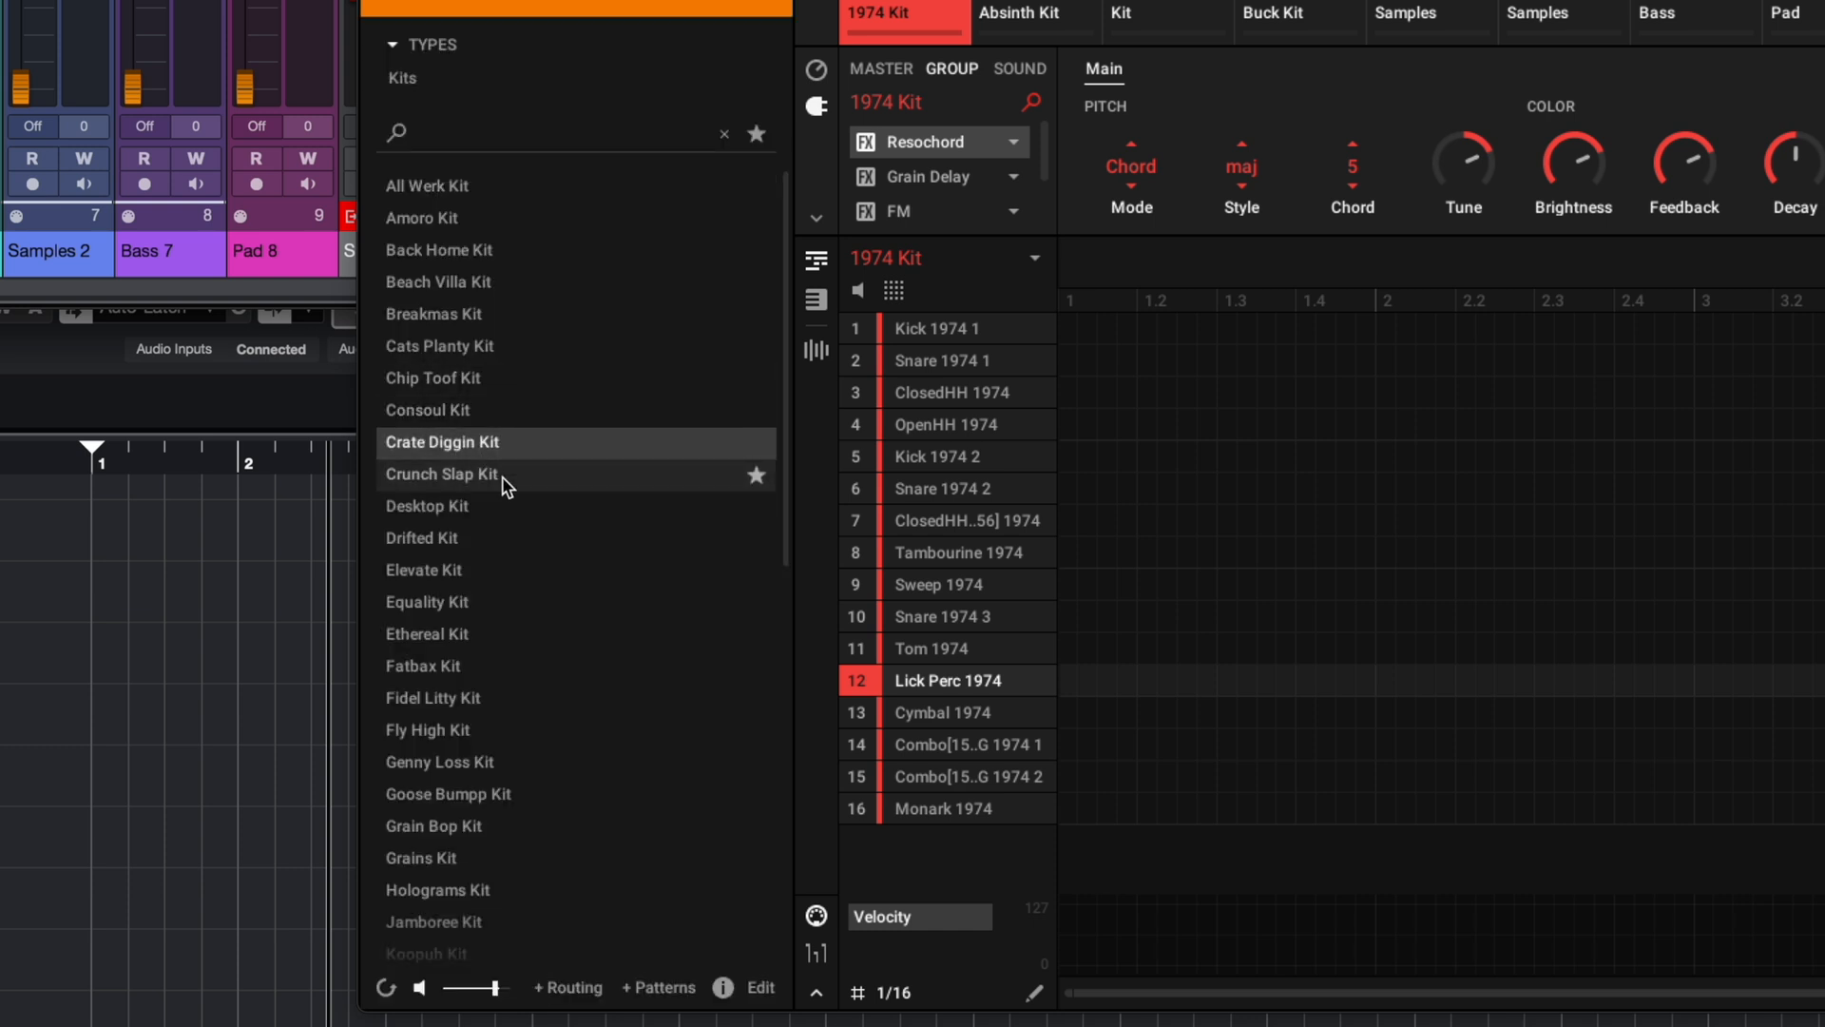
mouse_move(489, 511)
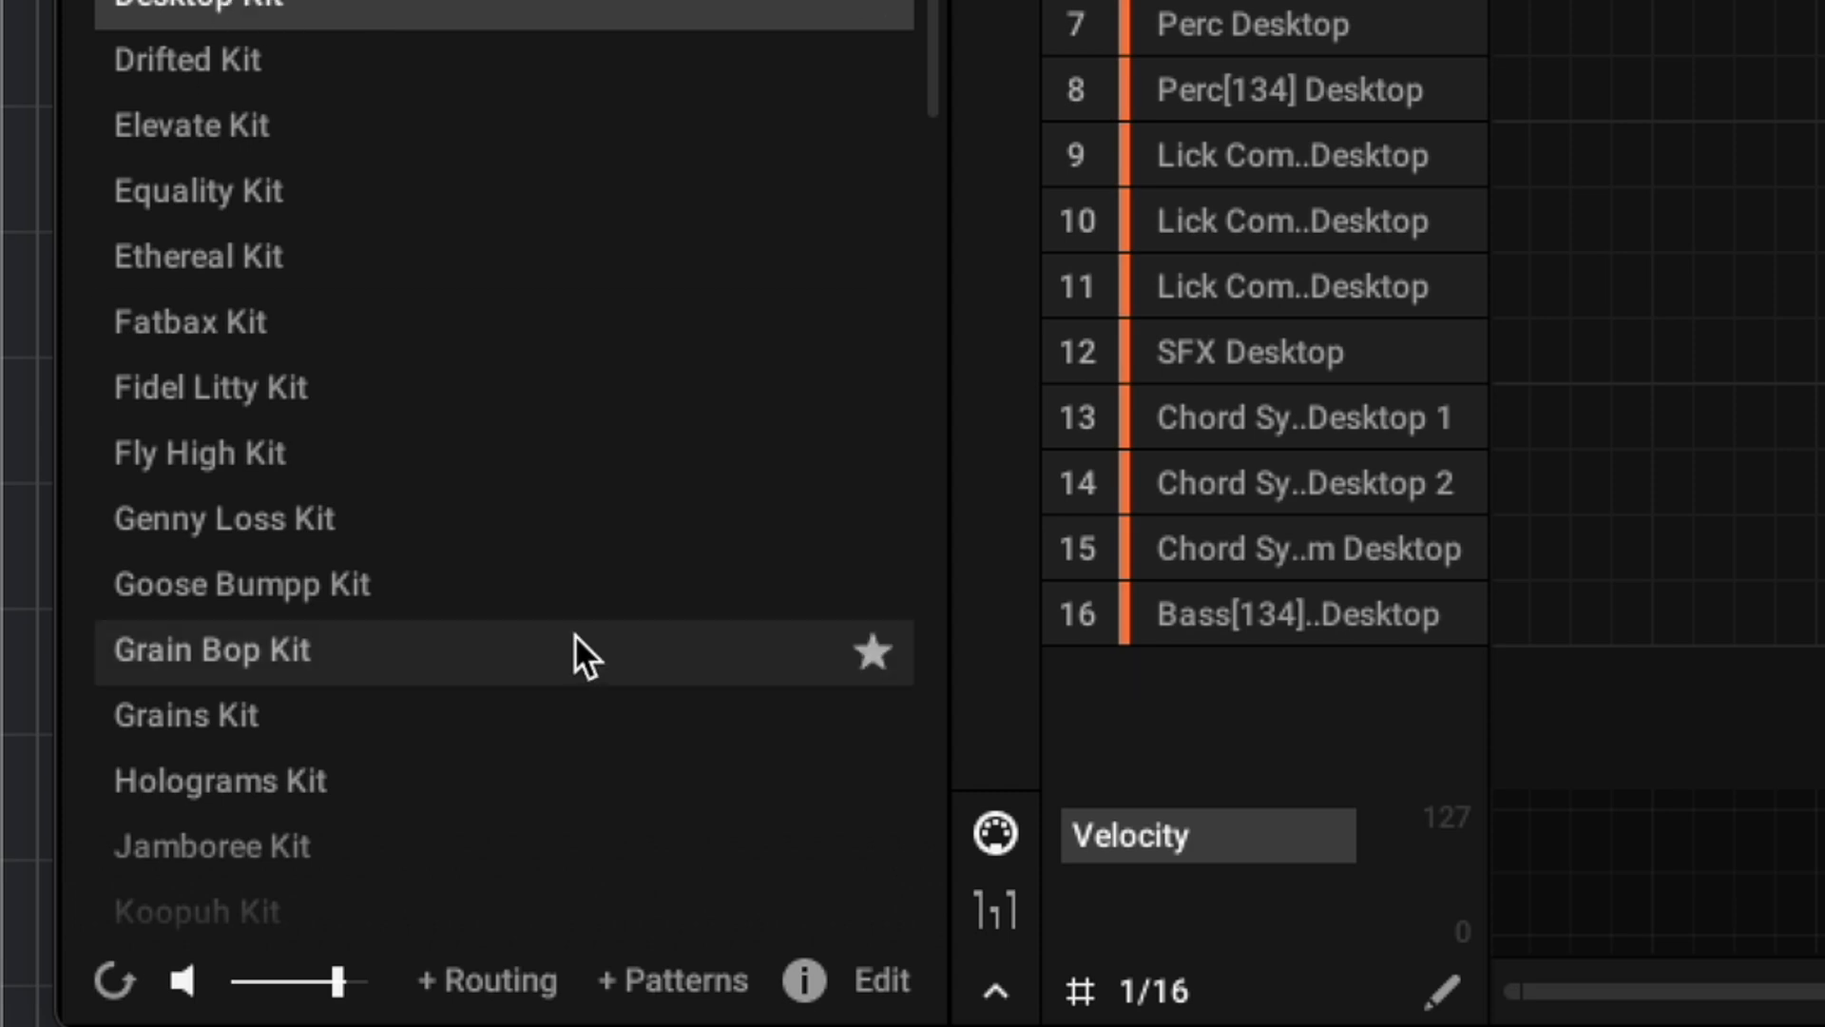
mouse_move(510, 1011)
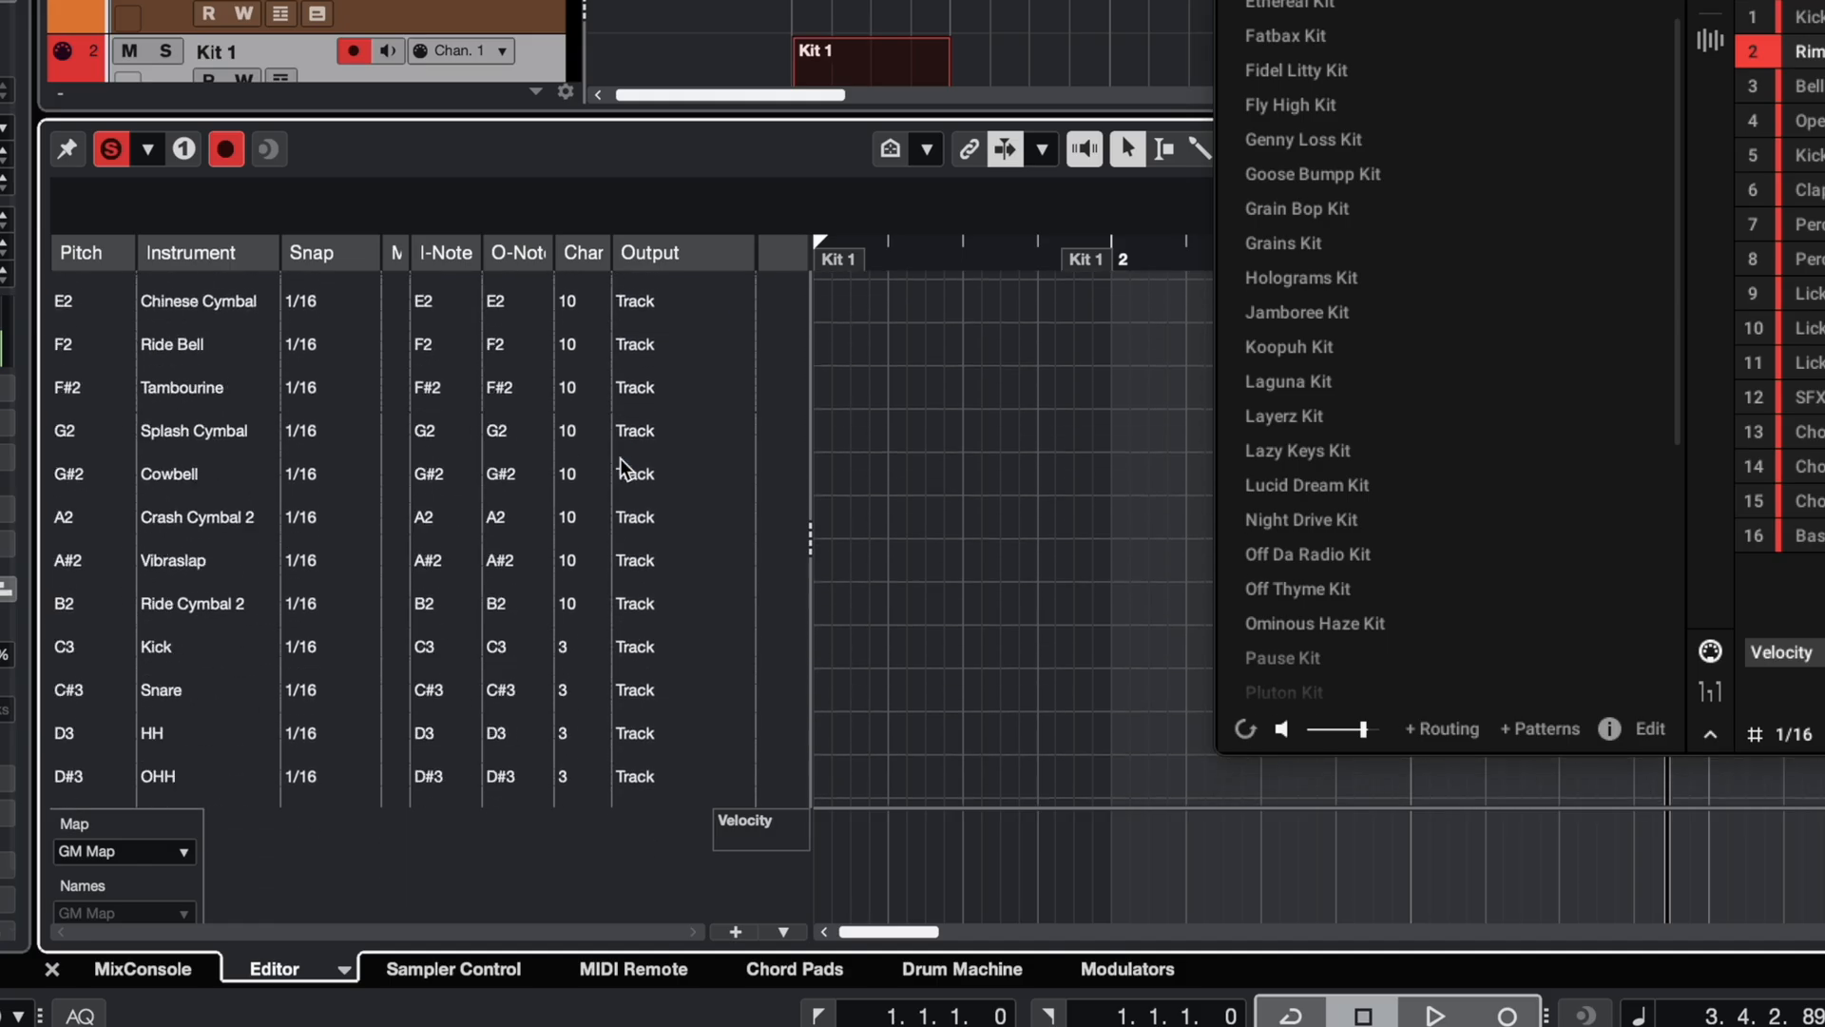
Set the Kick, Pad 5 and High Timbale drum map entries' channel to Any.
scroll(down, 3)
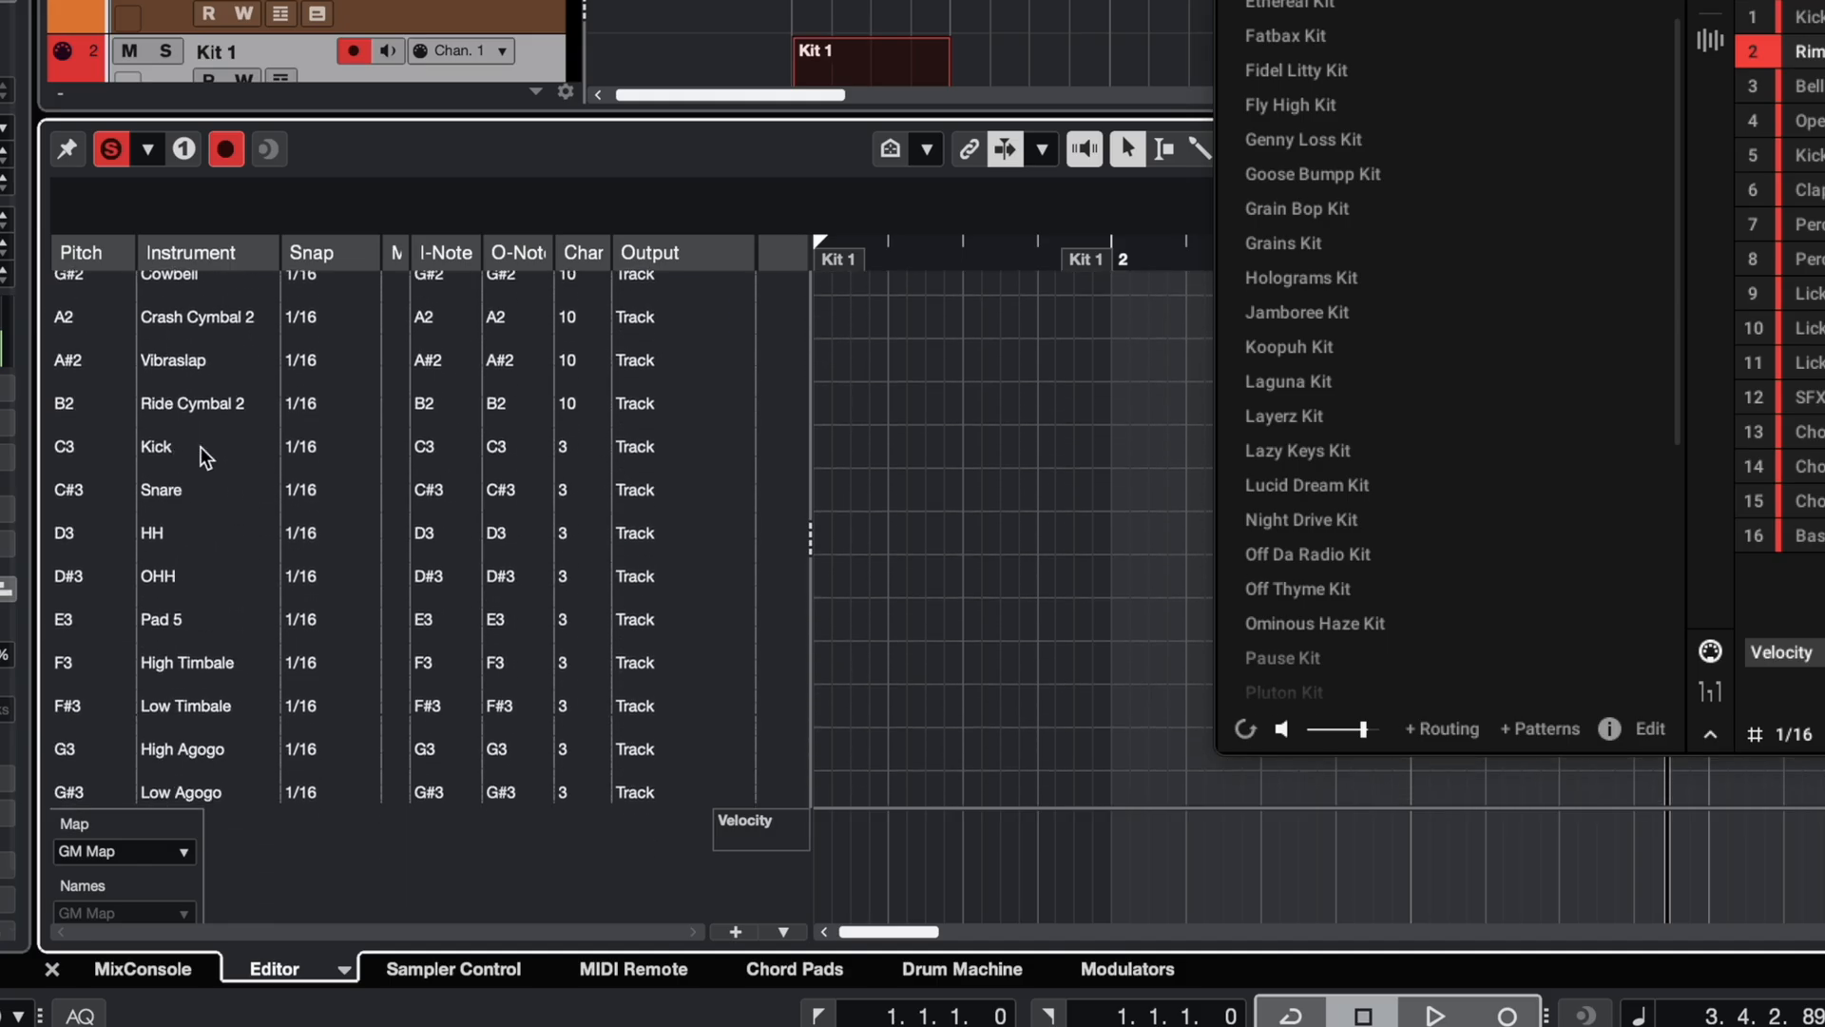
click(576, 490)
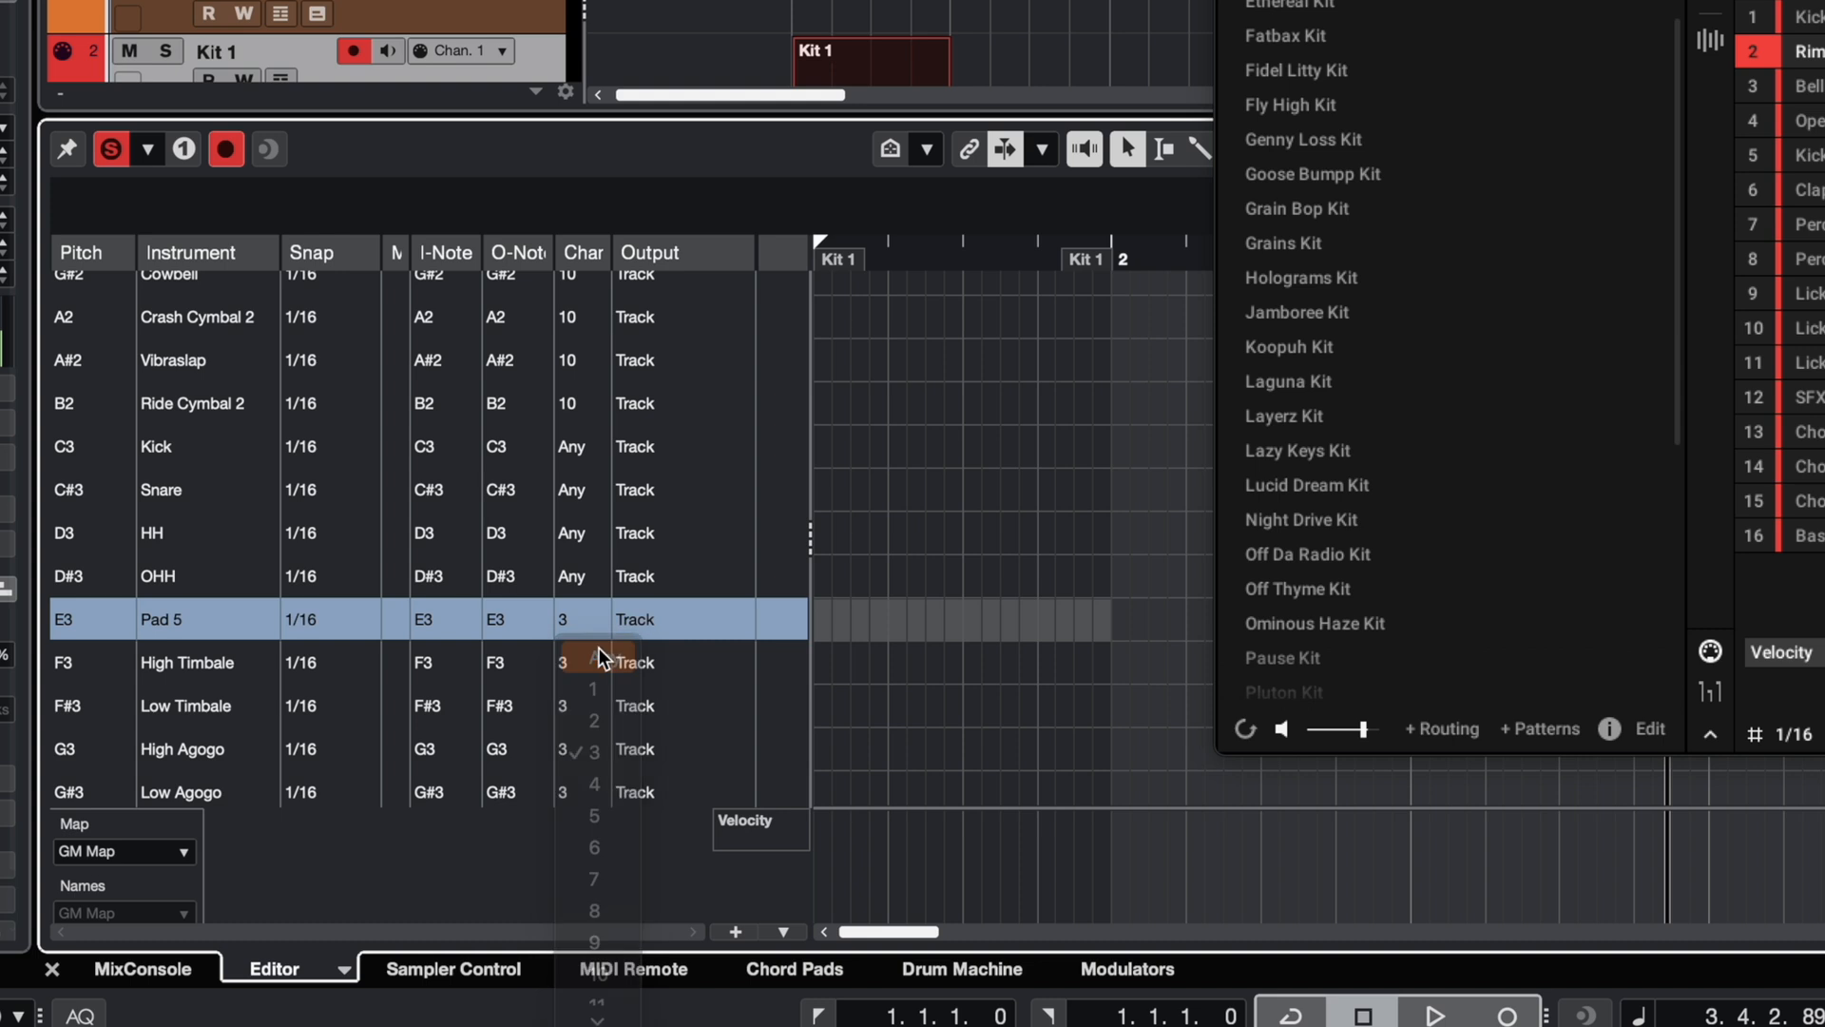
click(567, 663)
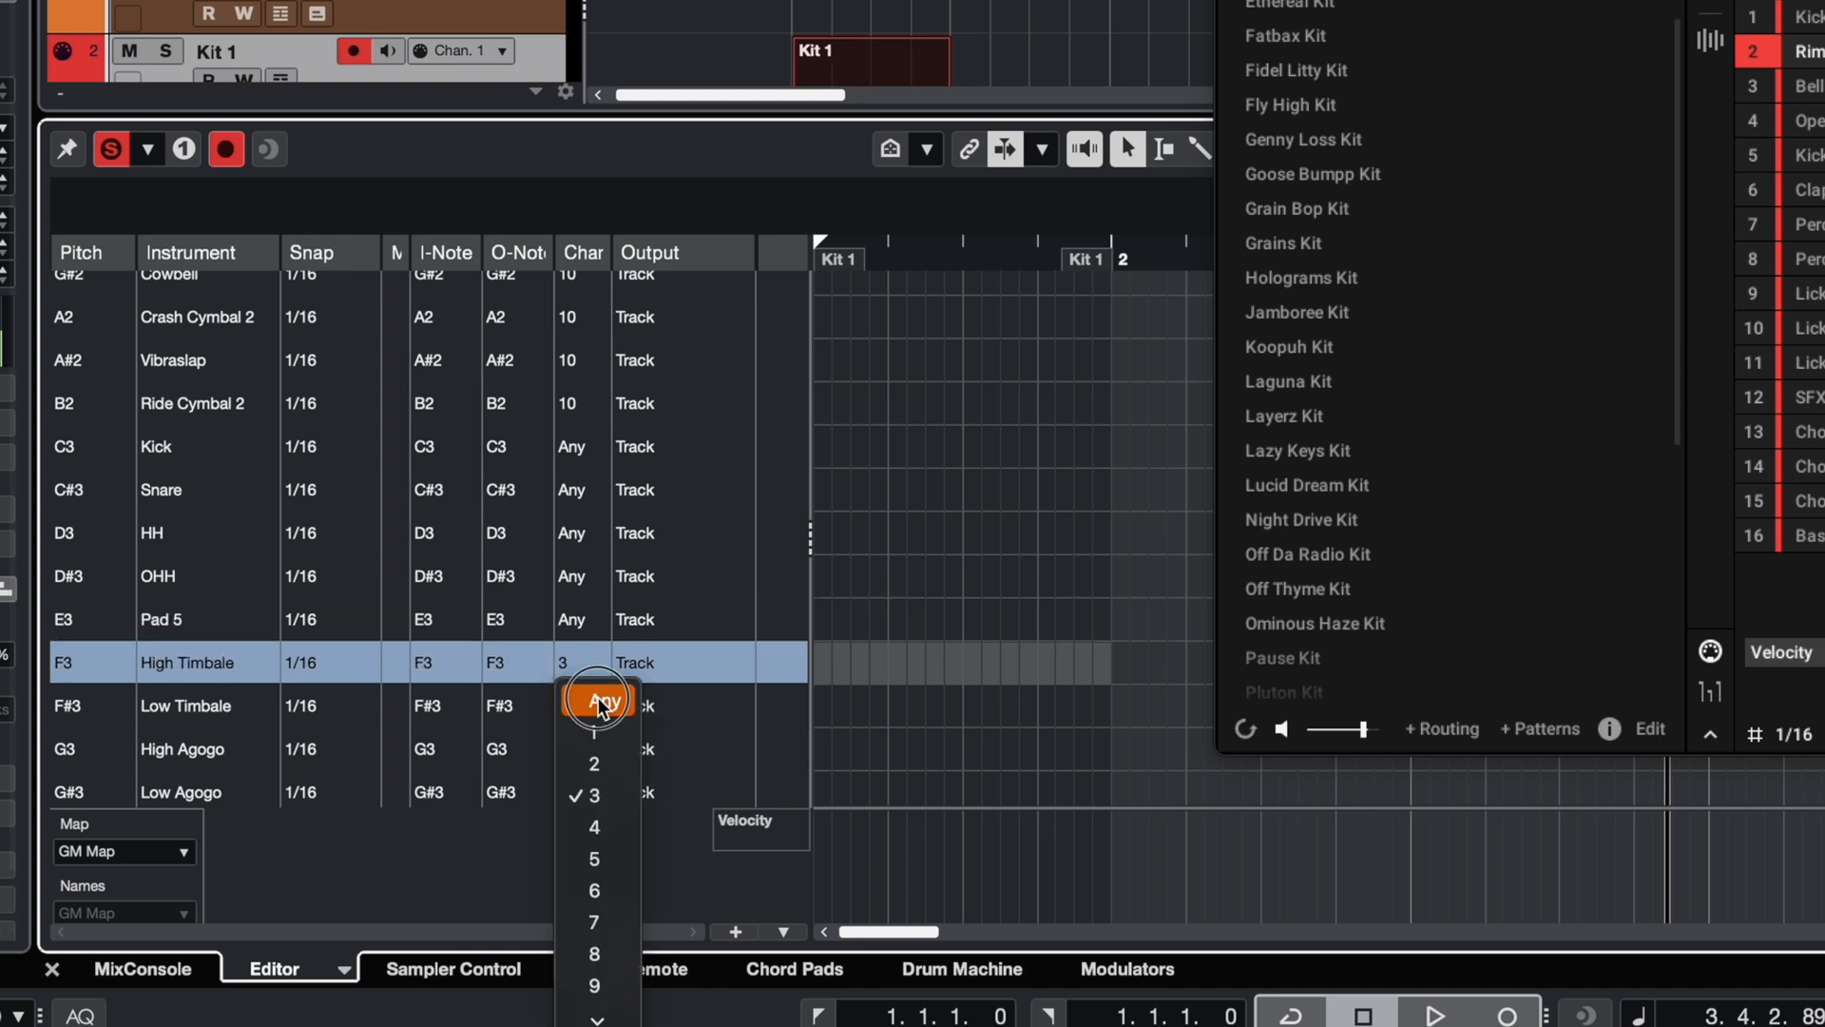
click(601, 698)
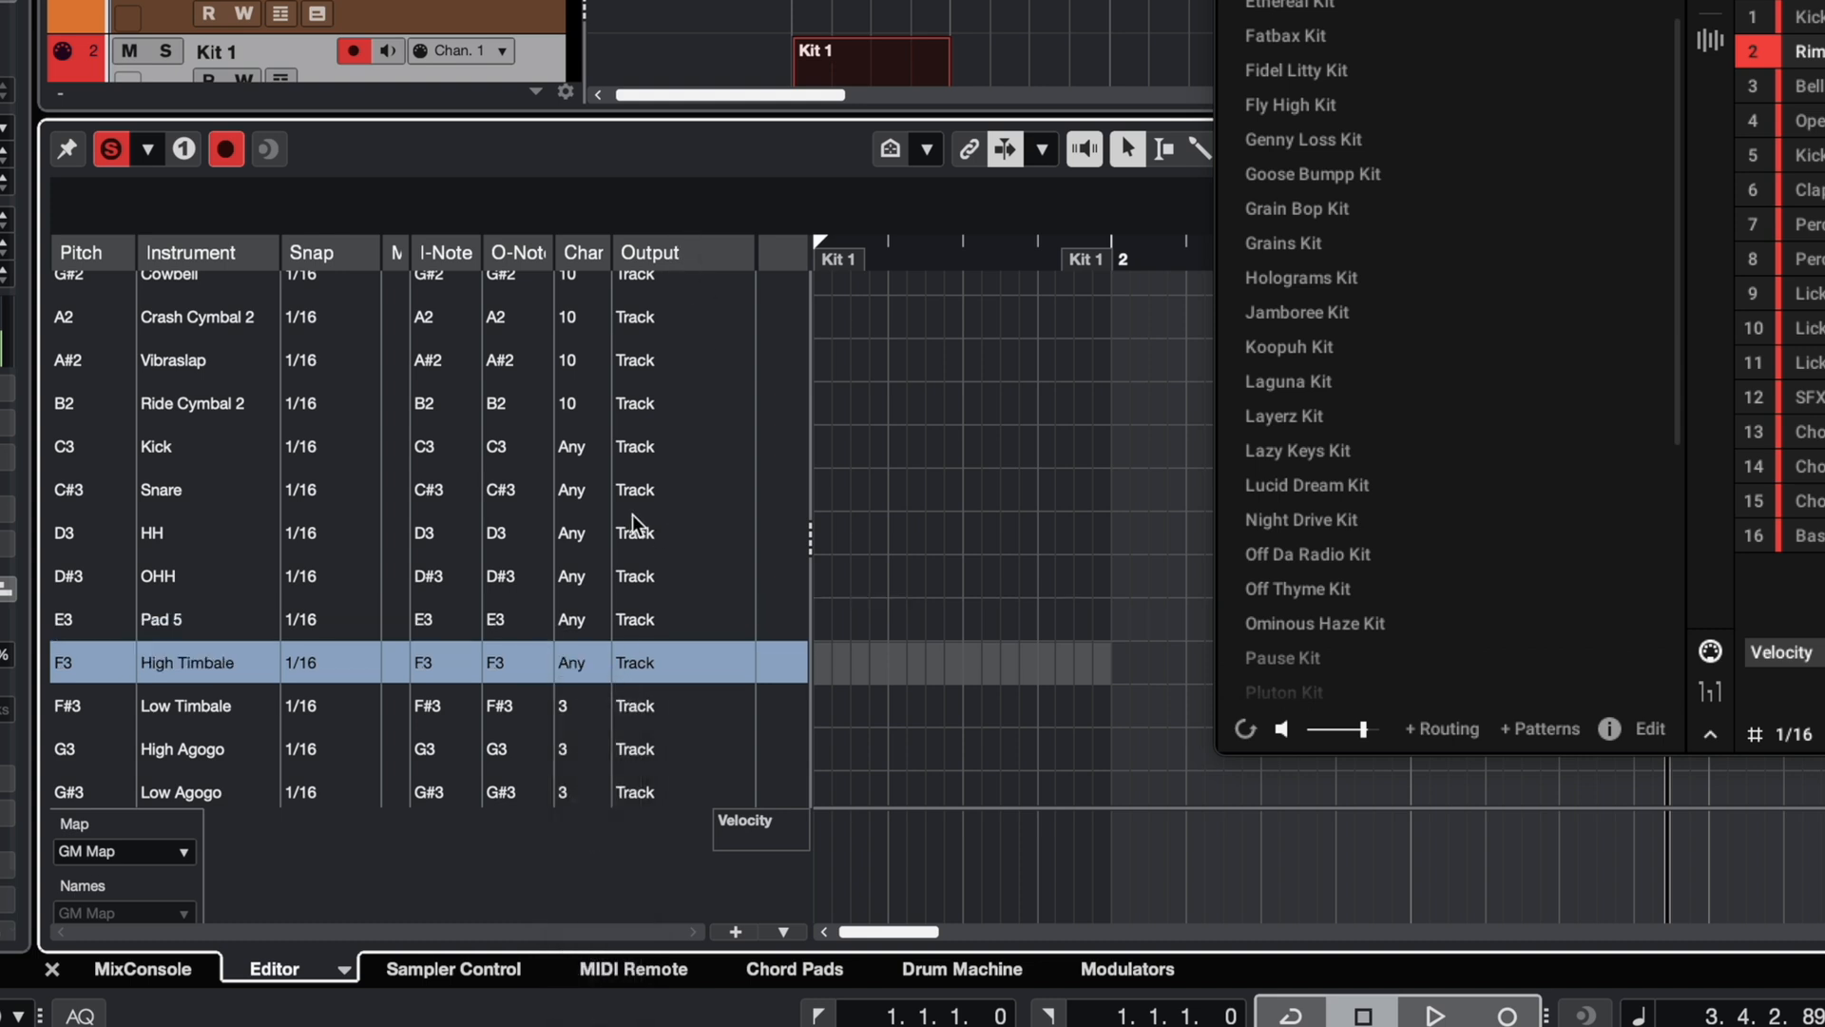
Add a new drum map in Drum Map Setup and set the C3 sound's channel to Any.
click(122, 851)
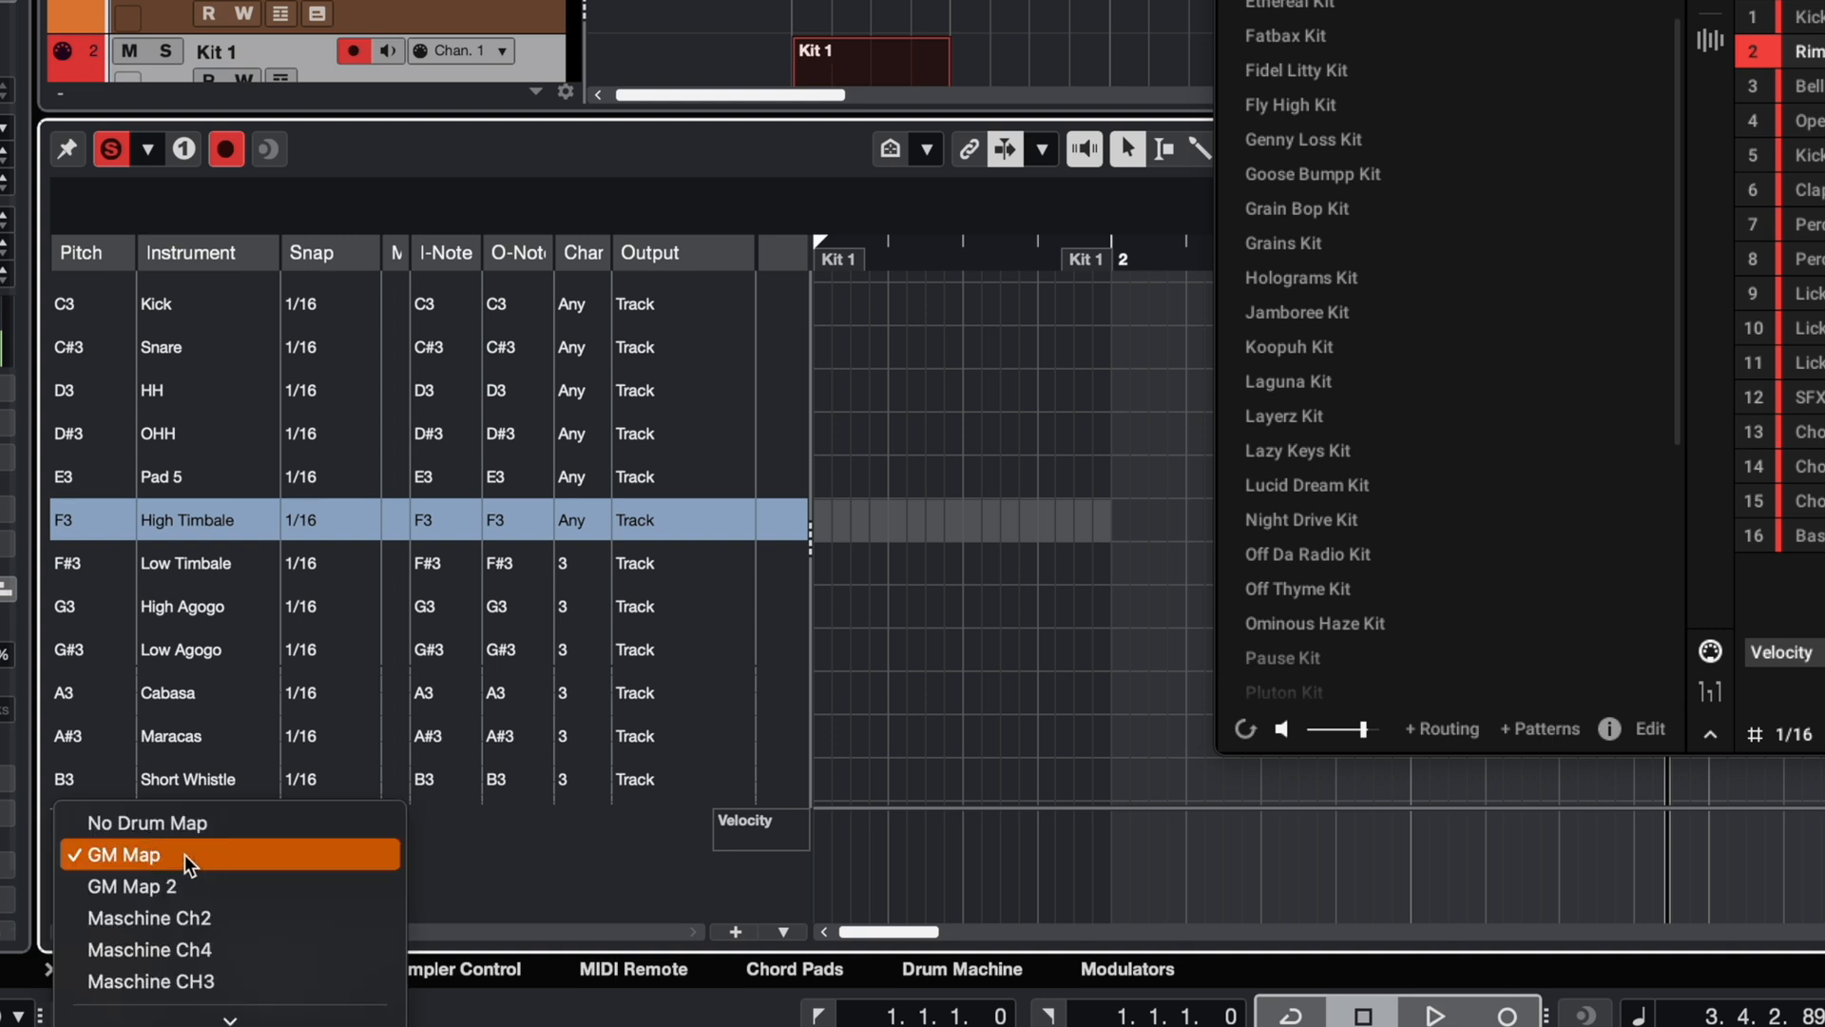
mouse_move(250, 992)
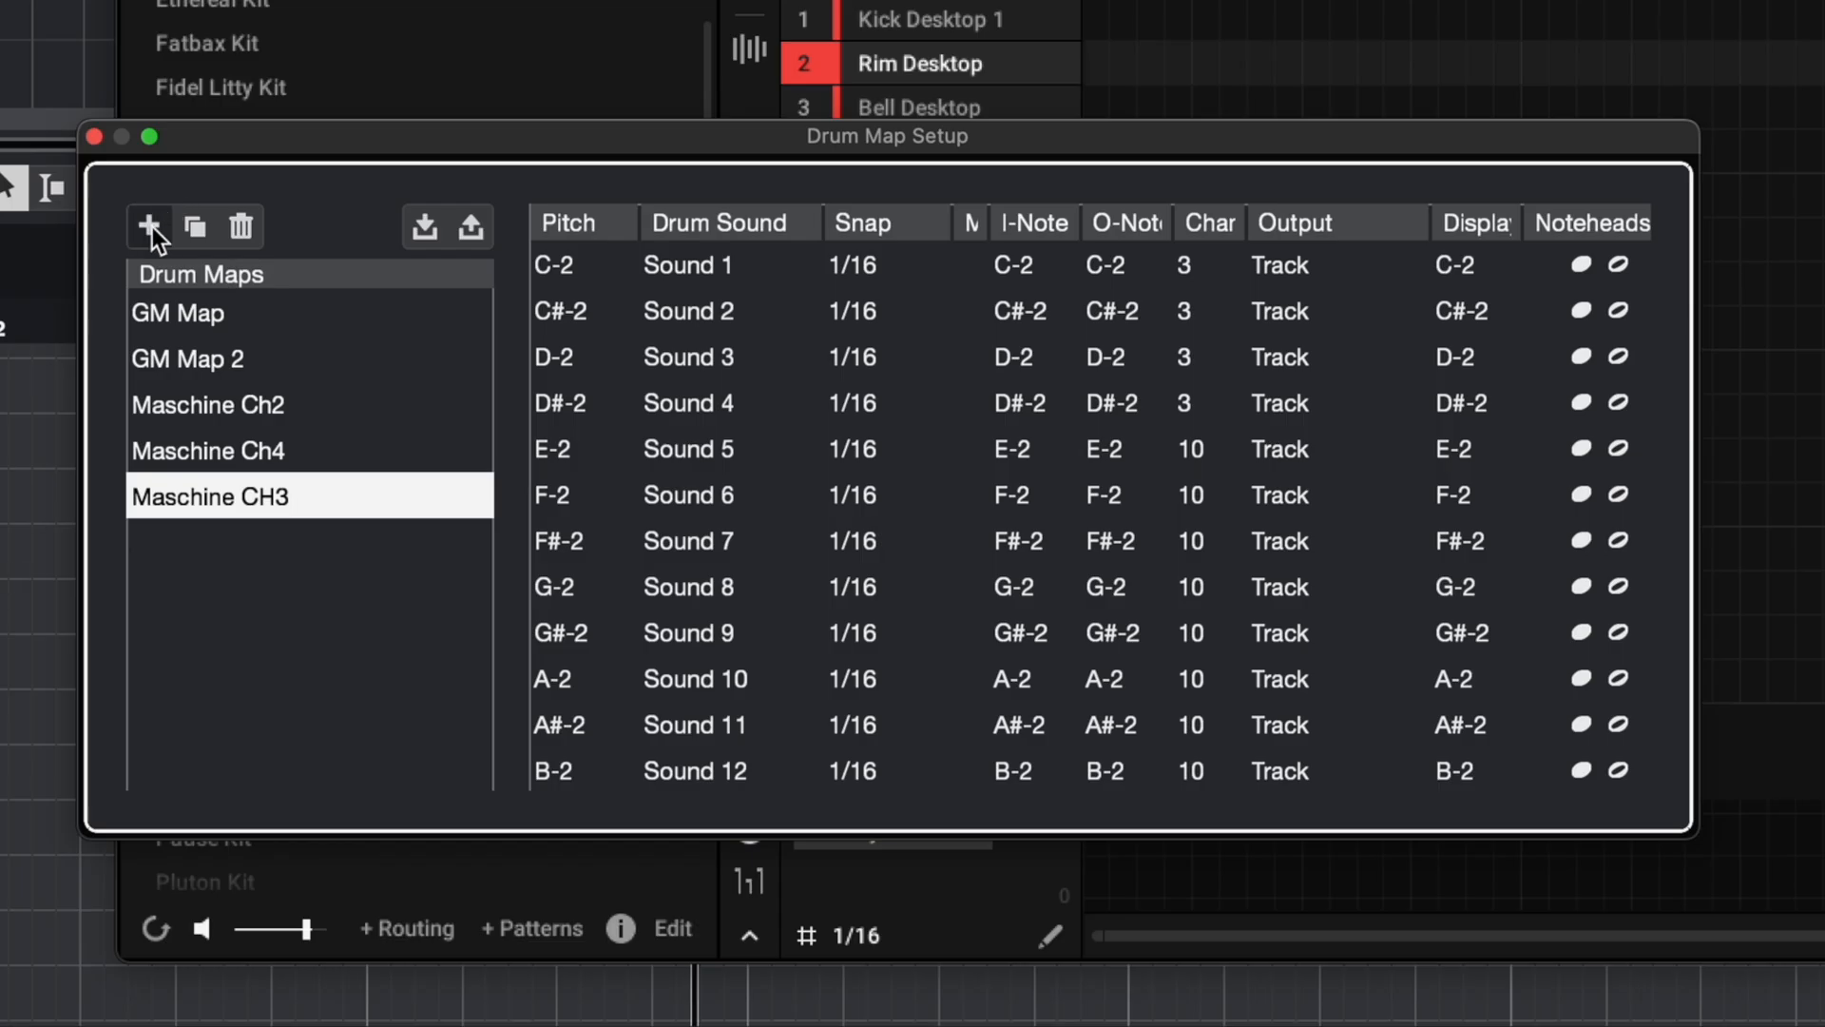
click(146, 227)
text(Maschine Group)
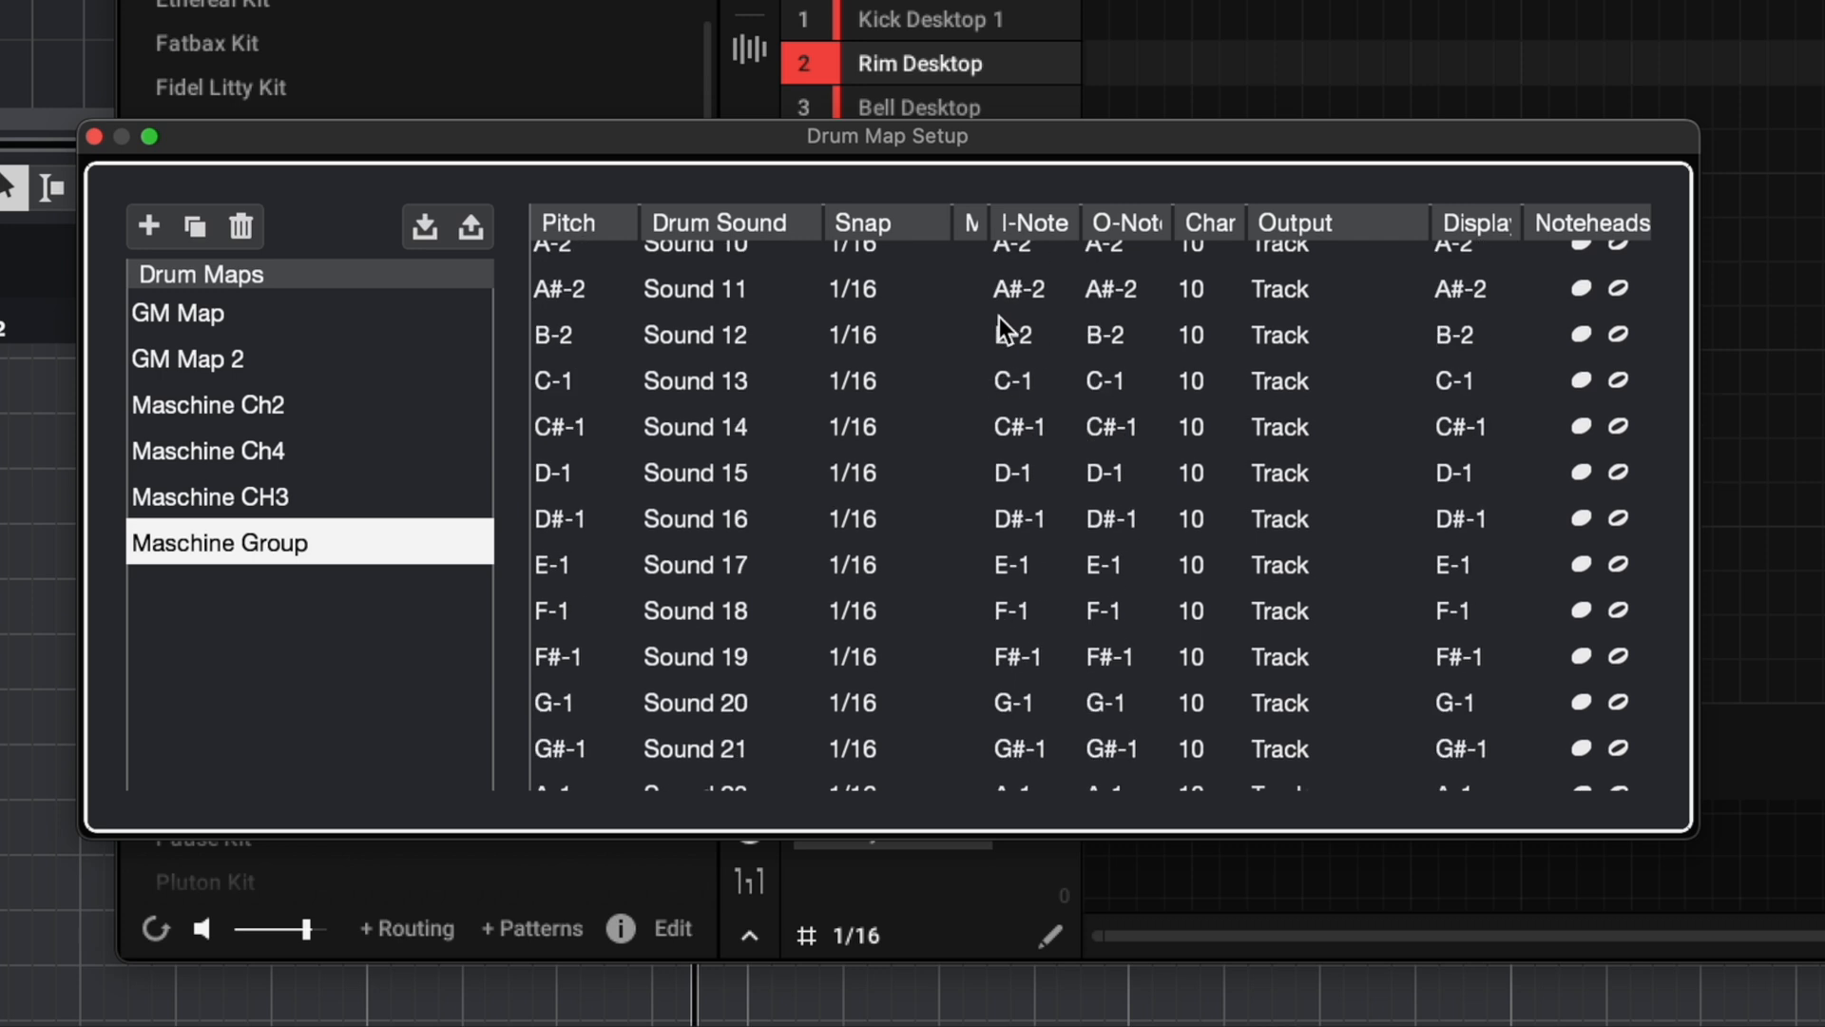
scroll(down, 3)
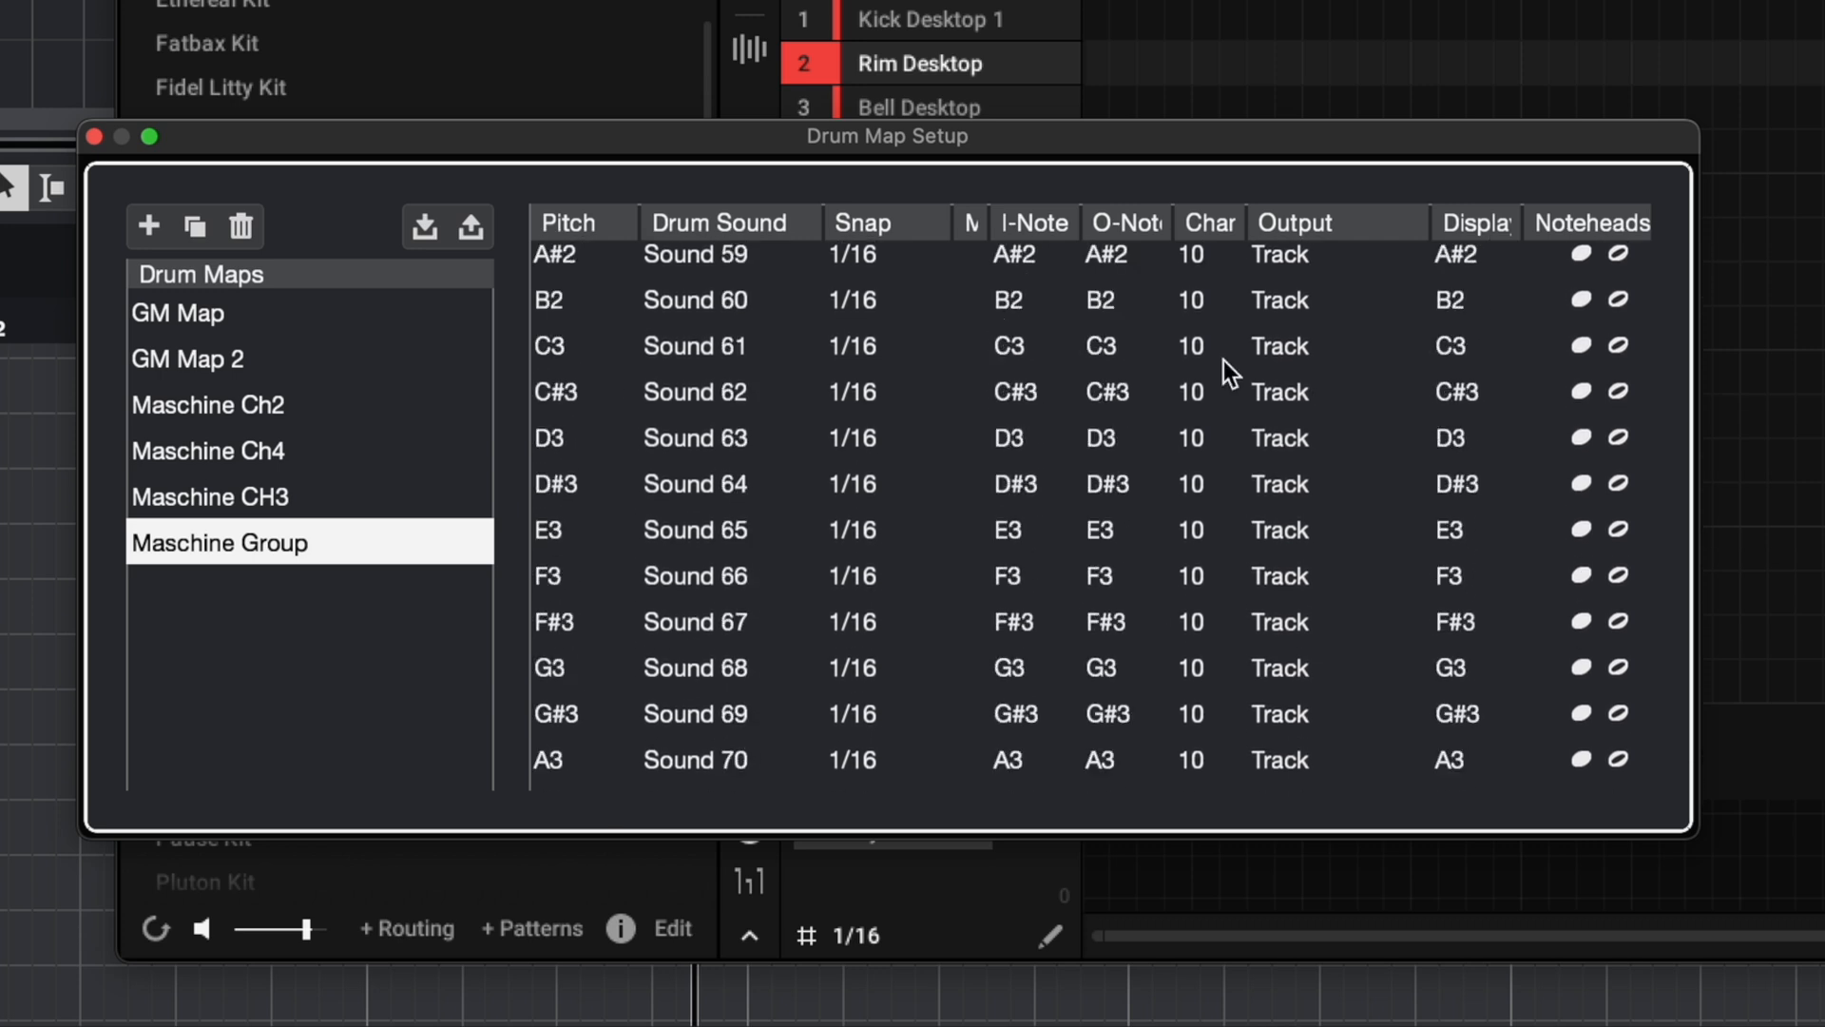
click(1206, 346)
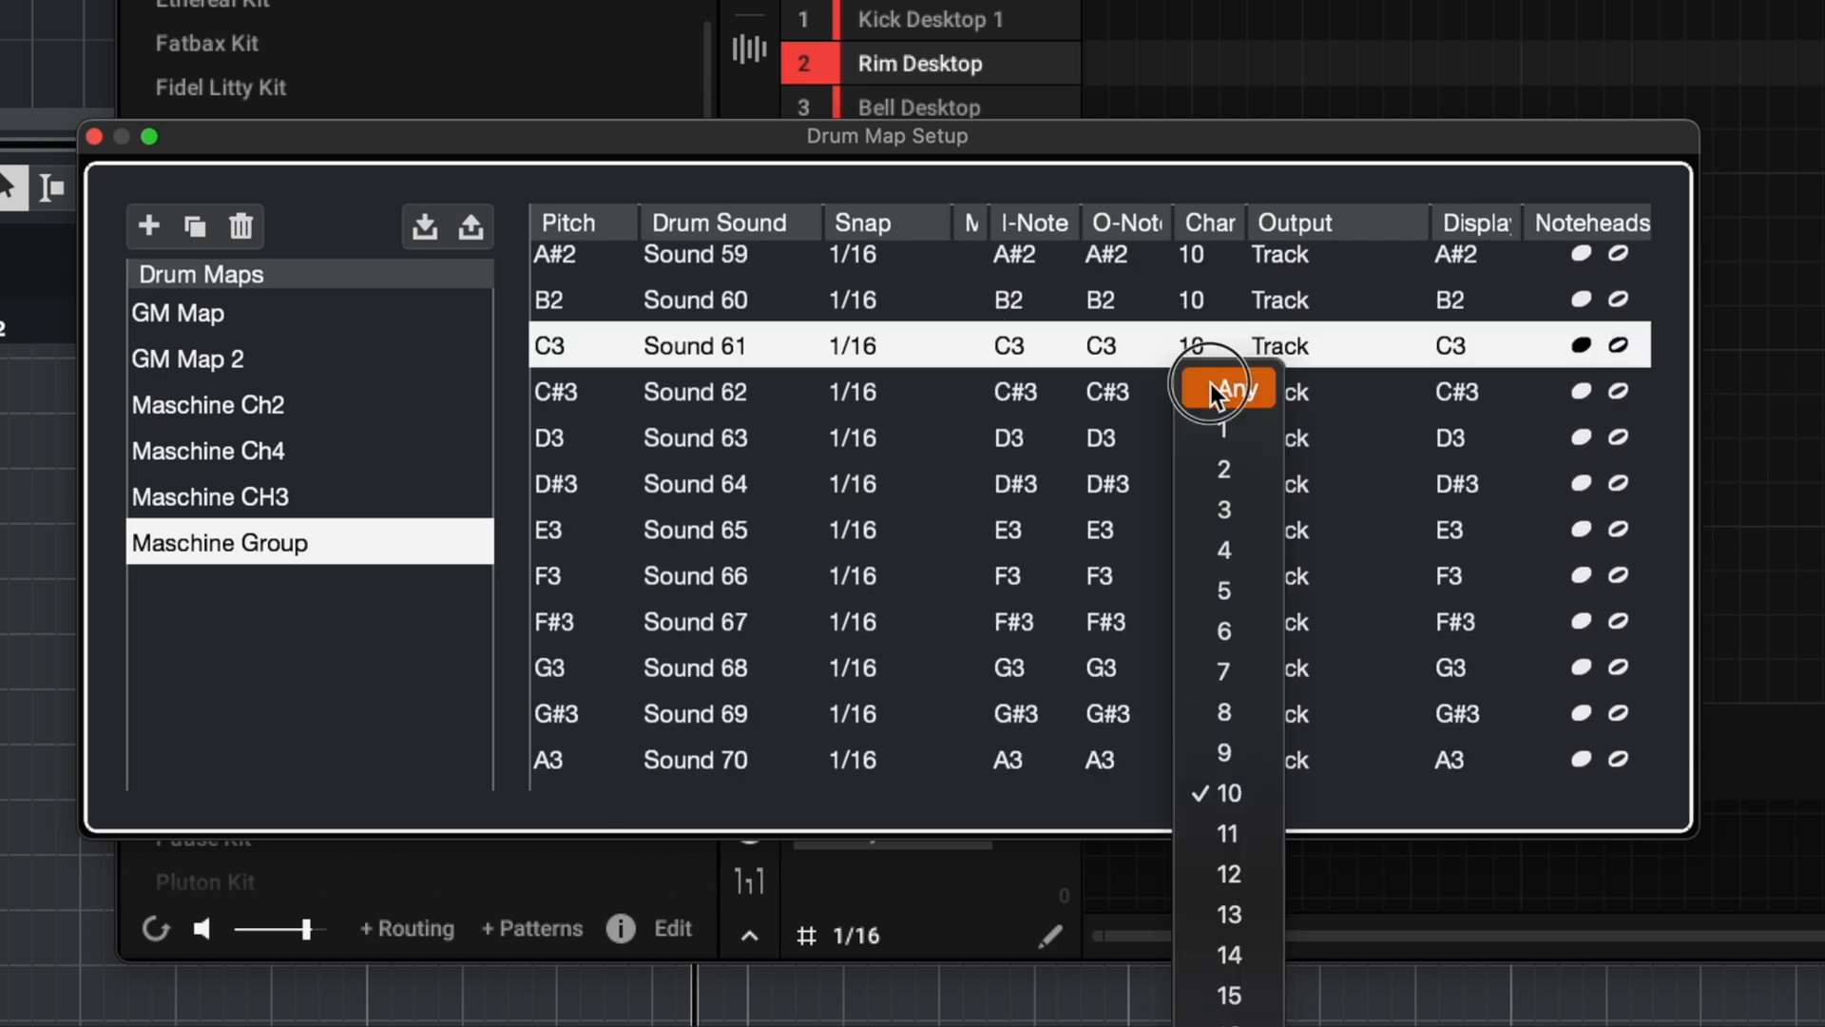
click(1227, 389)
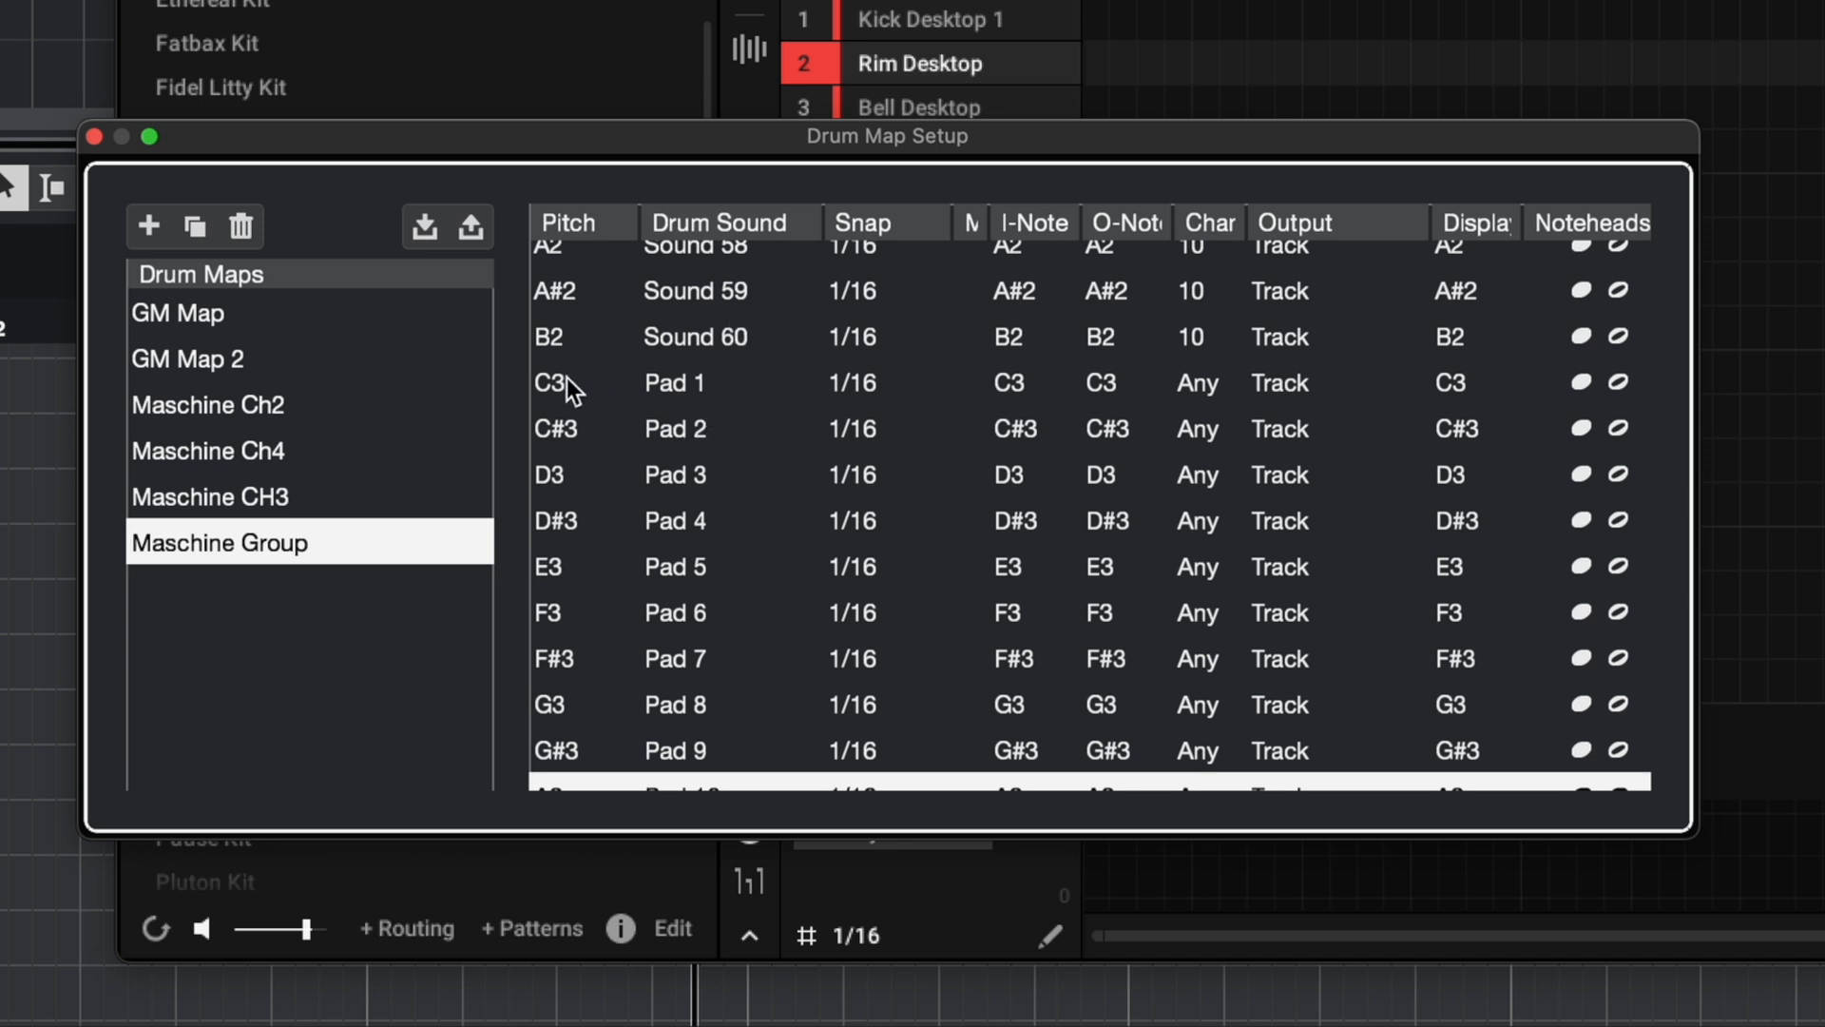
mouse_move(645, 394)
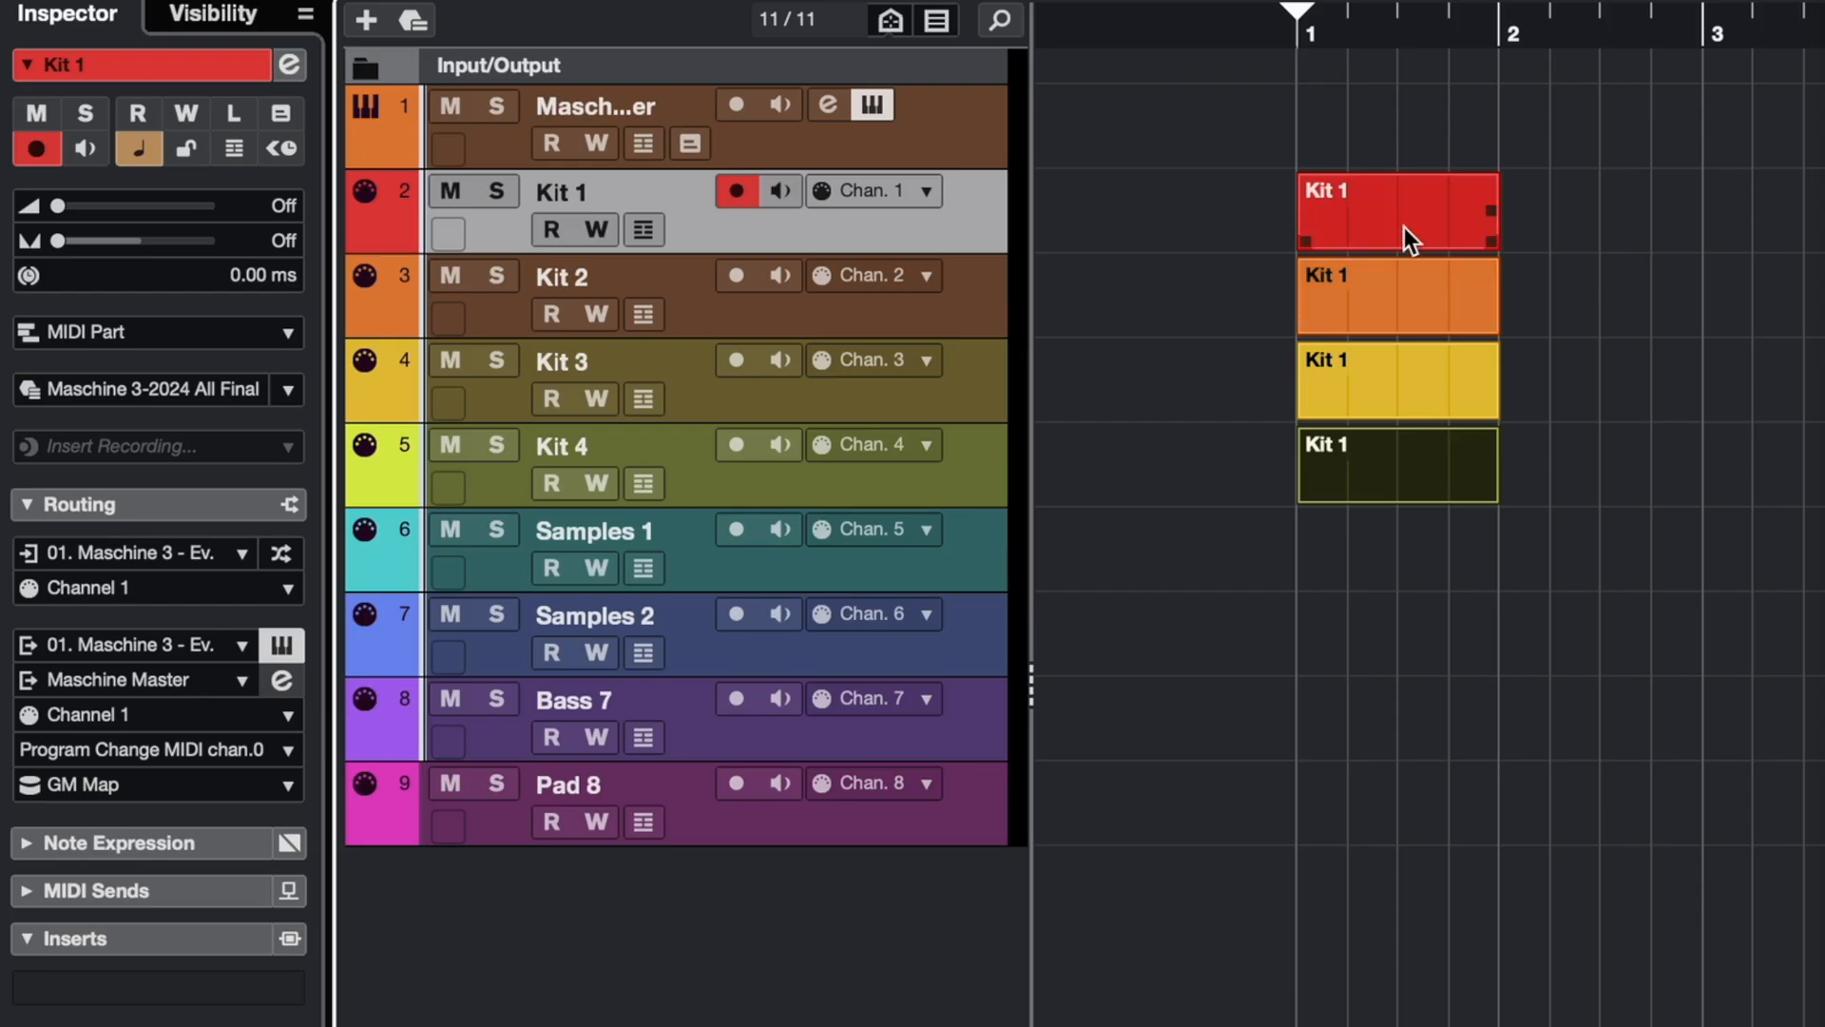
Open the Kit 1 part for editing, then select Kit 3 for recording.
double_click(1397, 209)
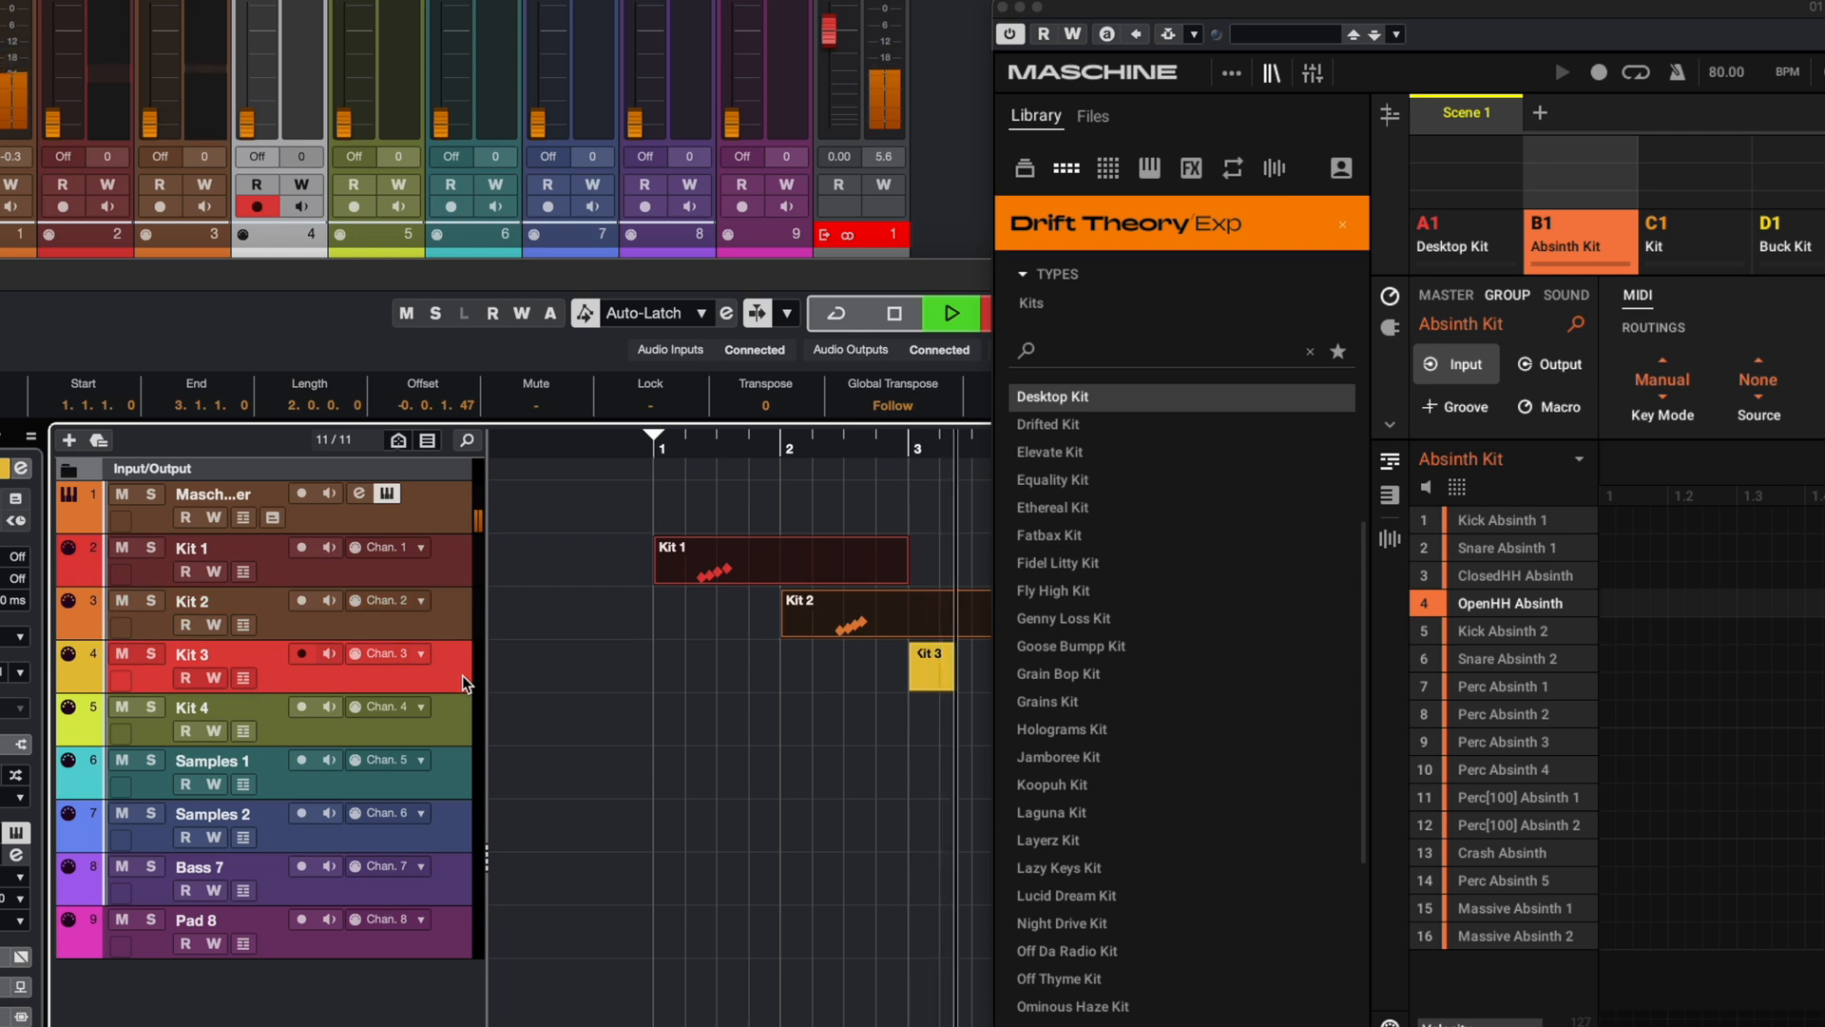
click(1683, 236)
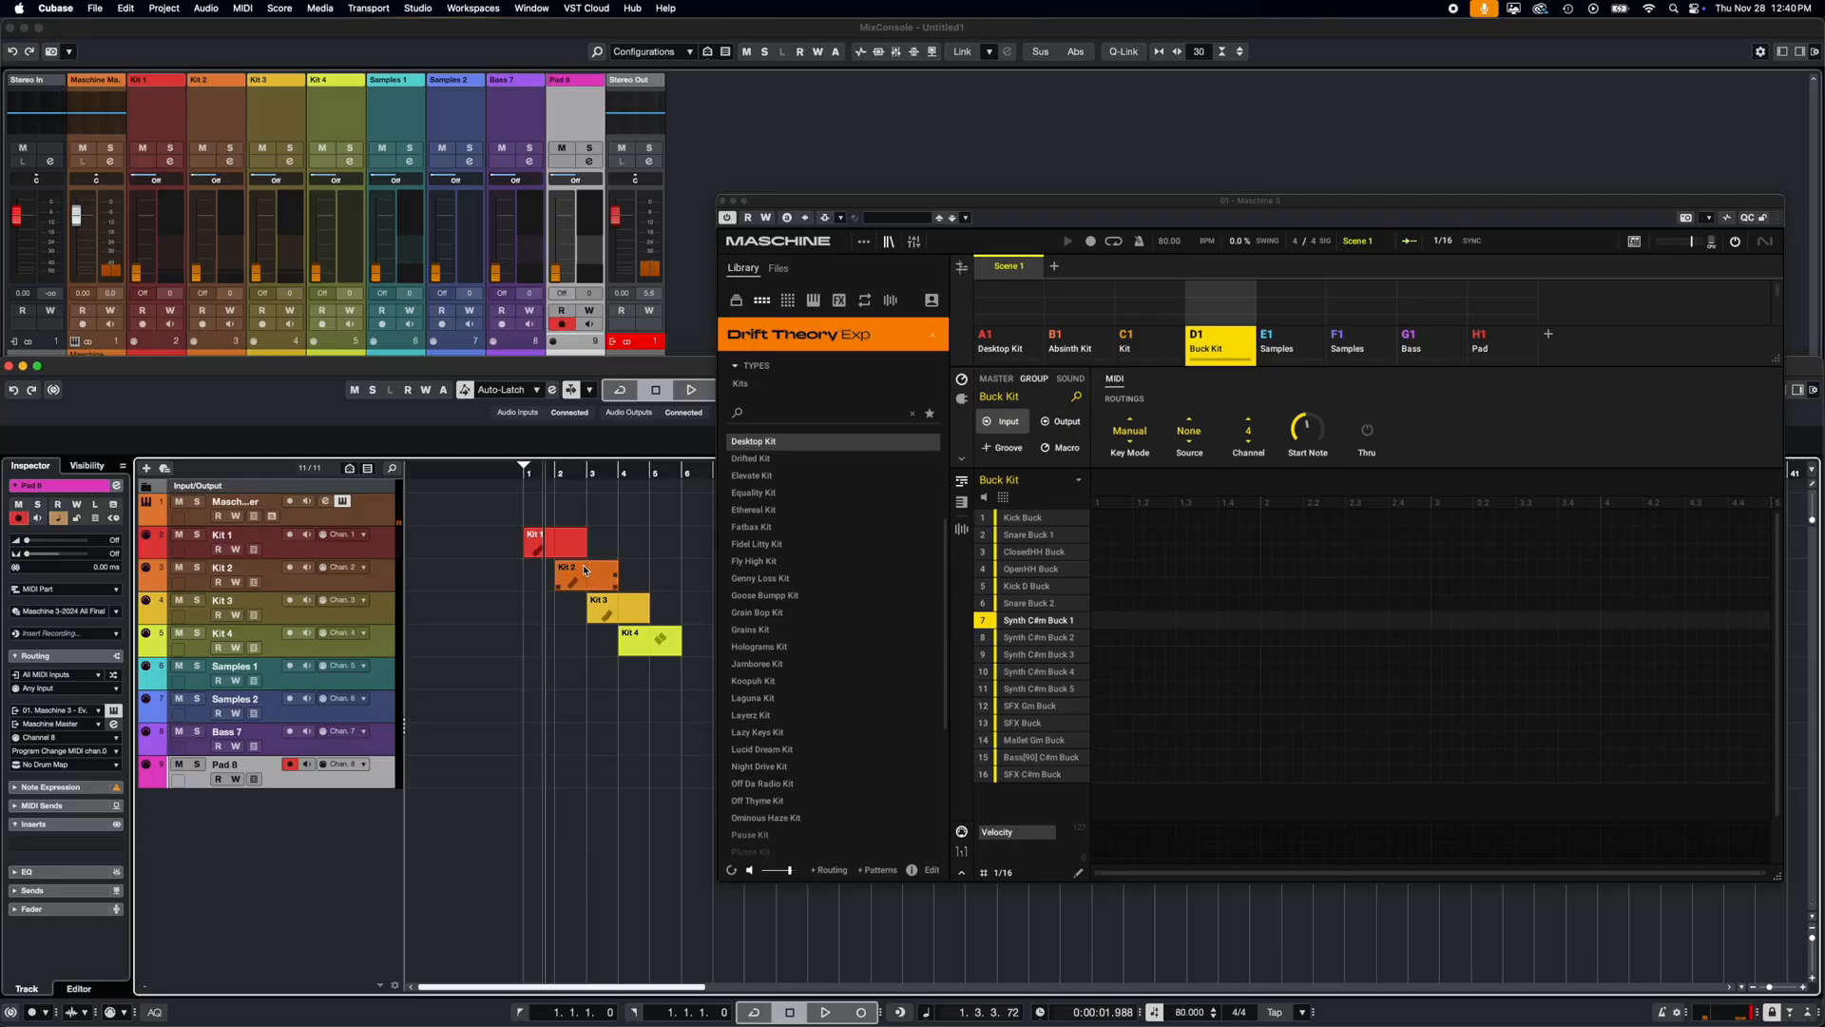
double_click(565, 573)
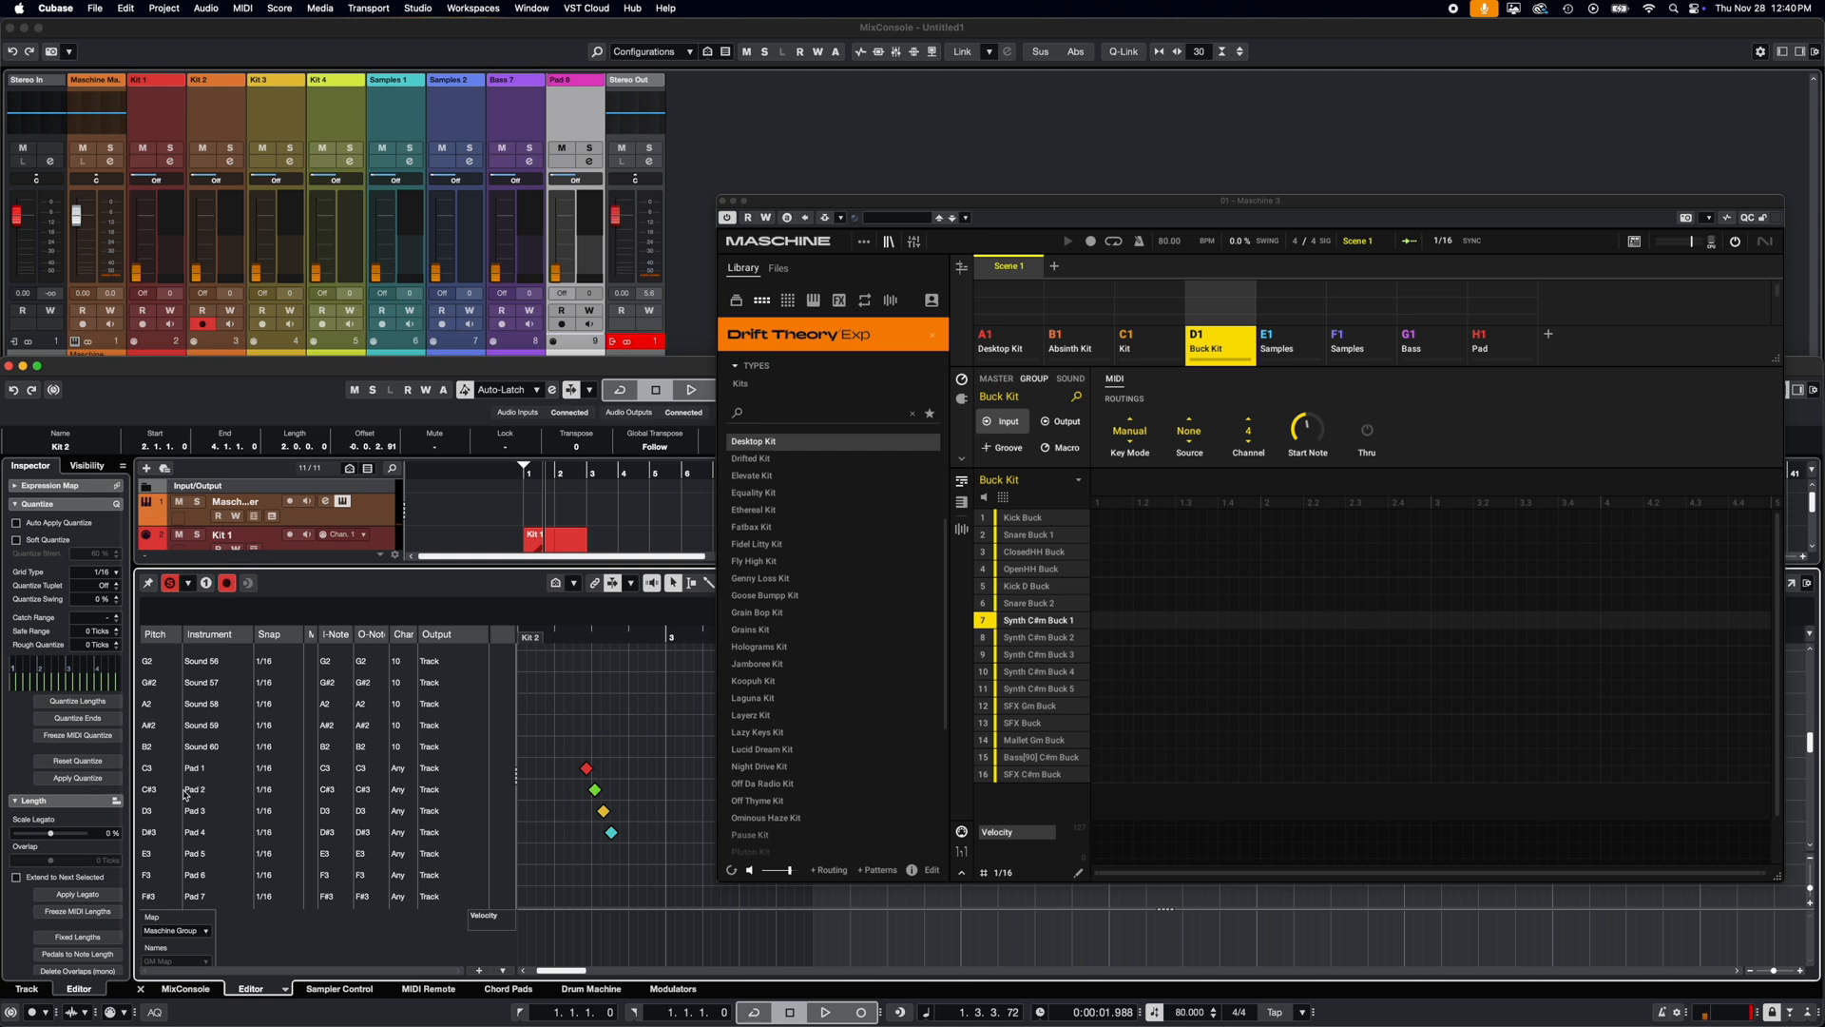
mouse_move(430, 762)
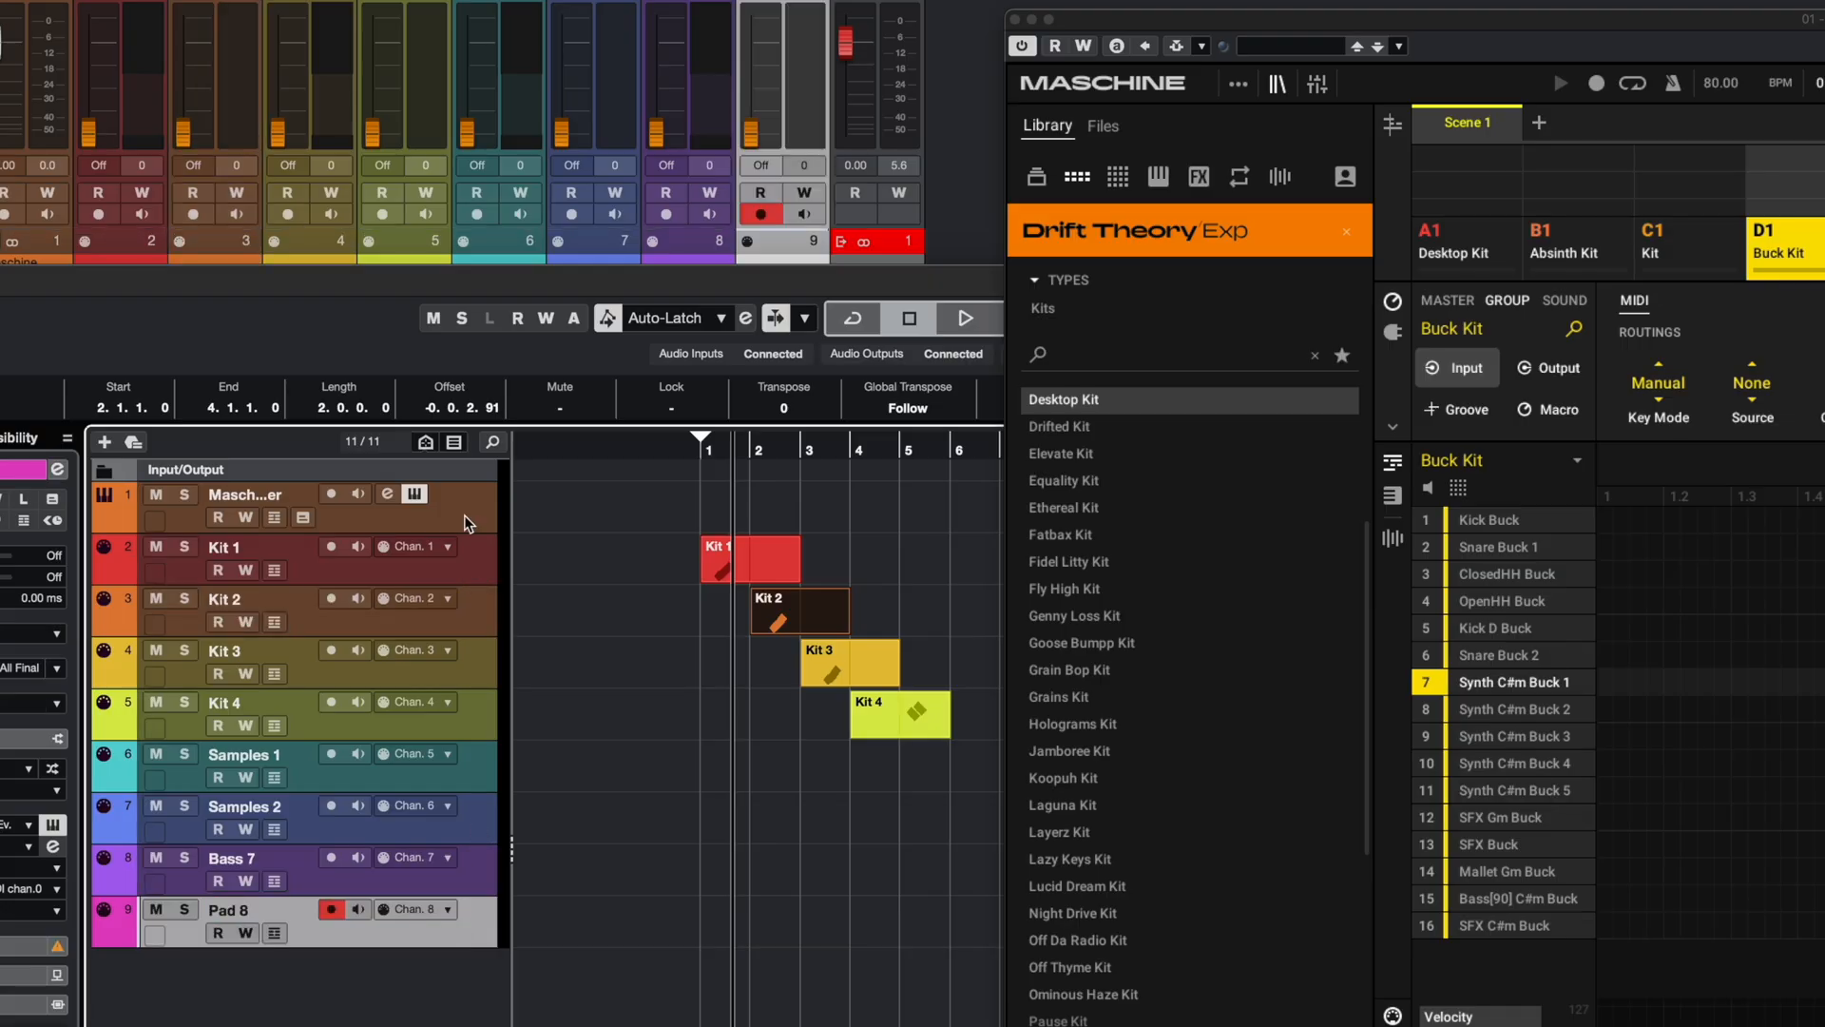
Save the selected tracks via the track list's Save Track Preset… command.
right_click(463, 521)
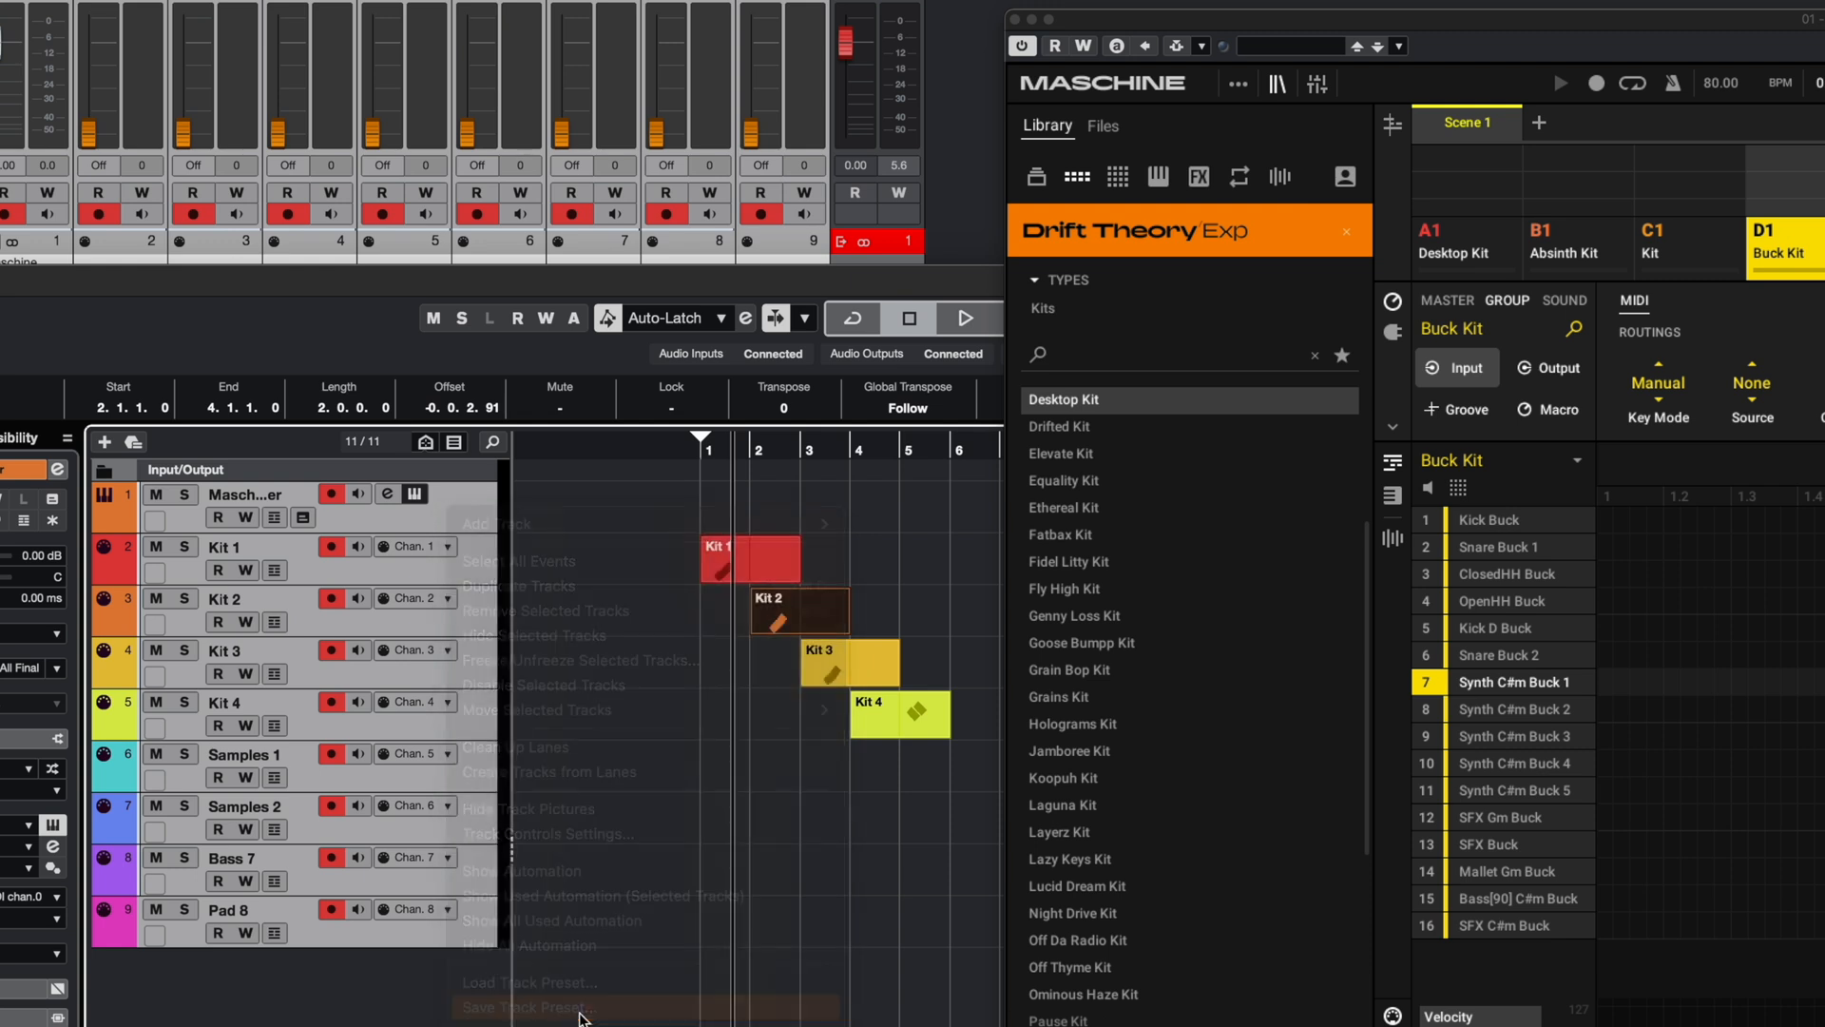
click(527, 1006)
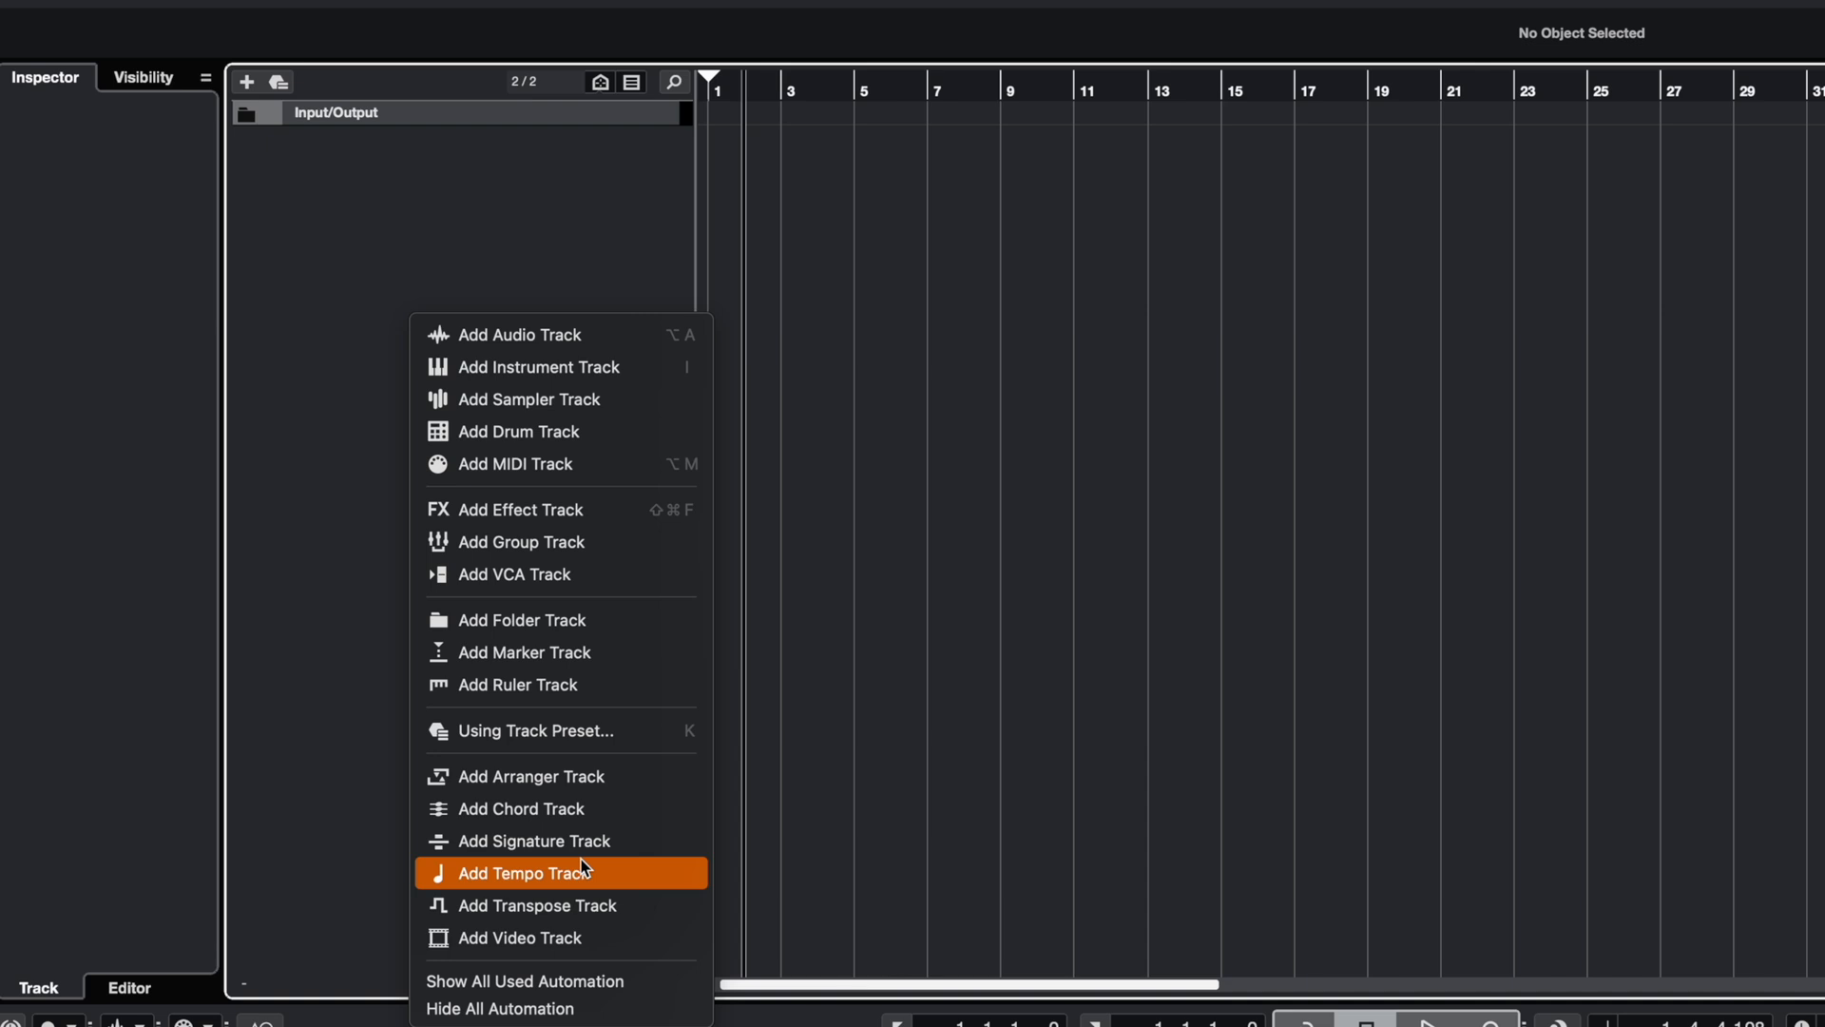
mouse_move(585, 748)
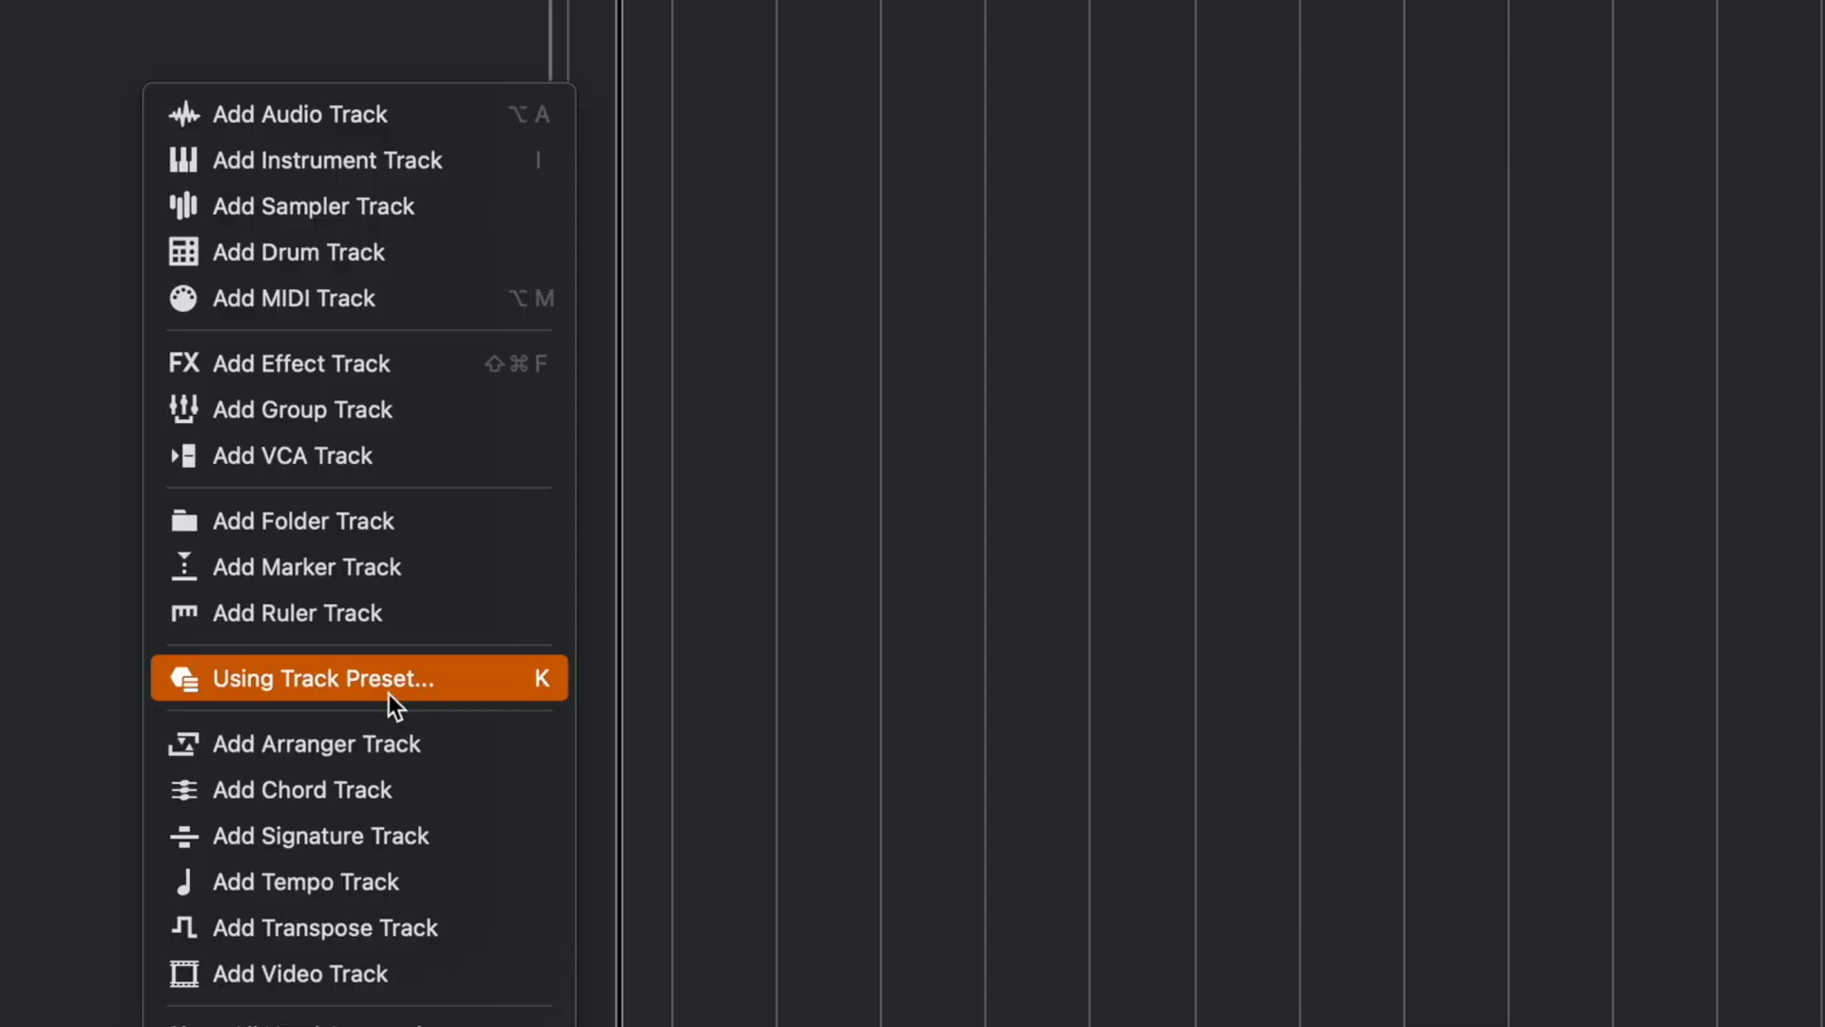
Add tracks from the Maschine 3-2024 All Final Final track preset.
click(323, 678)
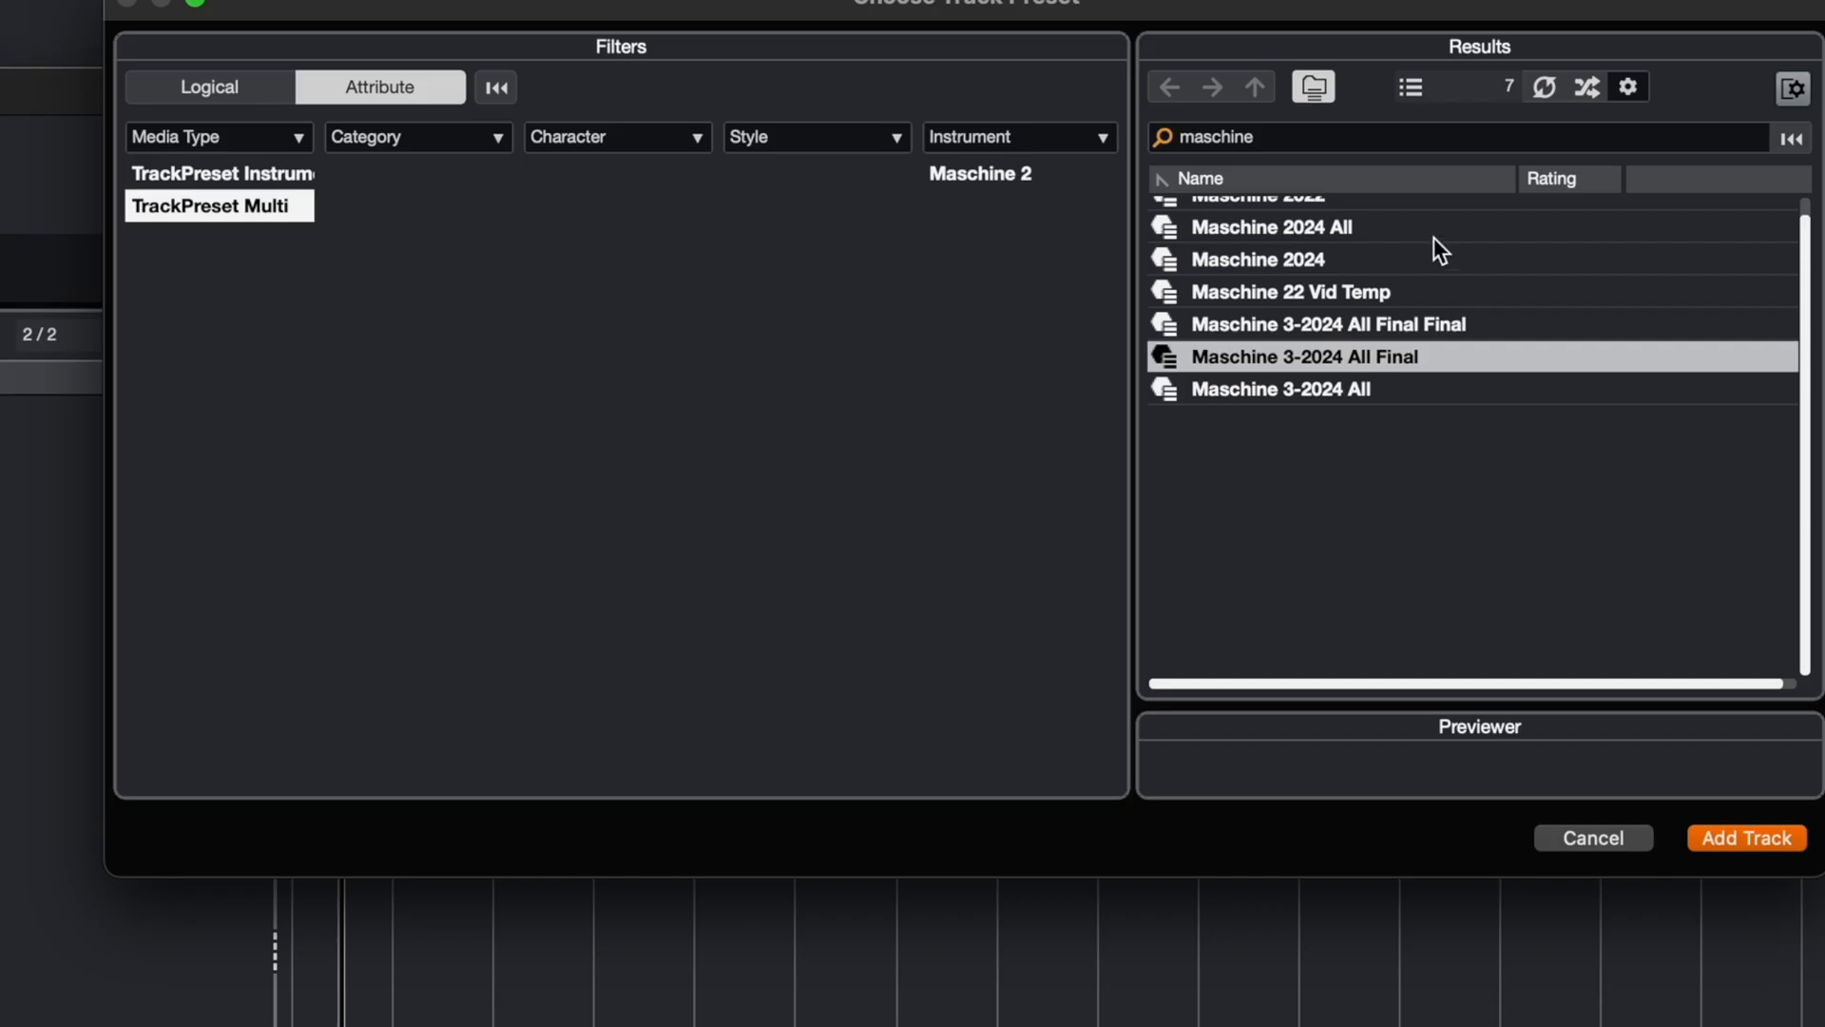
click(1326, 324)
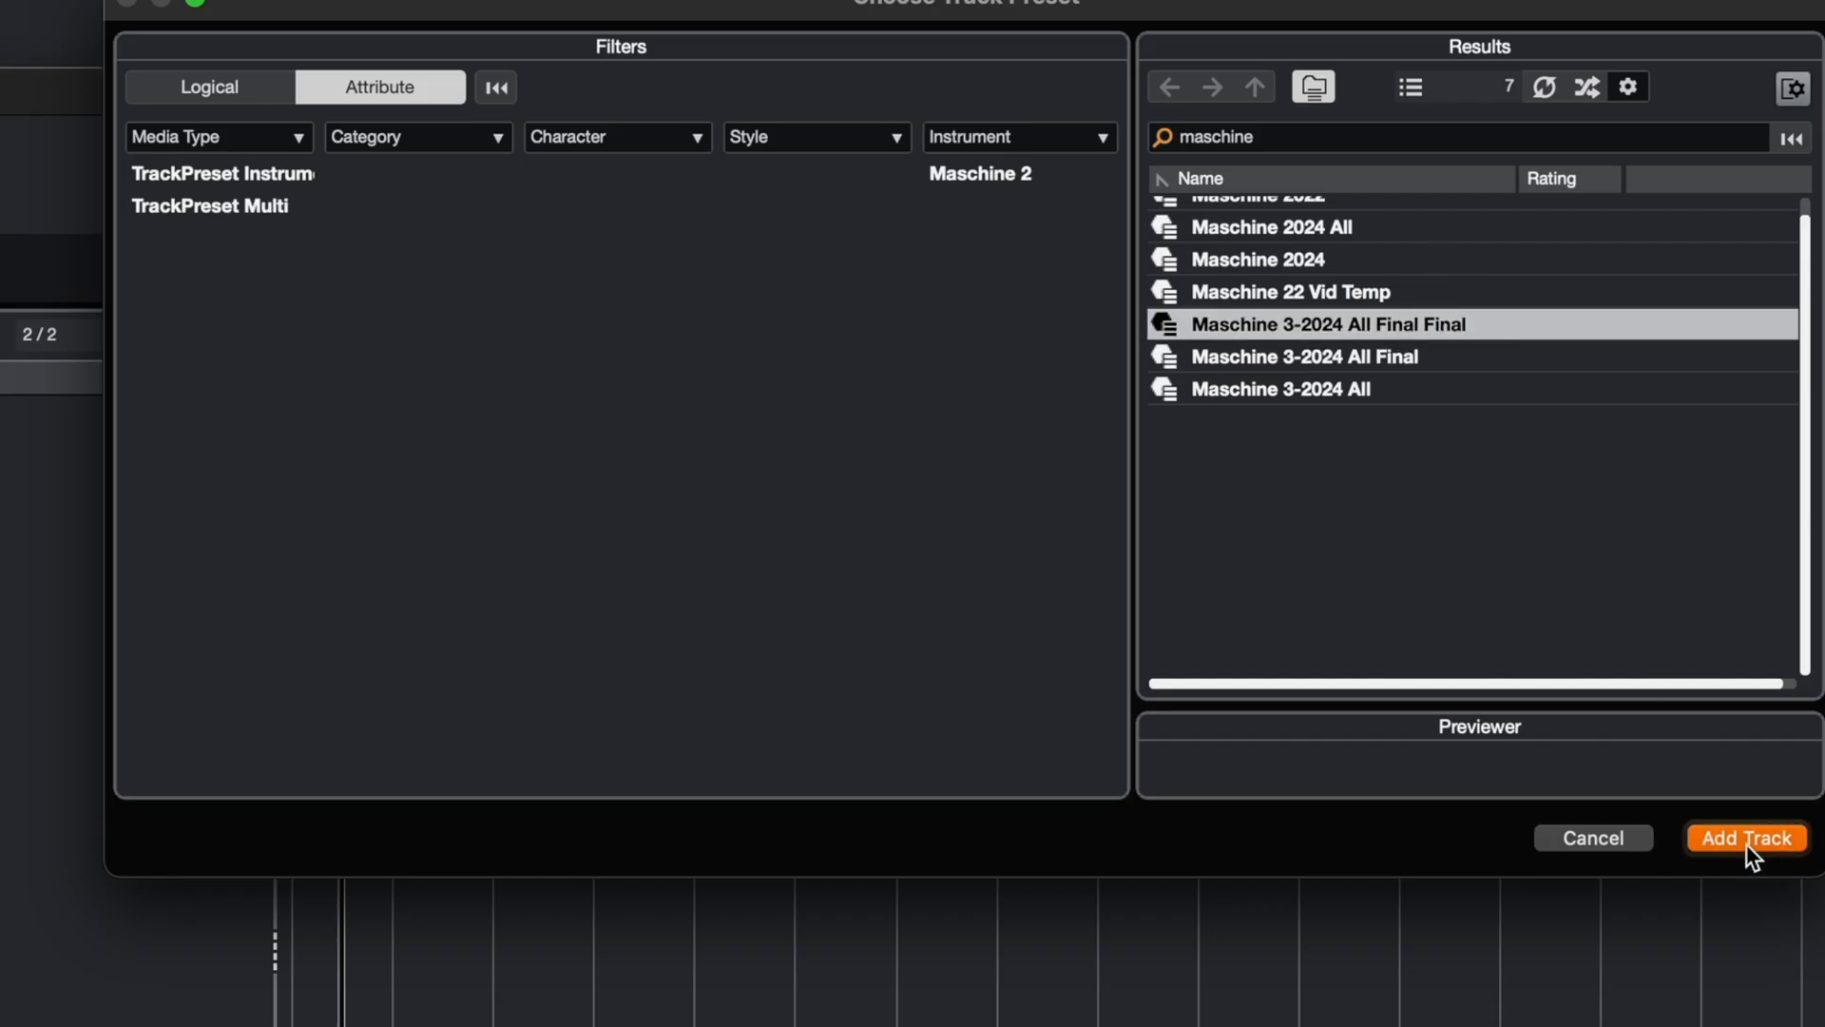
click(1737, 837)
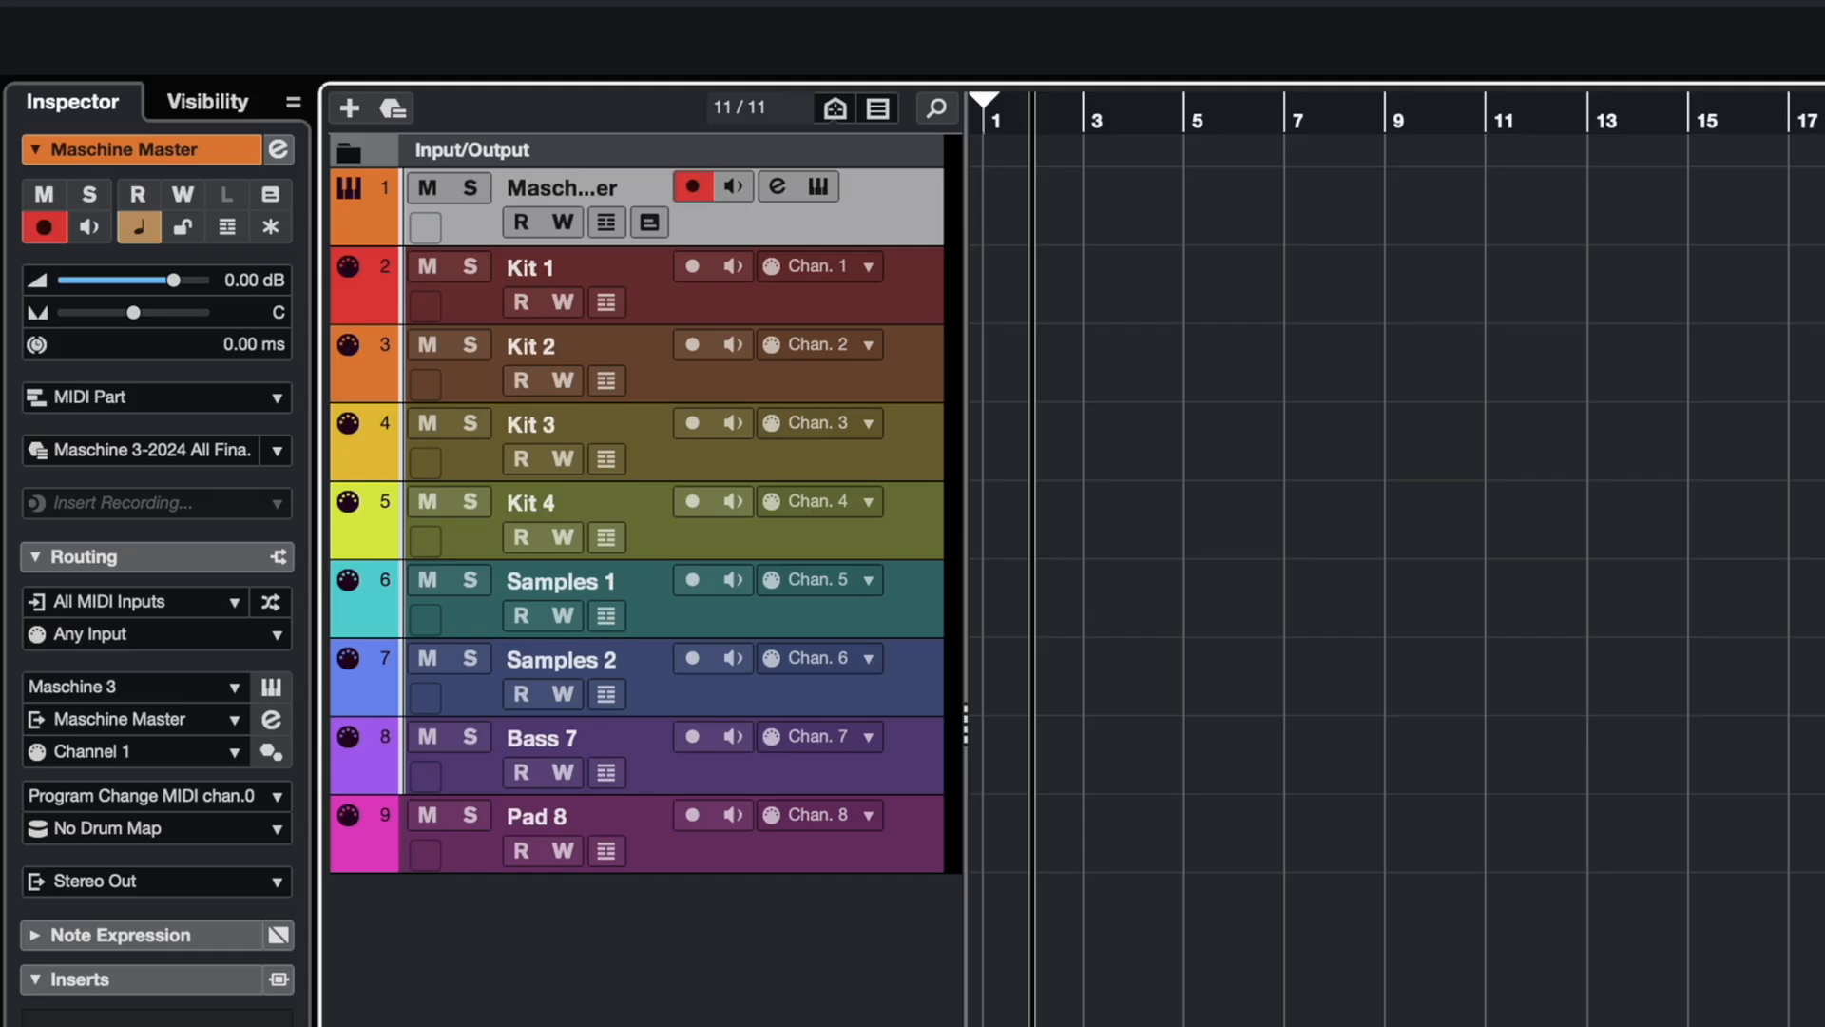
Select the Kit 1 track to view its Drum Map in the Inspector.
click(567, 267)
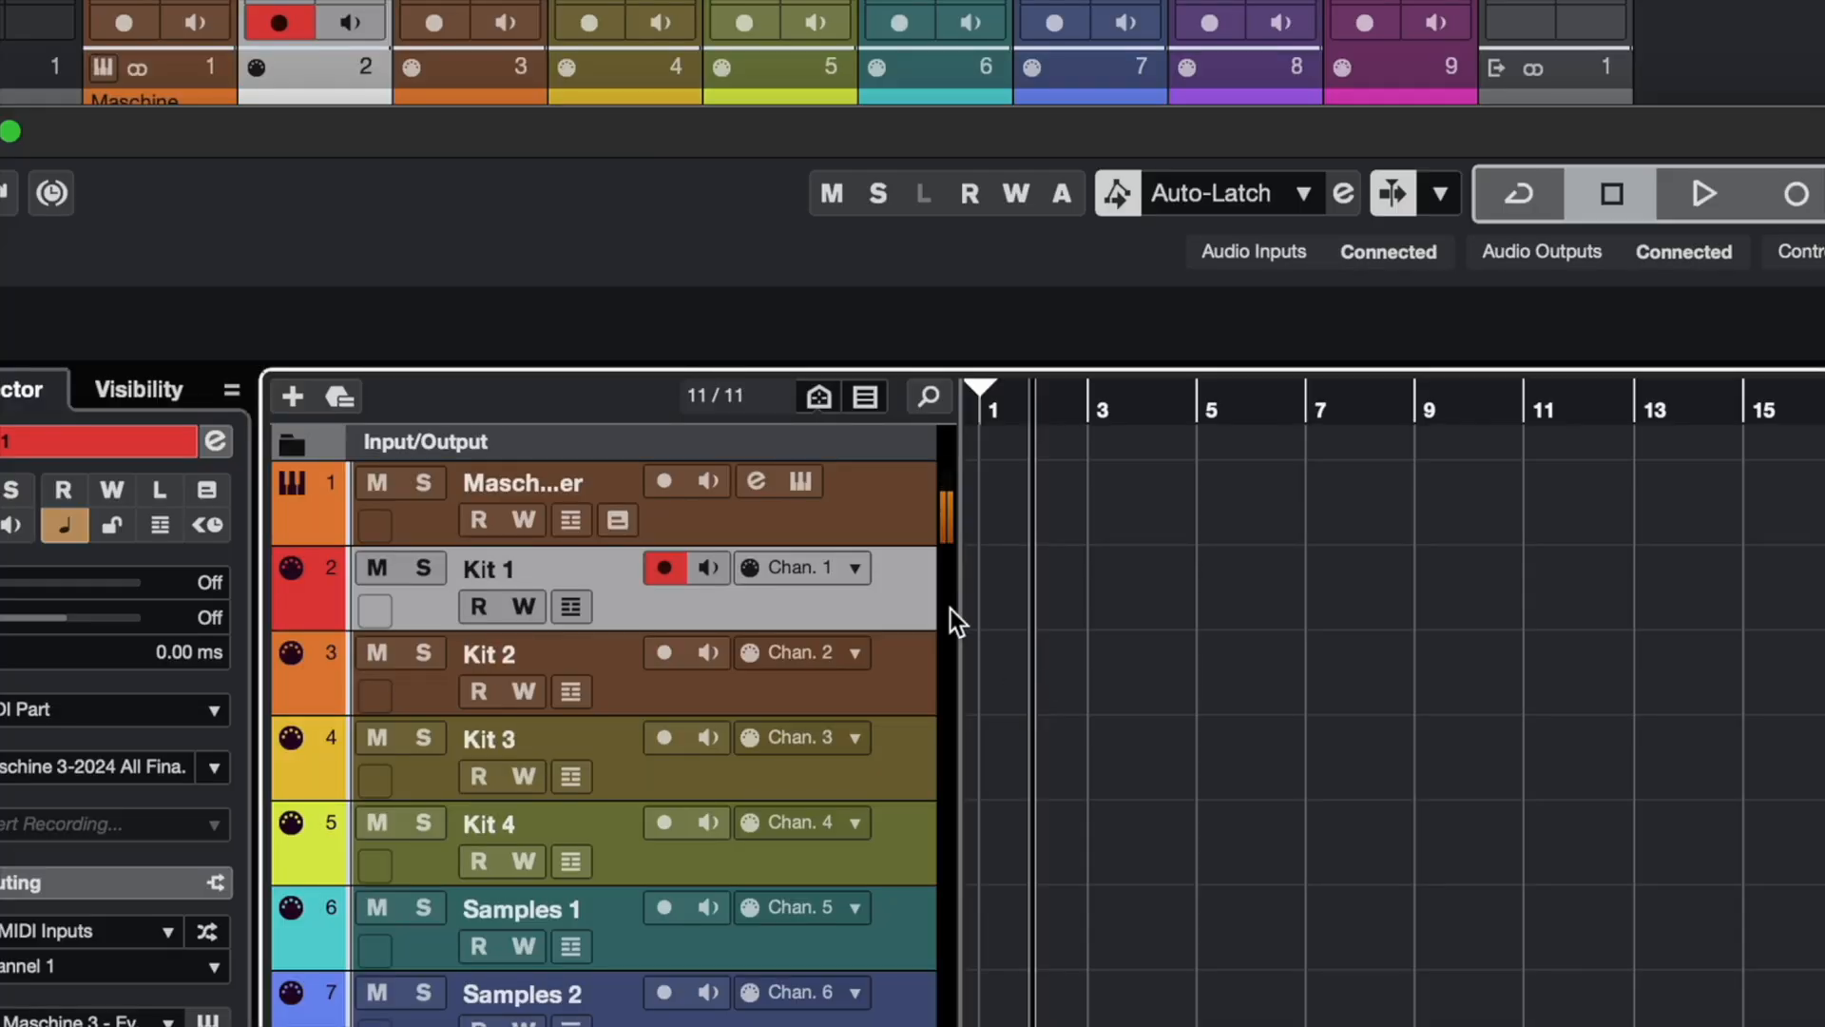
mouse_move(956, 585)
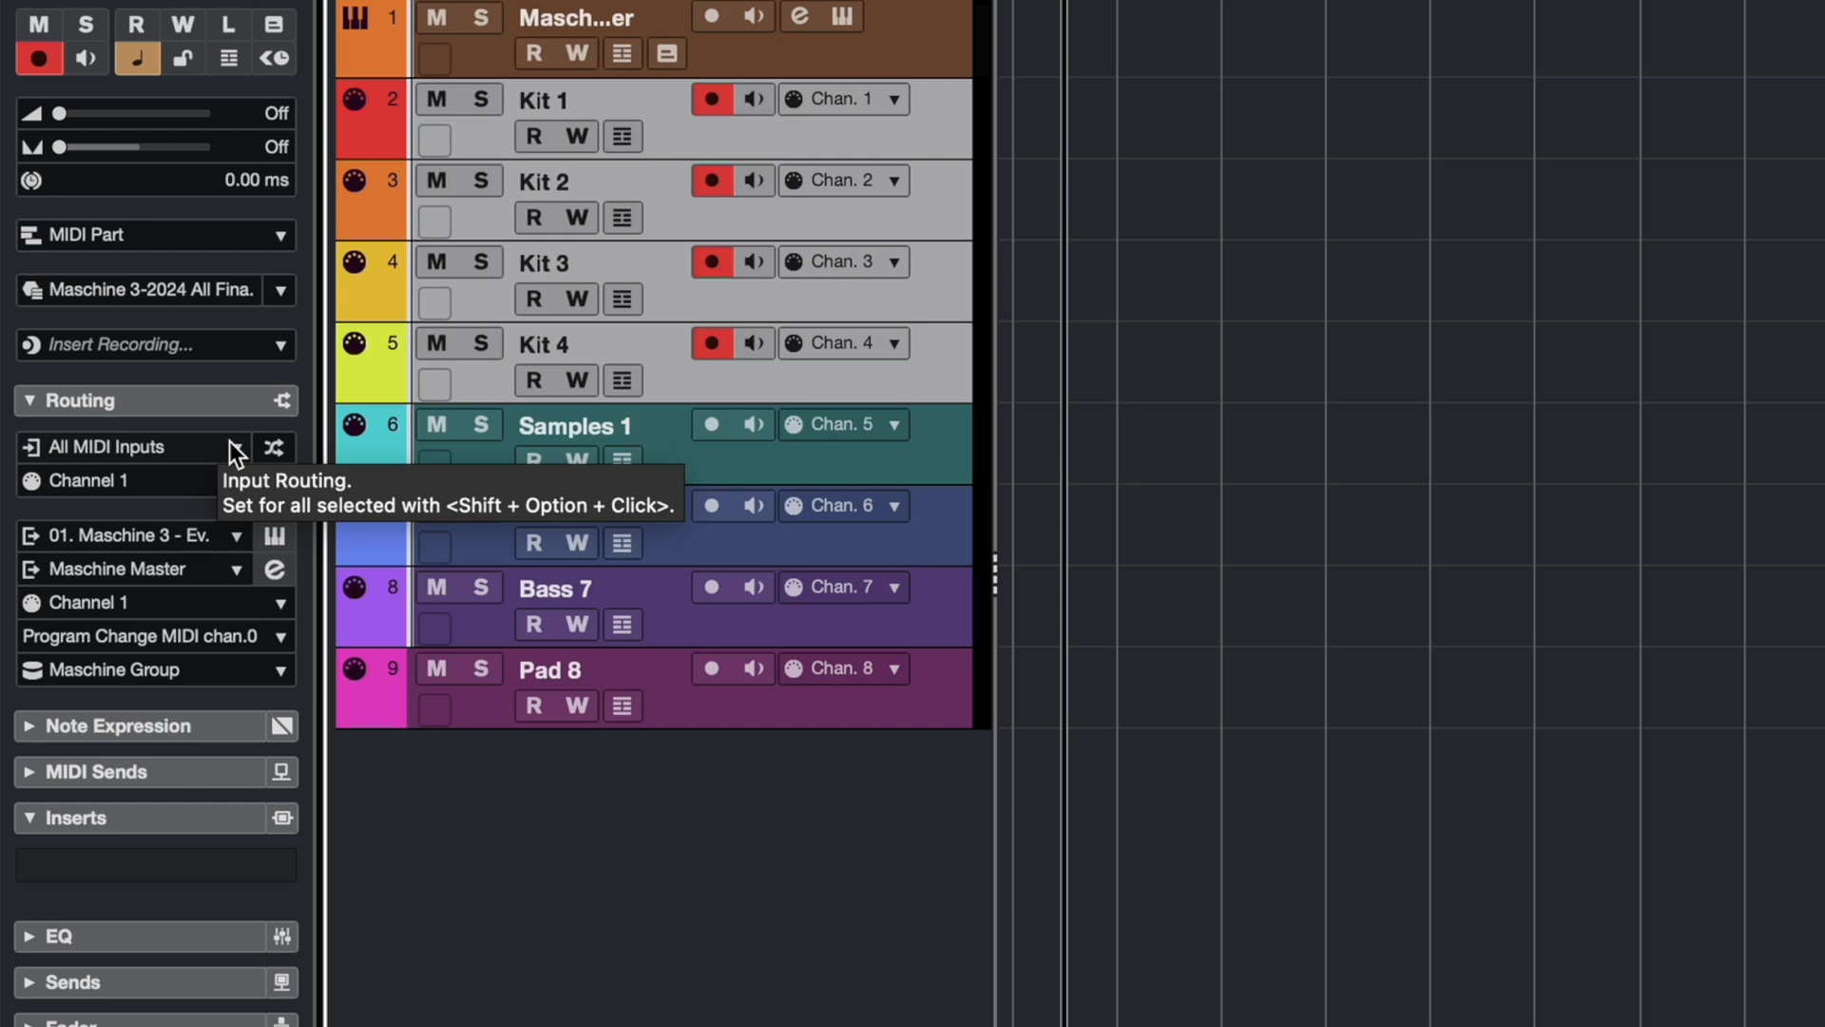
Set Input Routing to Plug-ins > 01. Maschine 3 - Event Output.
click(123, 447)
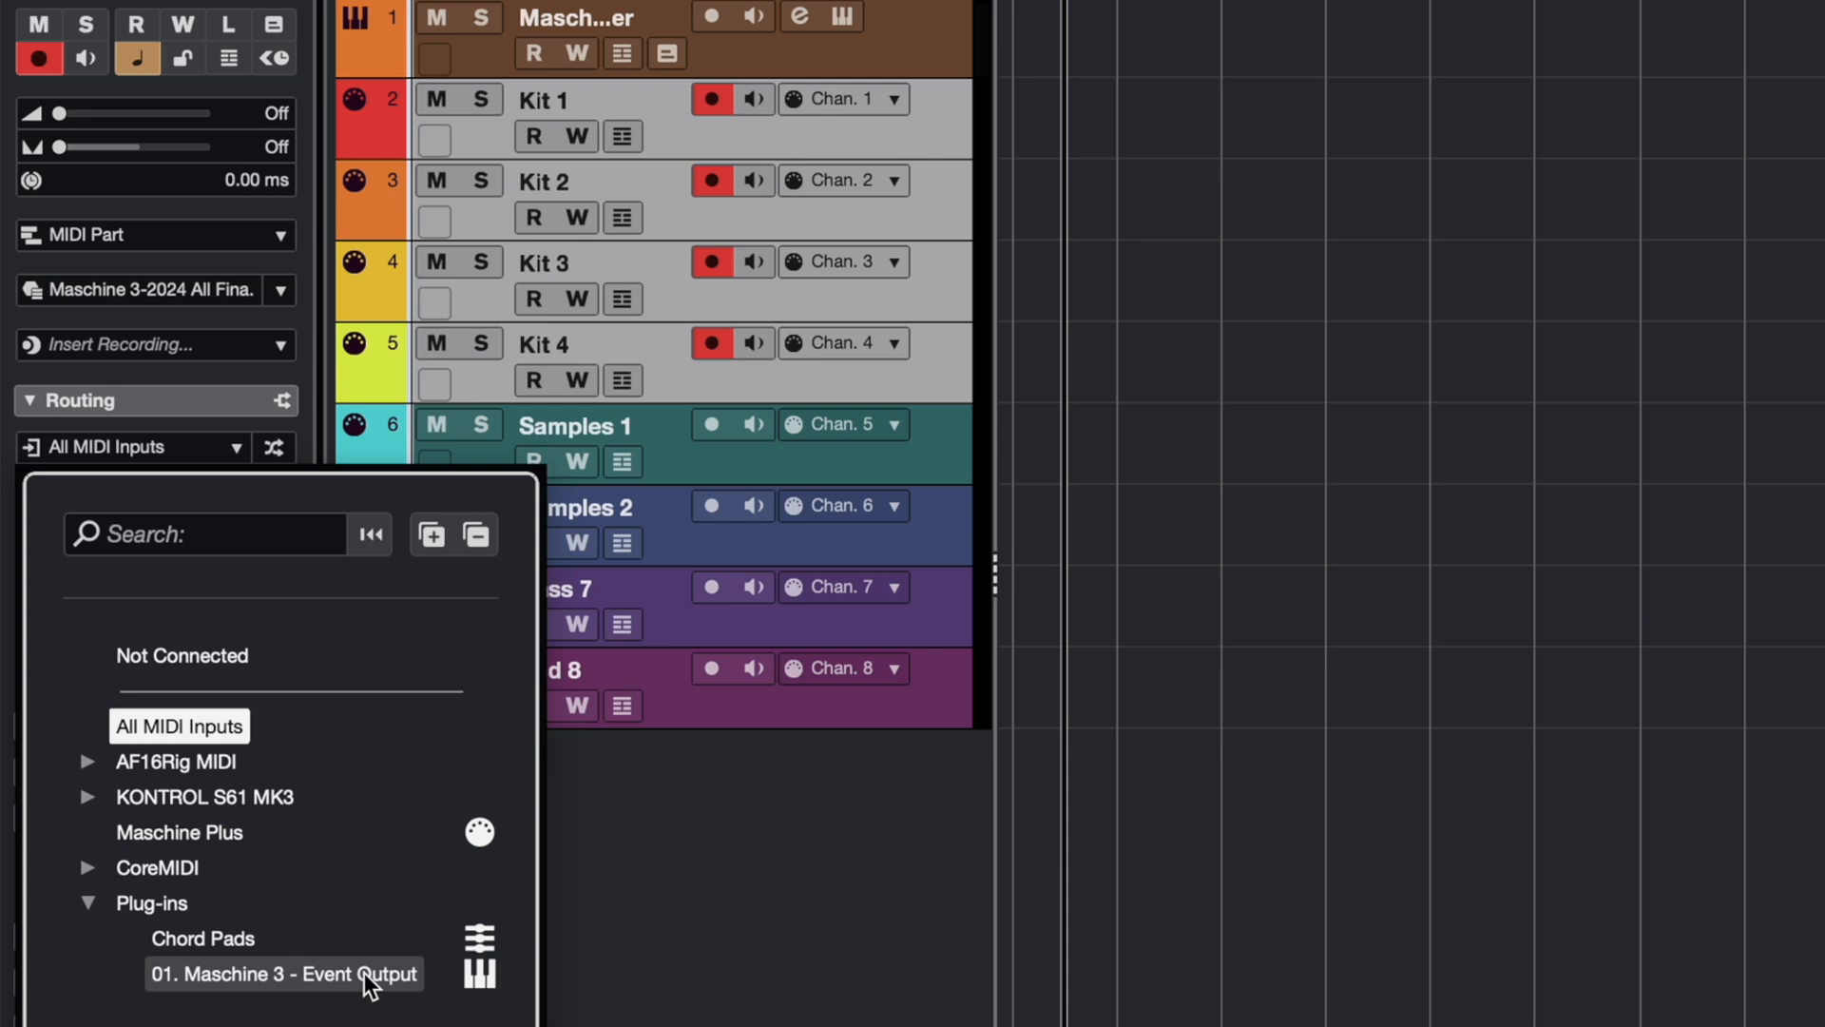
click(273, 973)
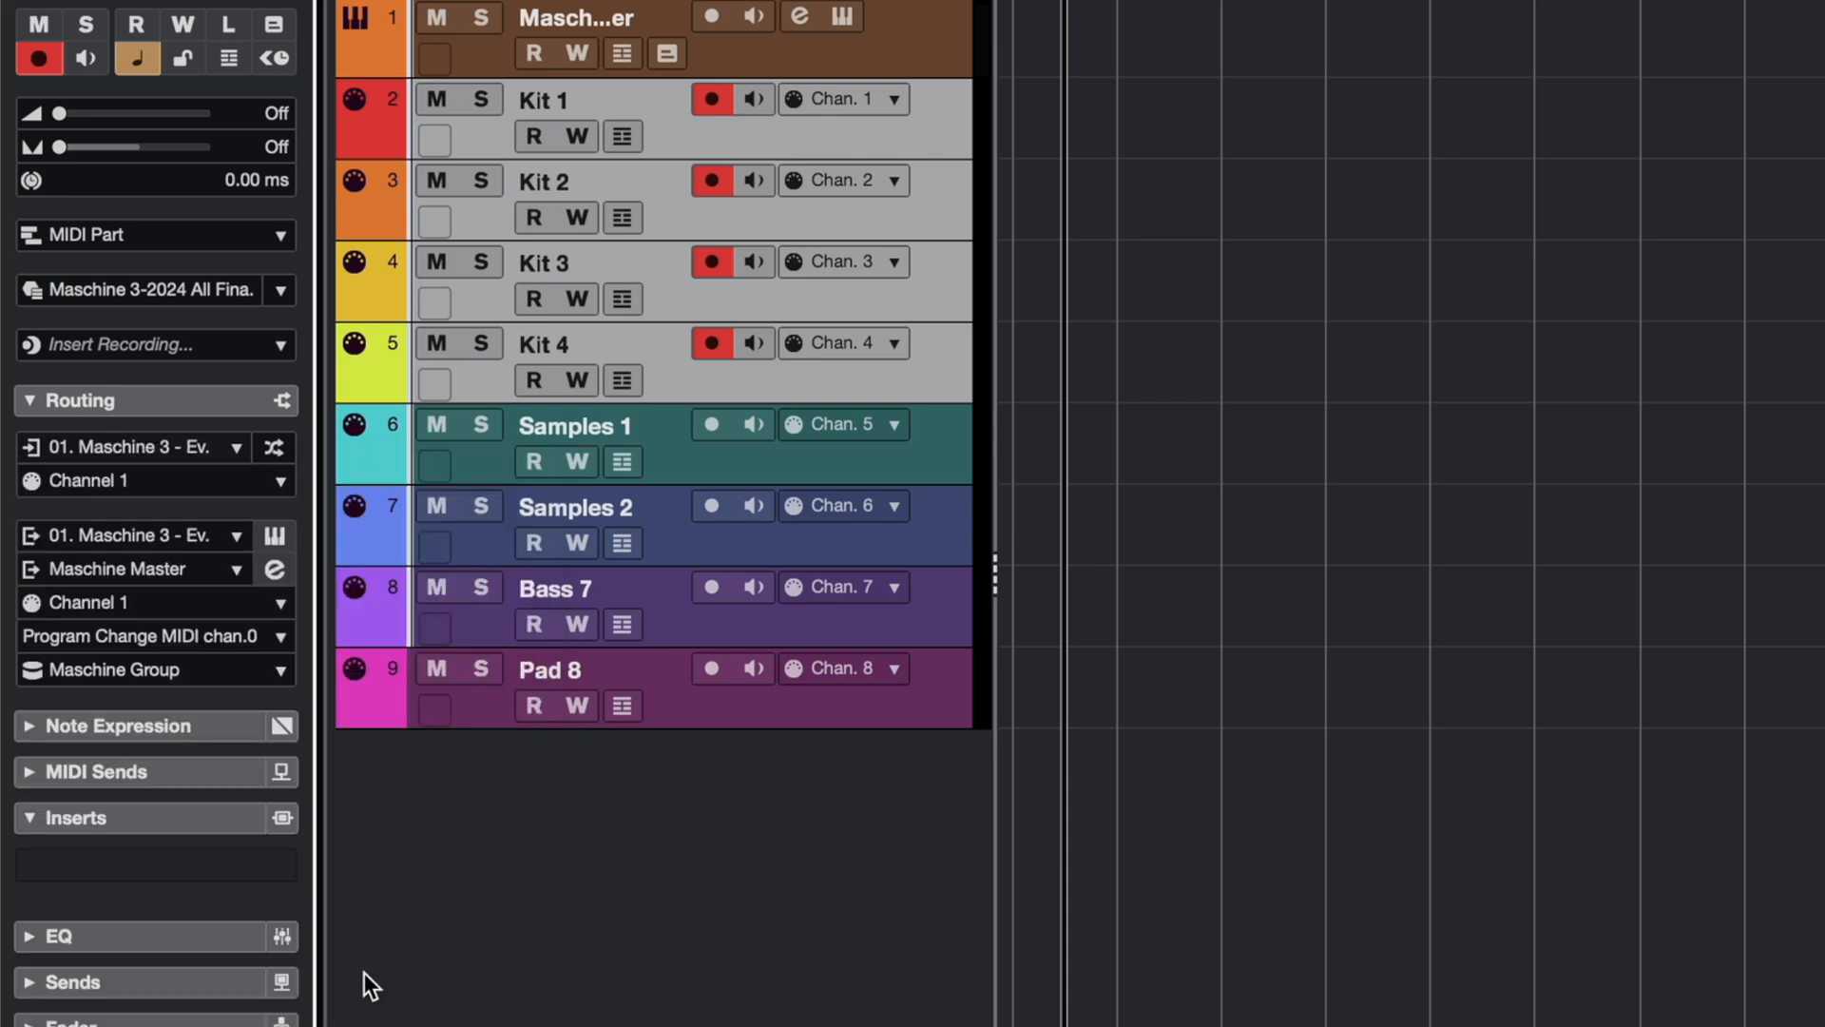